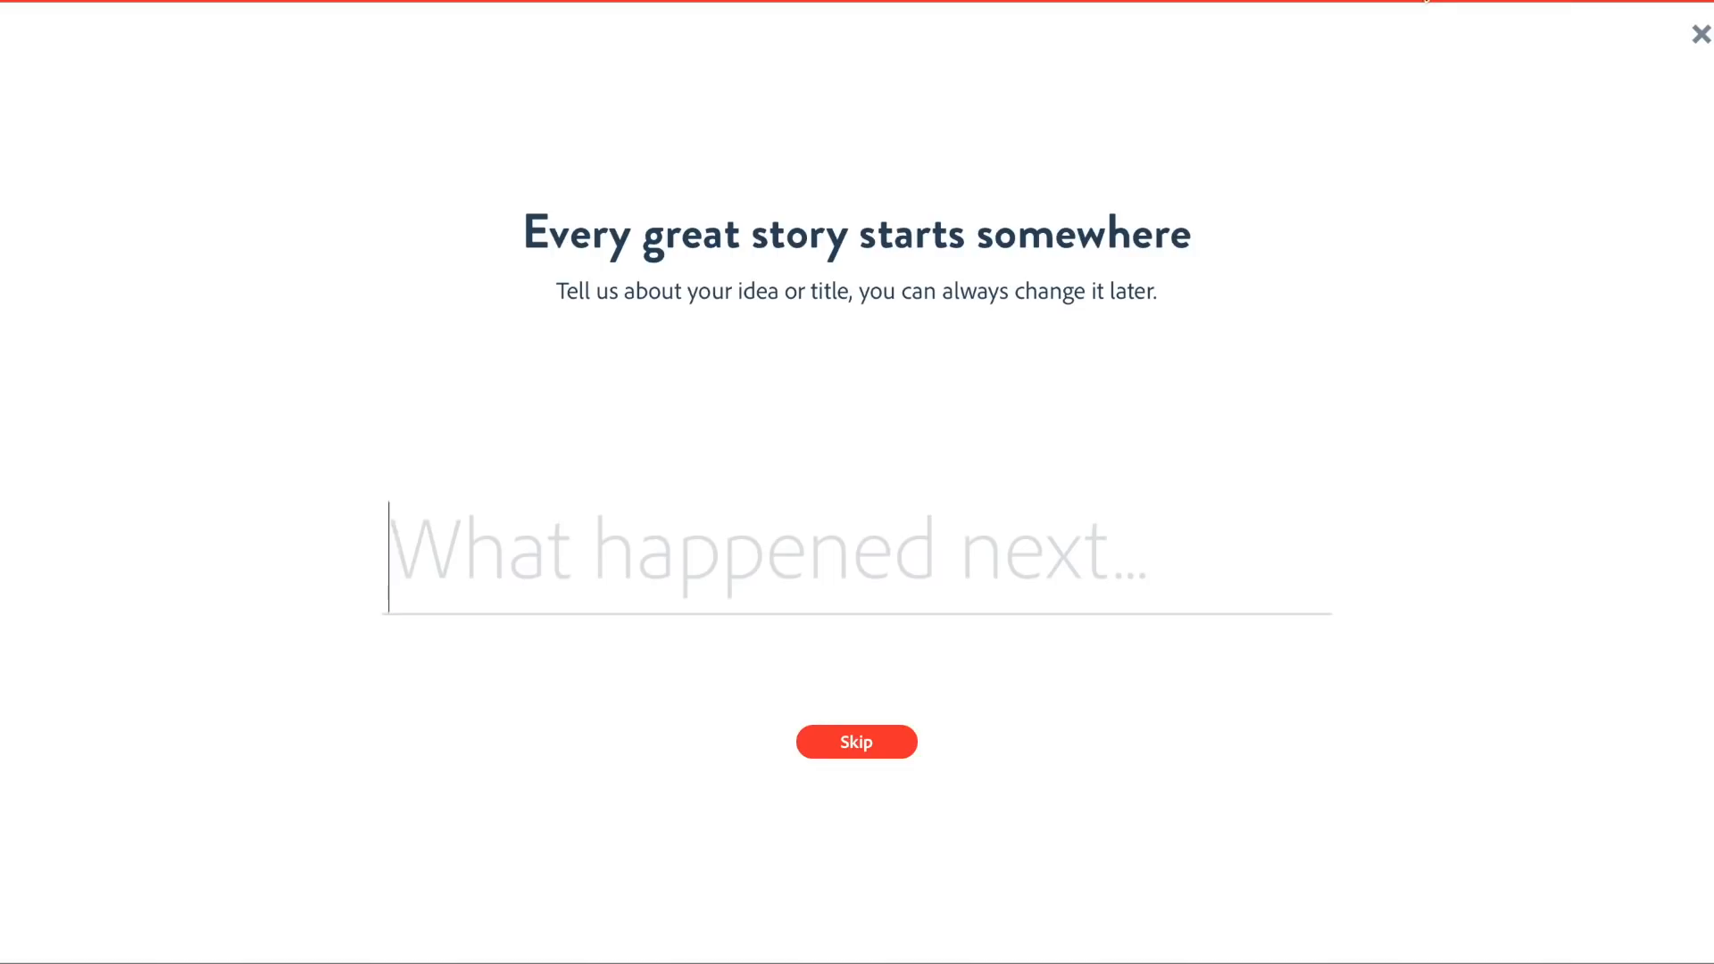
Leave the Post editor, start a new Video project and skip the title to reach the templates
left_click(855, 741)
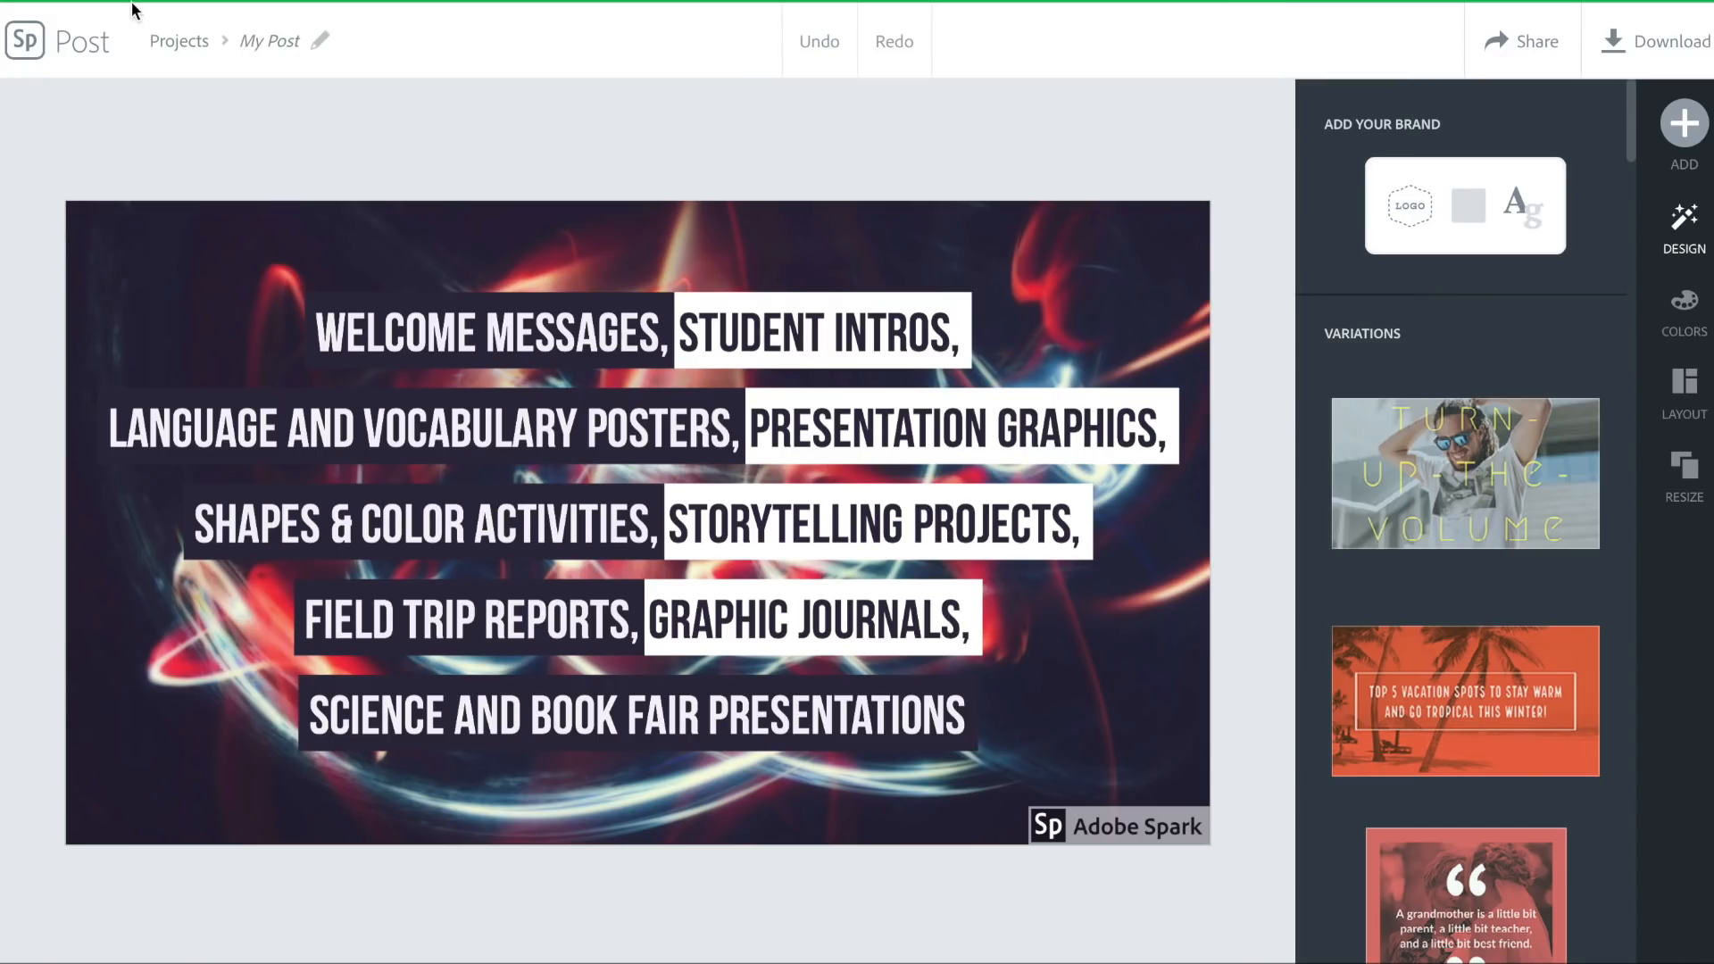
left_click(179, 41)
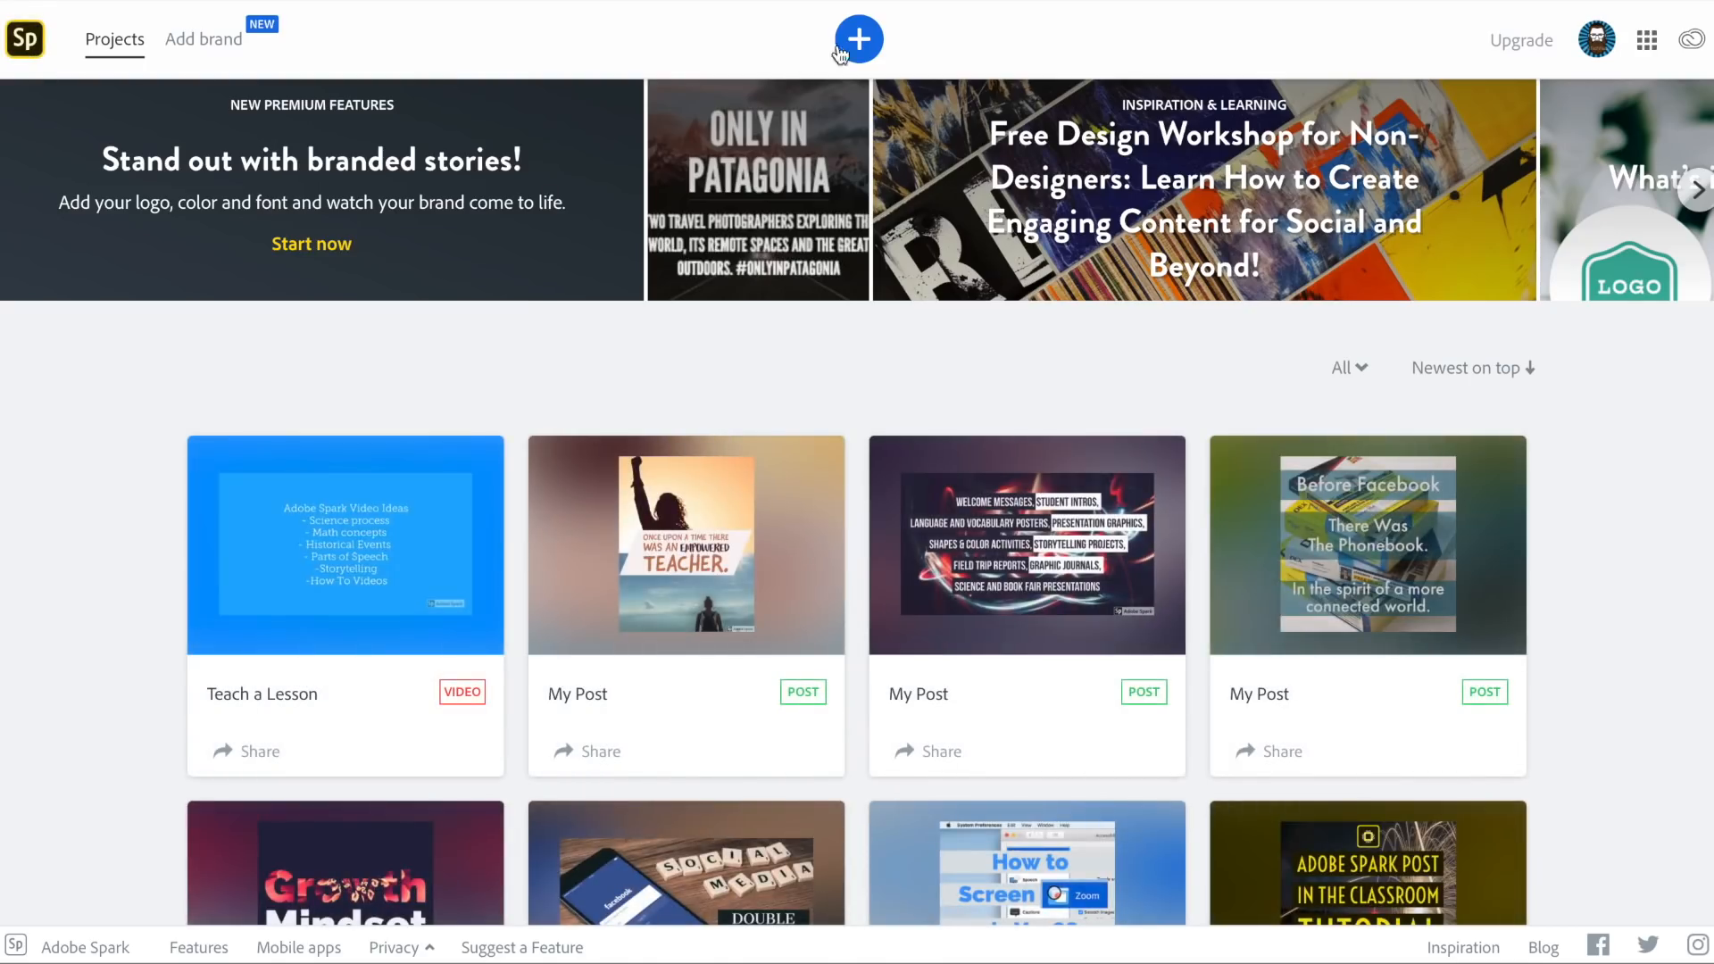
left_click(858, 39)
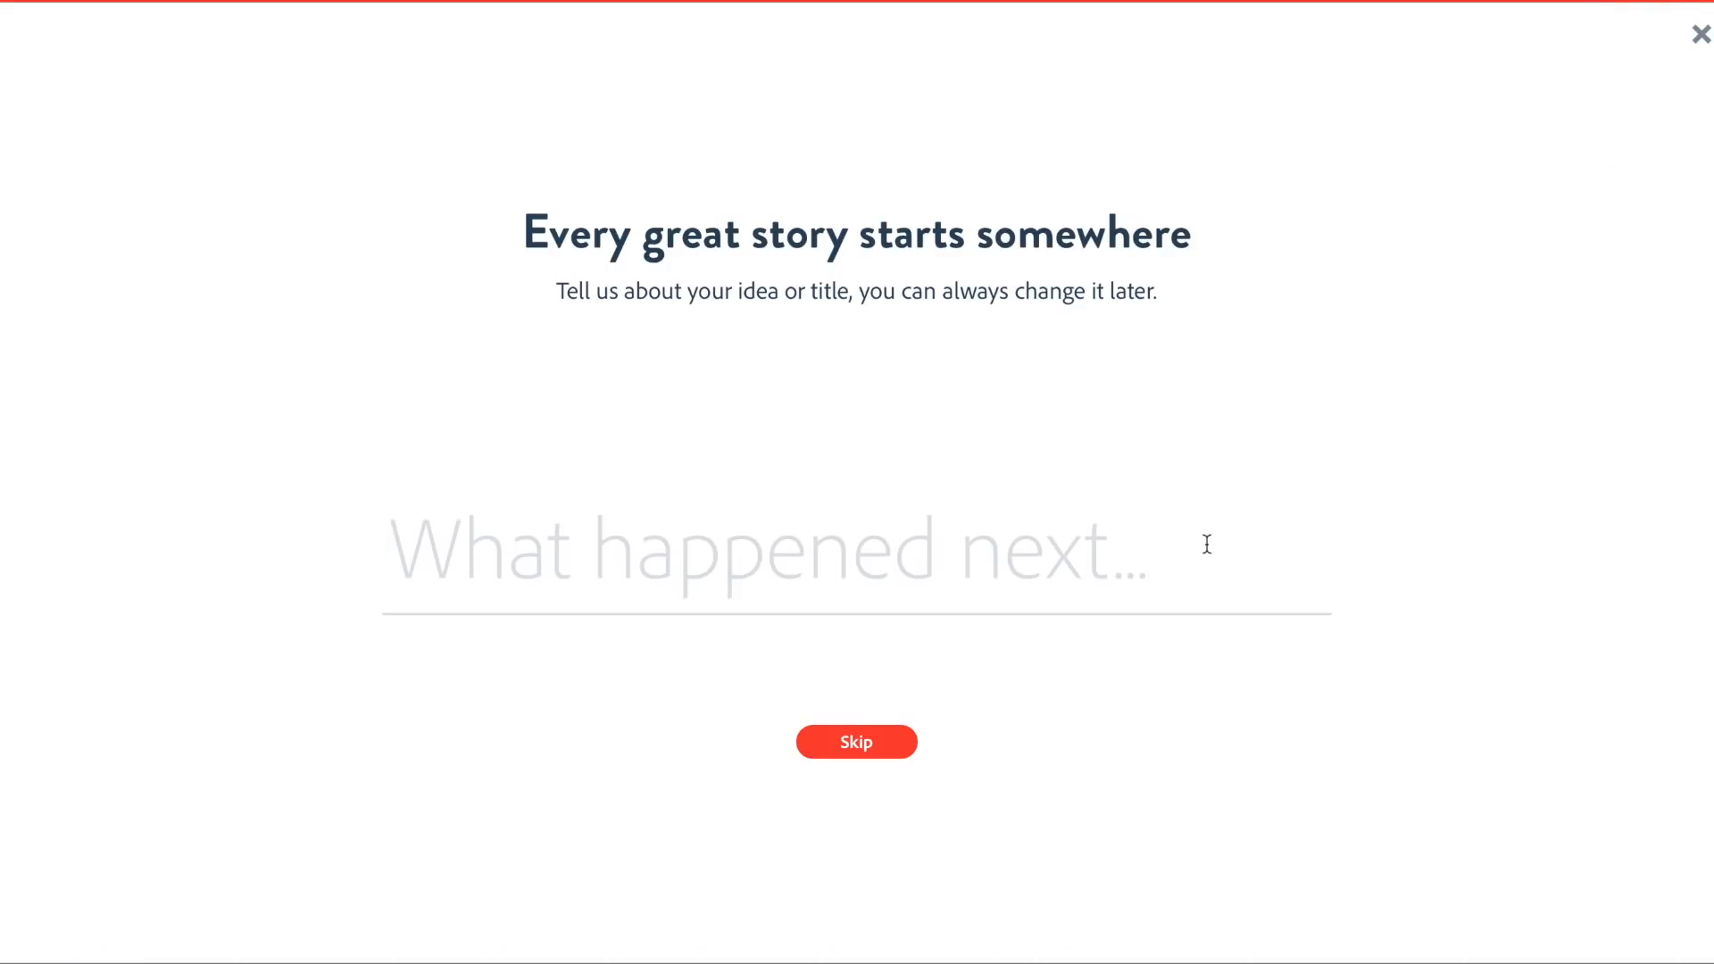
mouse_move(912, 782)
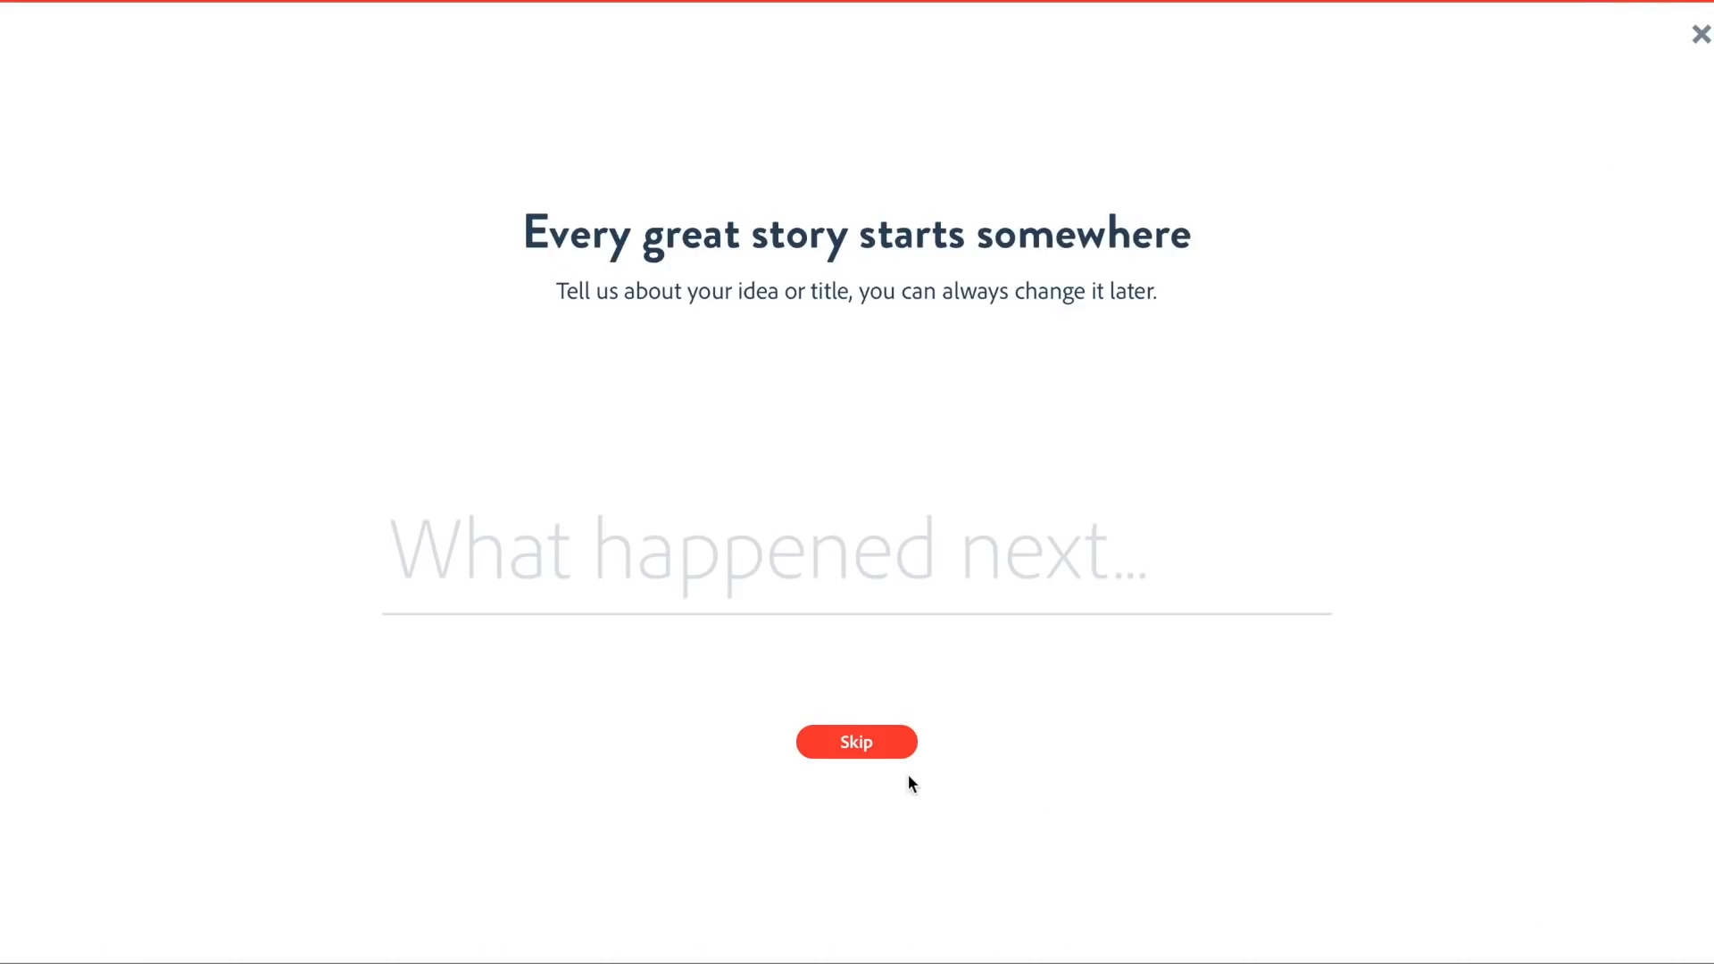
left_click(855, 740)
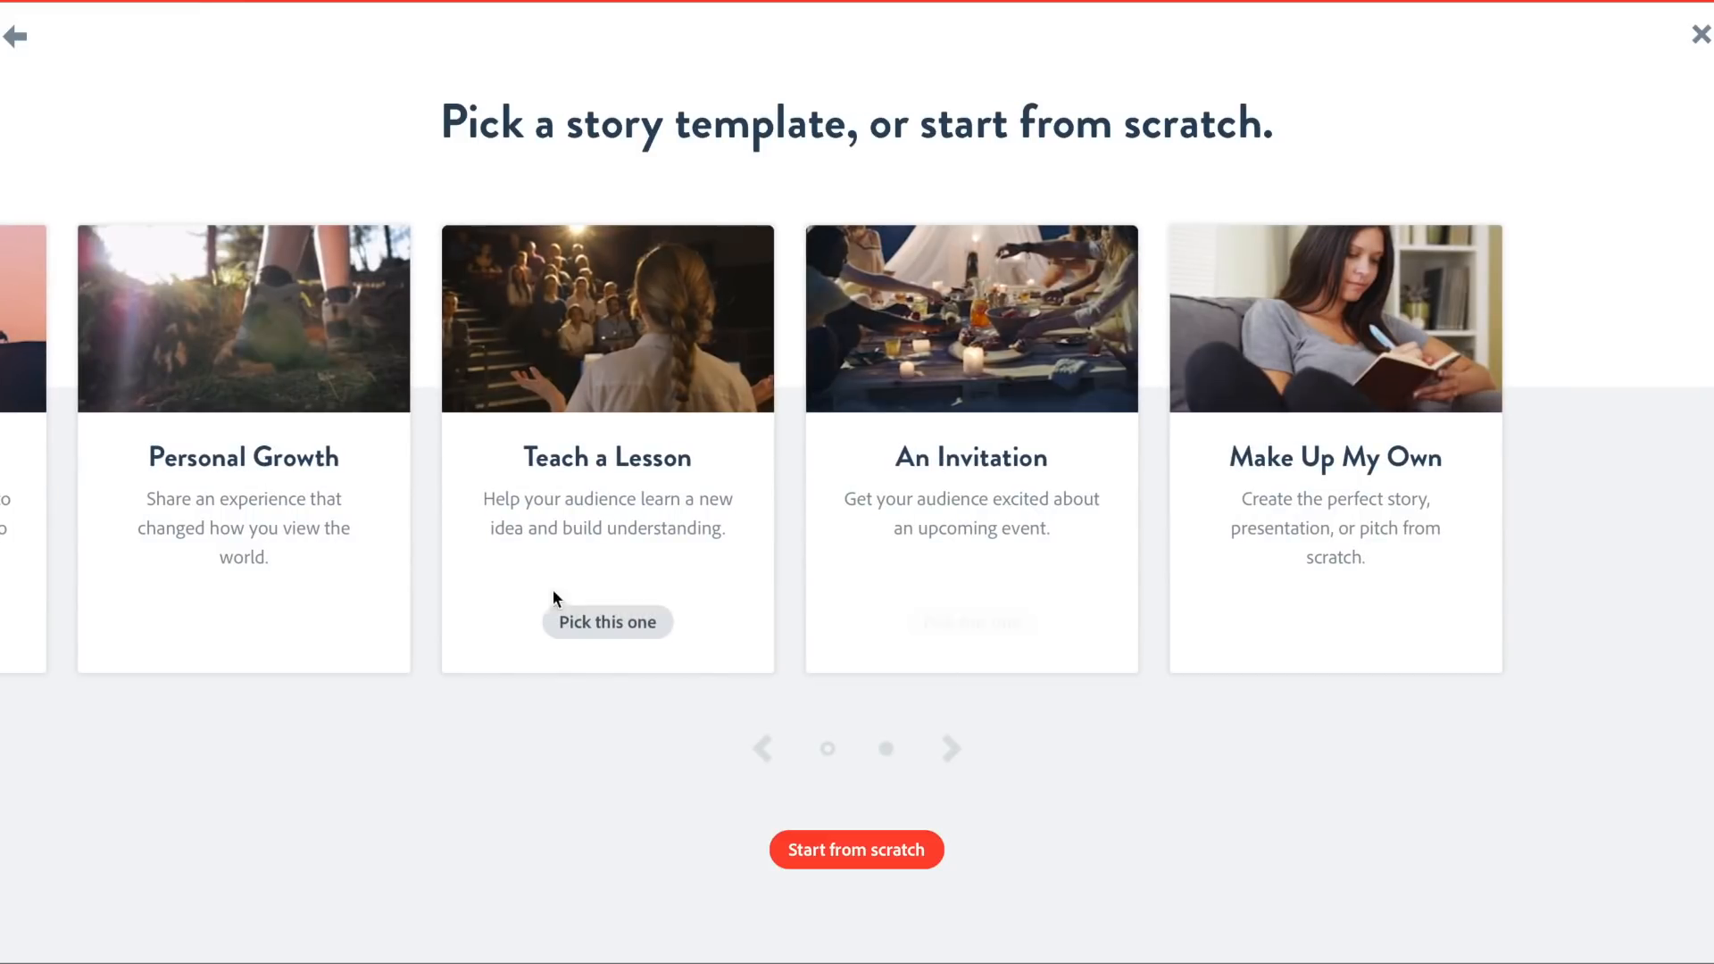
mouse_move(607, 621)
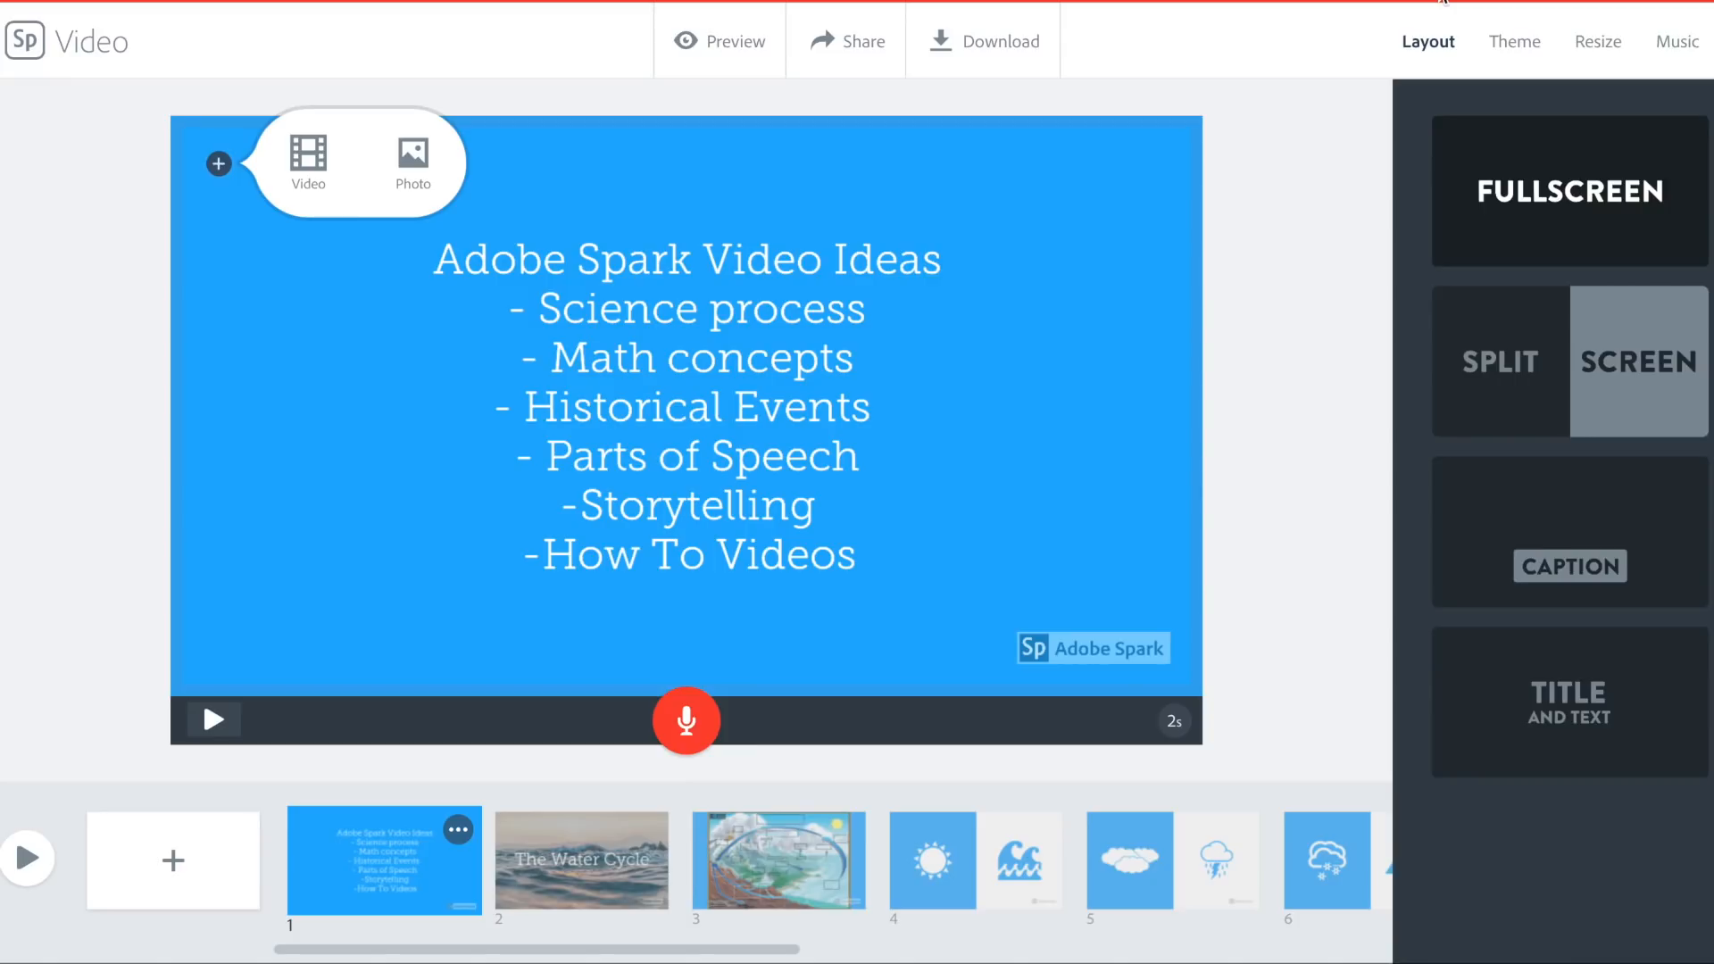
mouse_move(1399, 27)
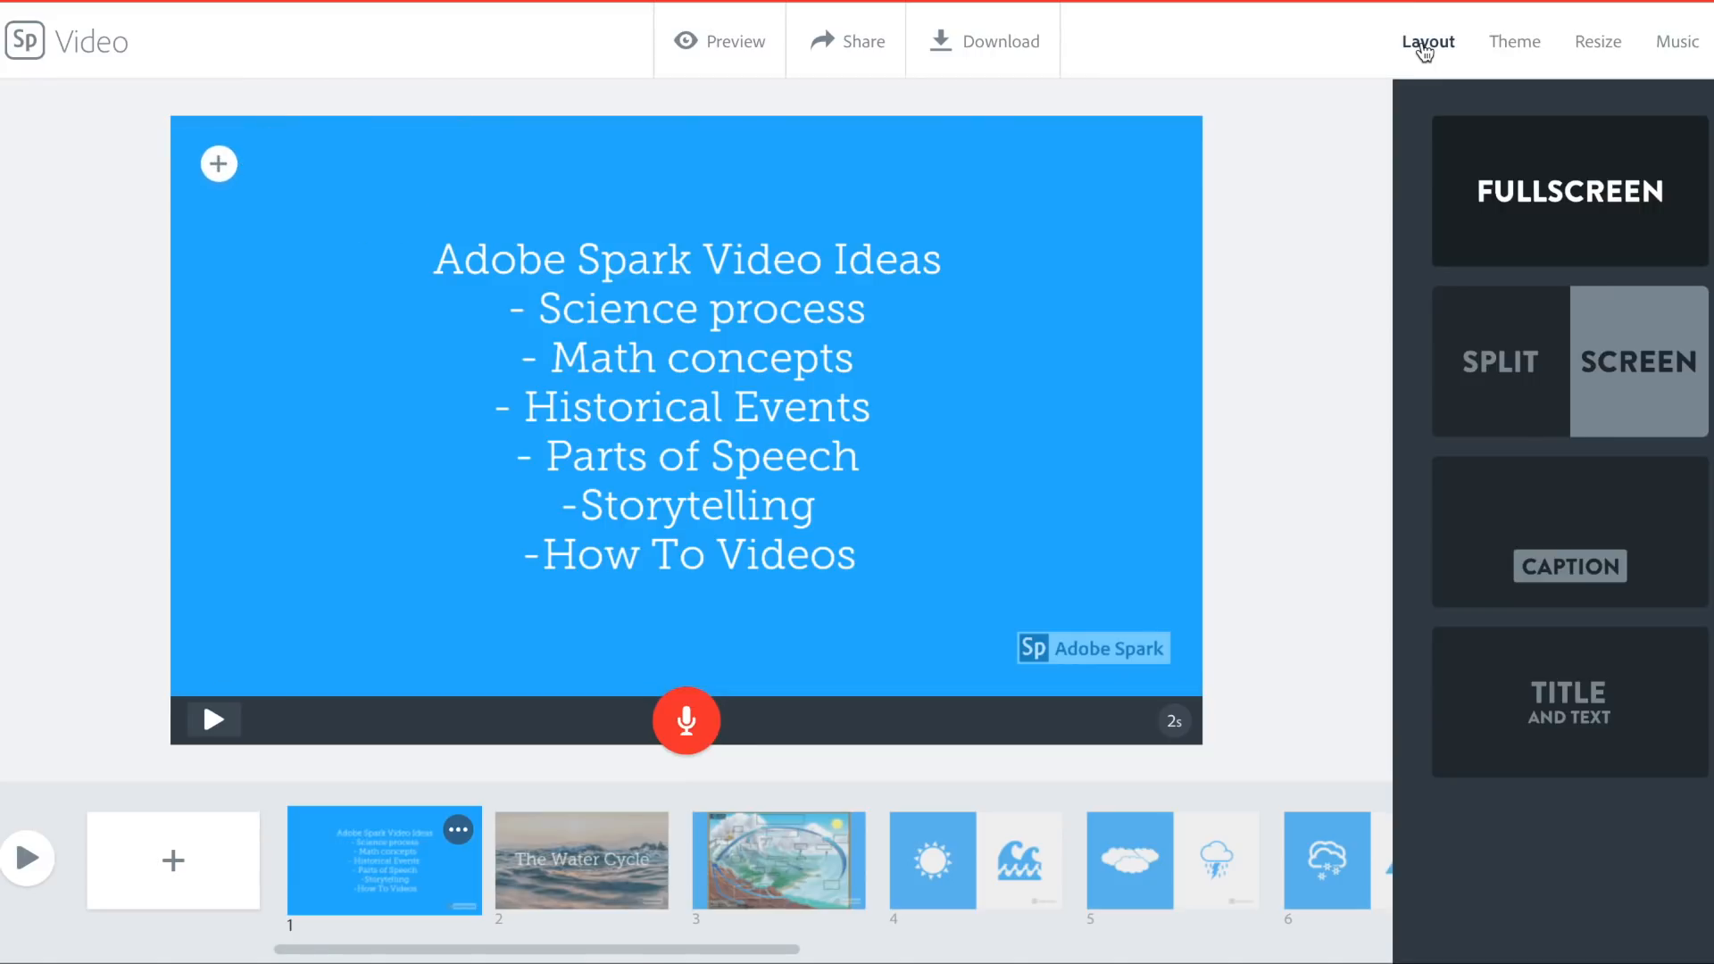
mouse_move(1662, 211)
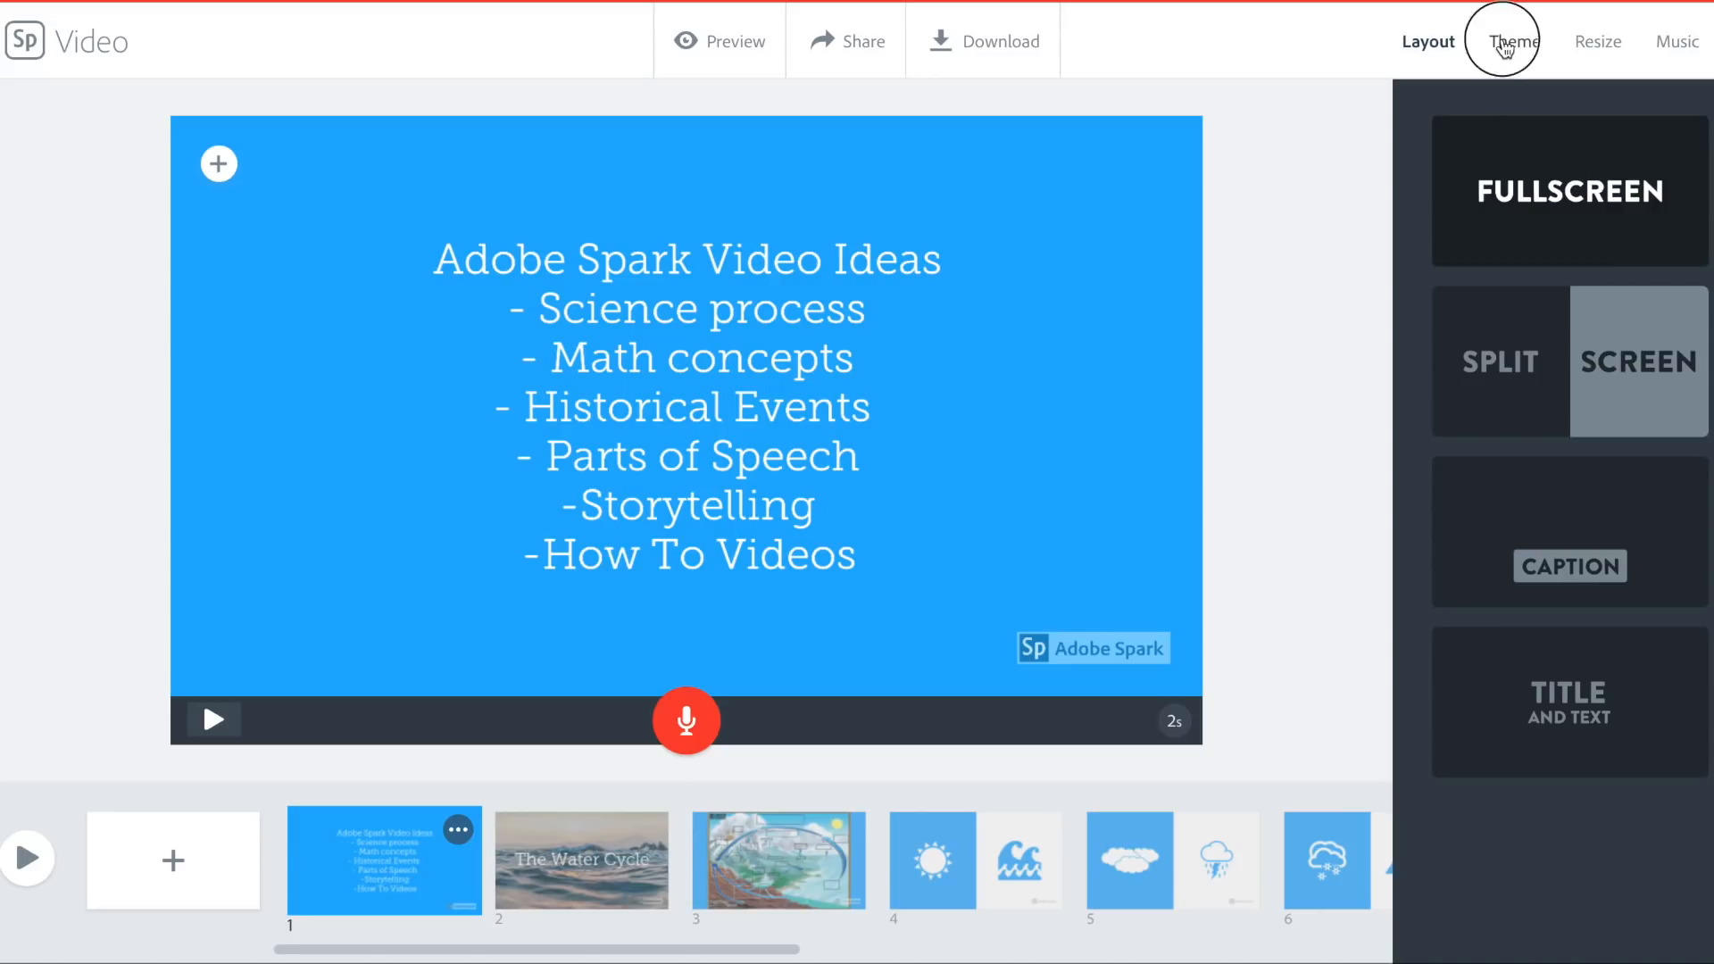
left_click(1512, 41)
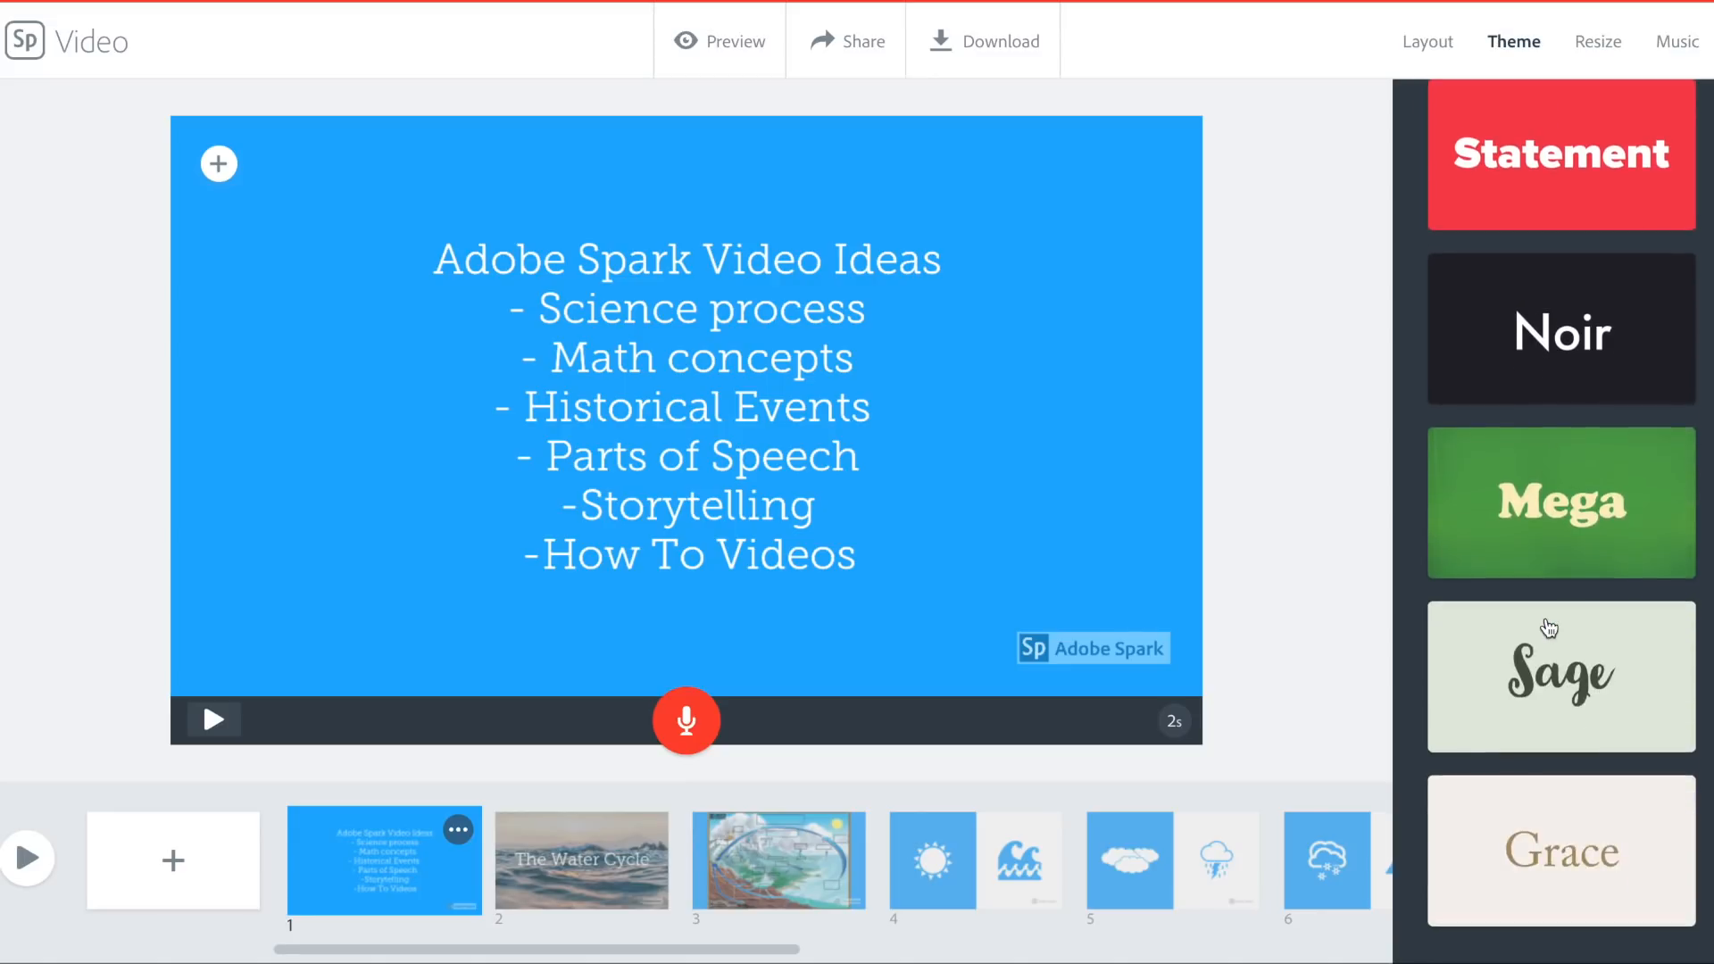
left_click(1561, 673)
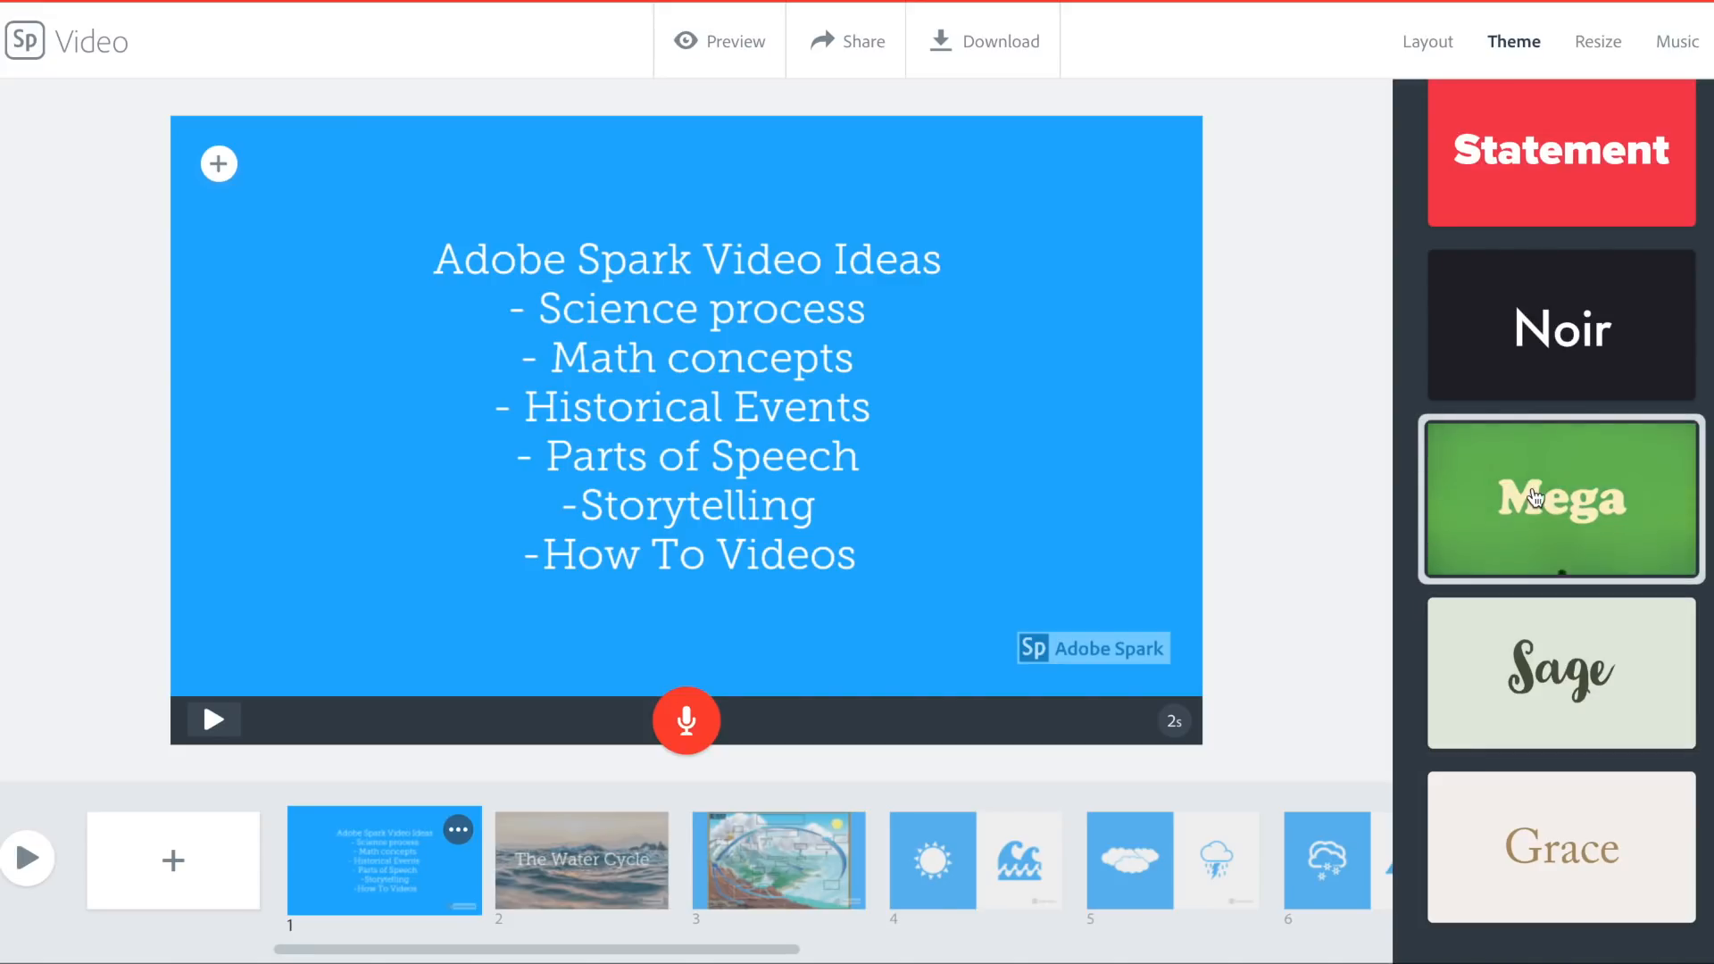
left_click(1596, 41)
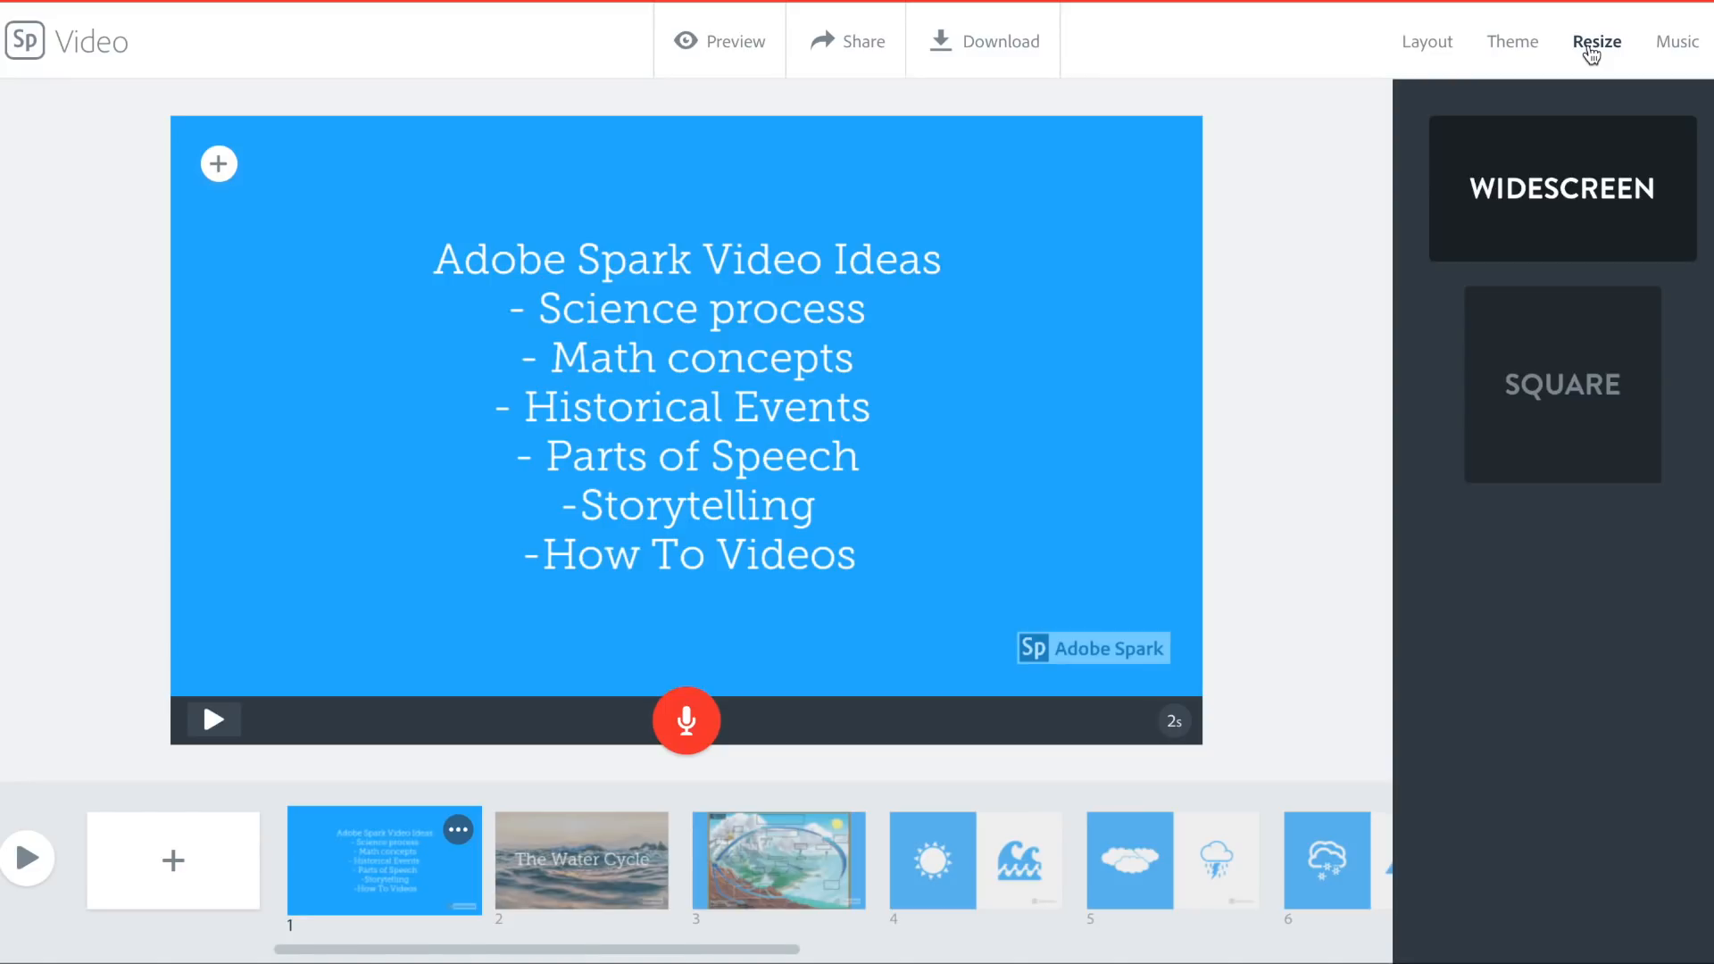
left_click(1672, 41)
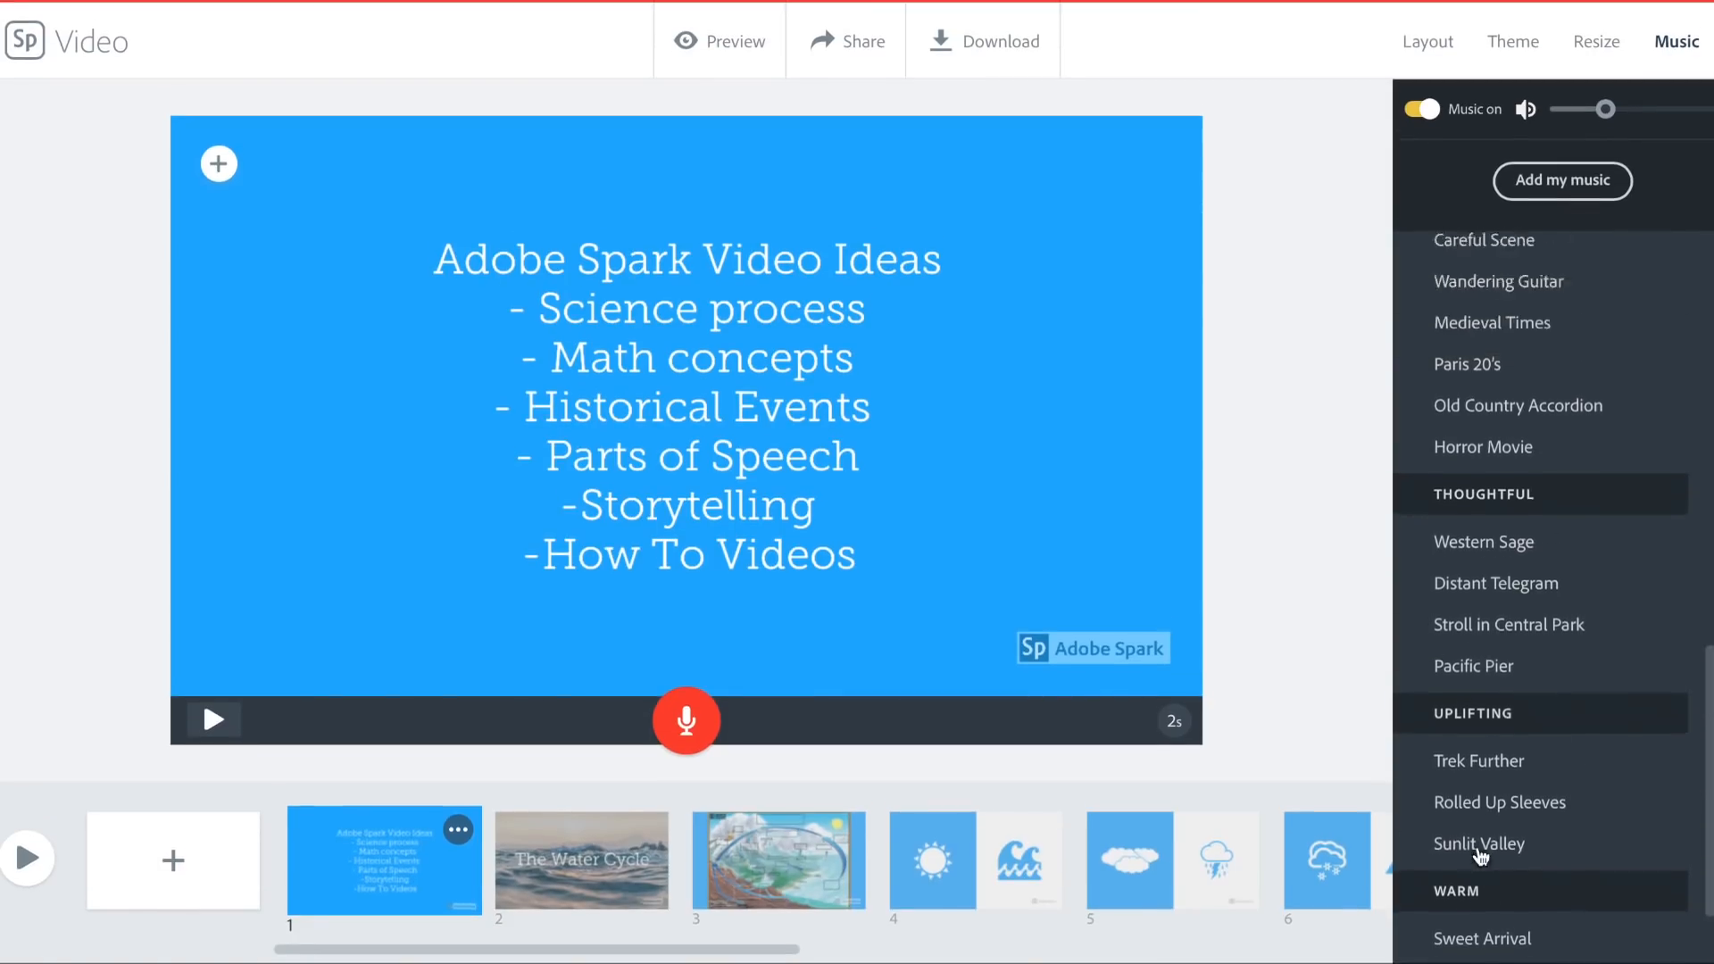
scroll("down", 3)
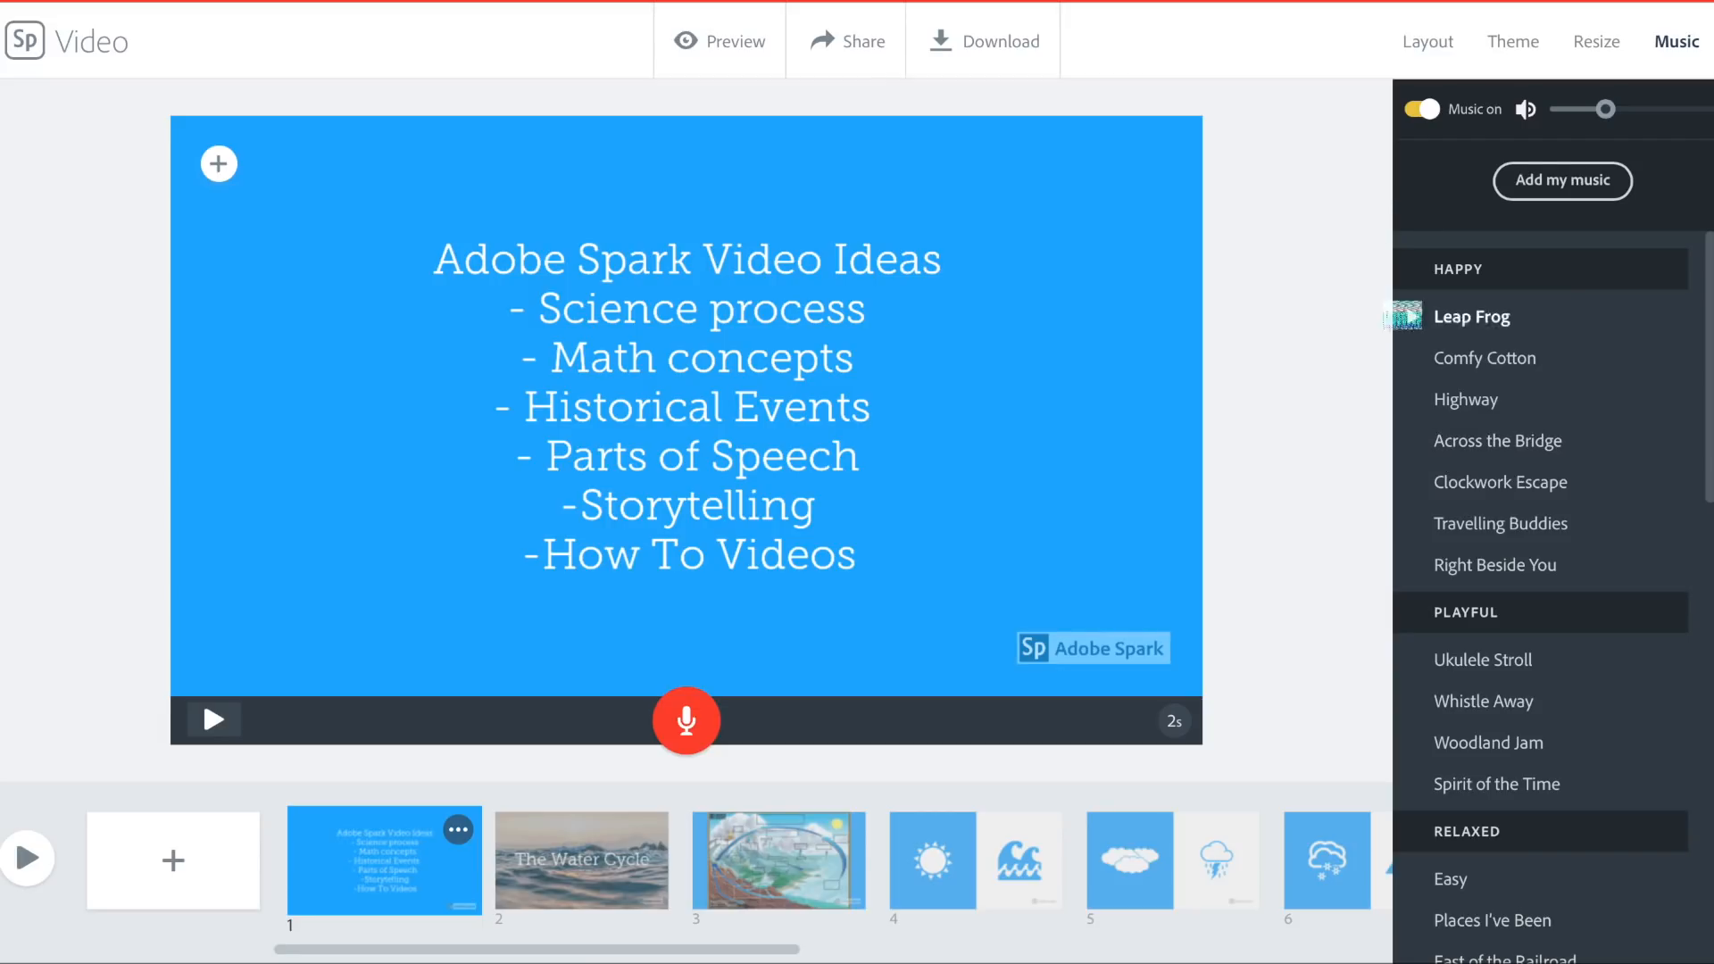
left_click(1426, 41)
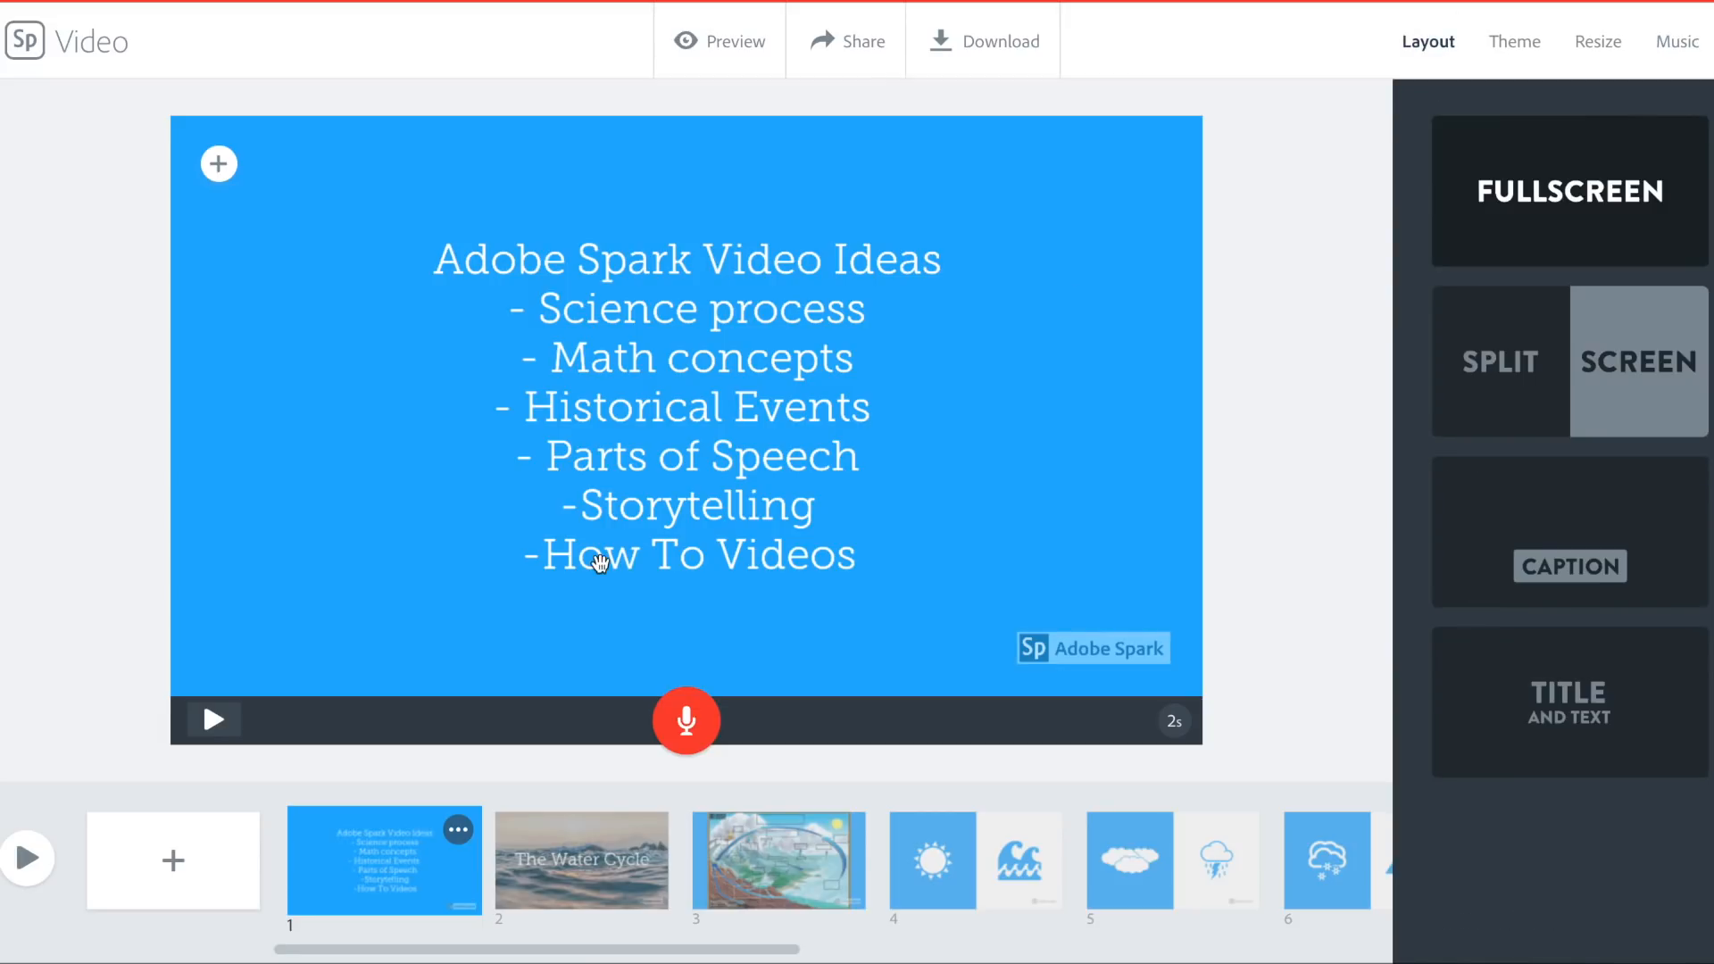
mouse_move(388, 894)
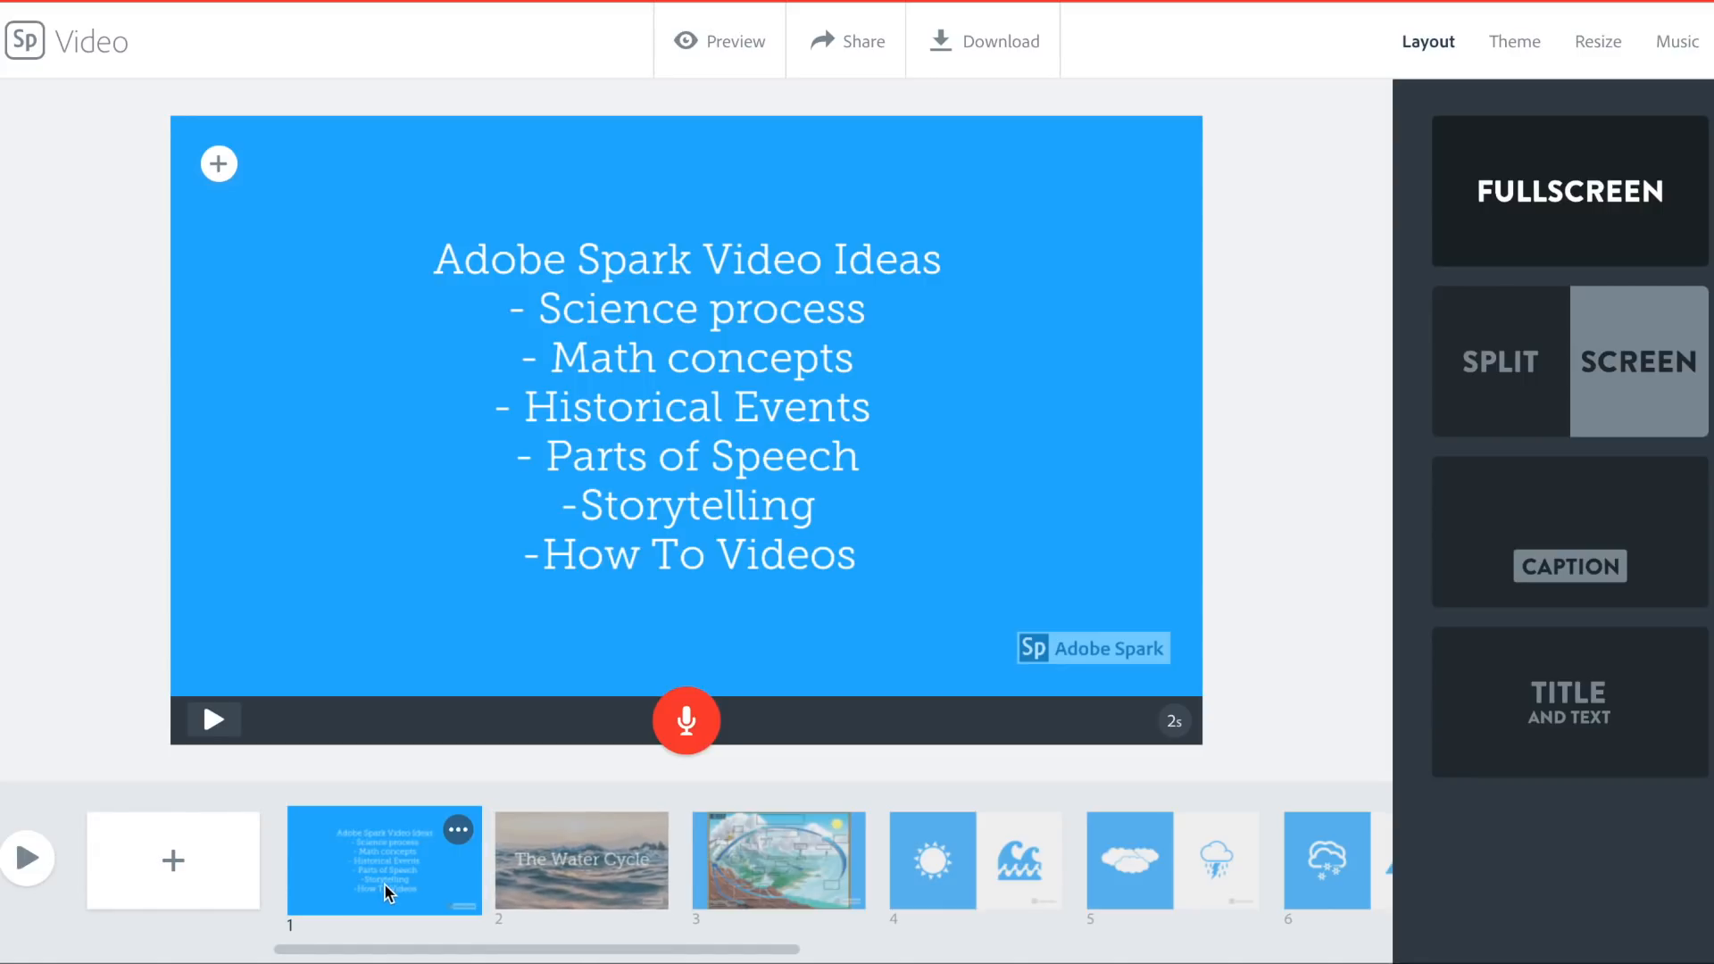
Delete slide 1 'Video Ideas' so the video opens on 'The Water Cycle'
left_click(458, 831)
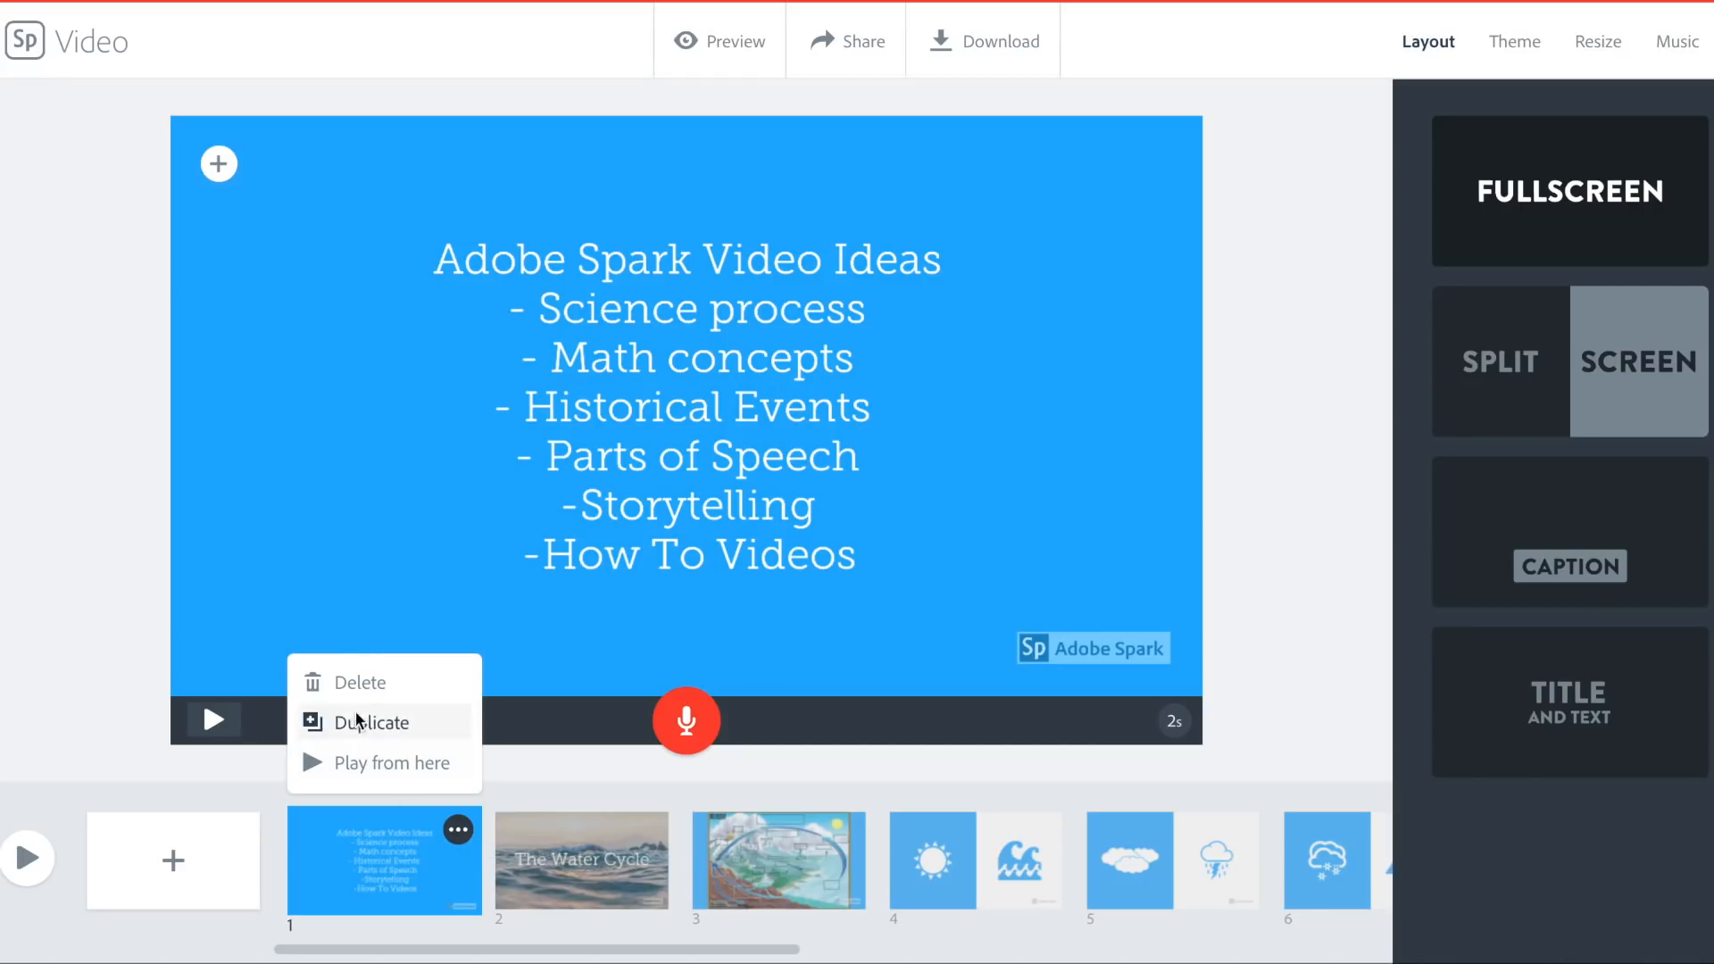
mouse_move(364, 763)
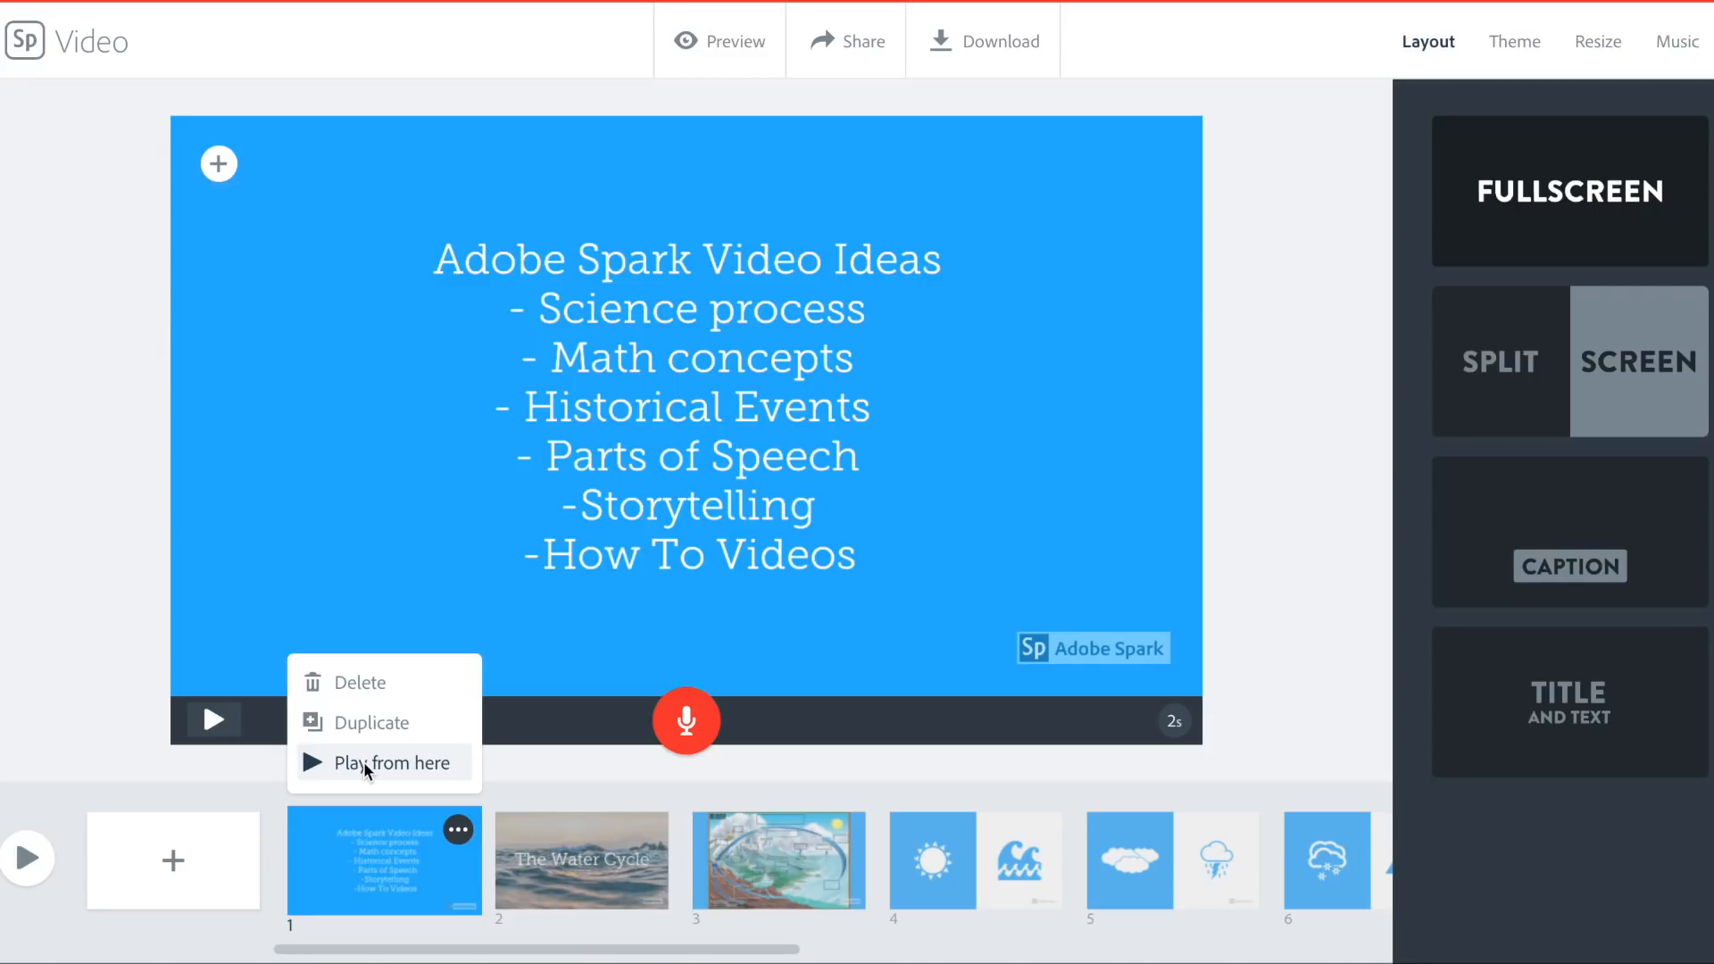
left_click(357, 682)
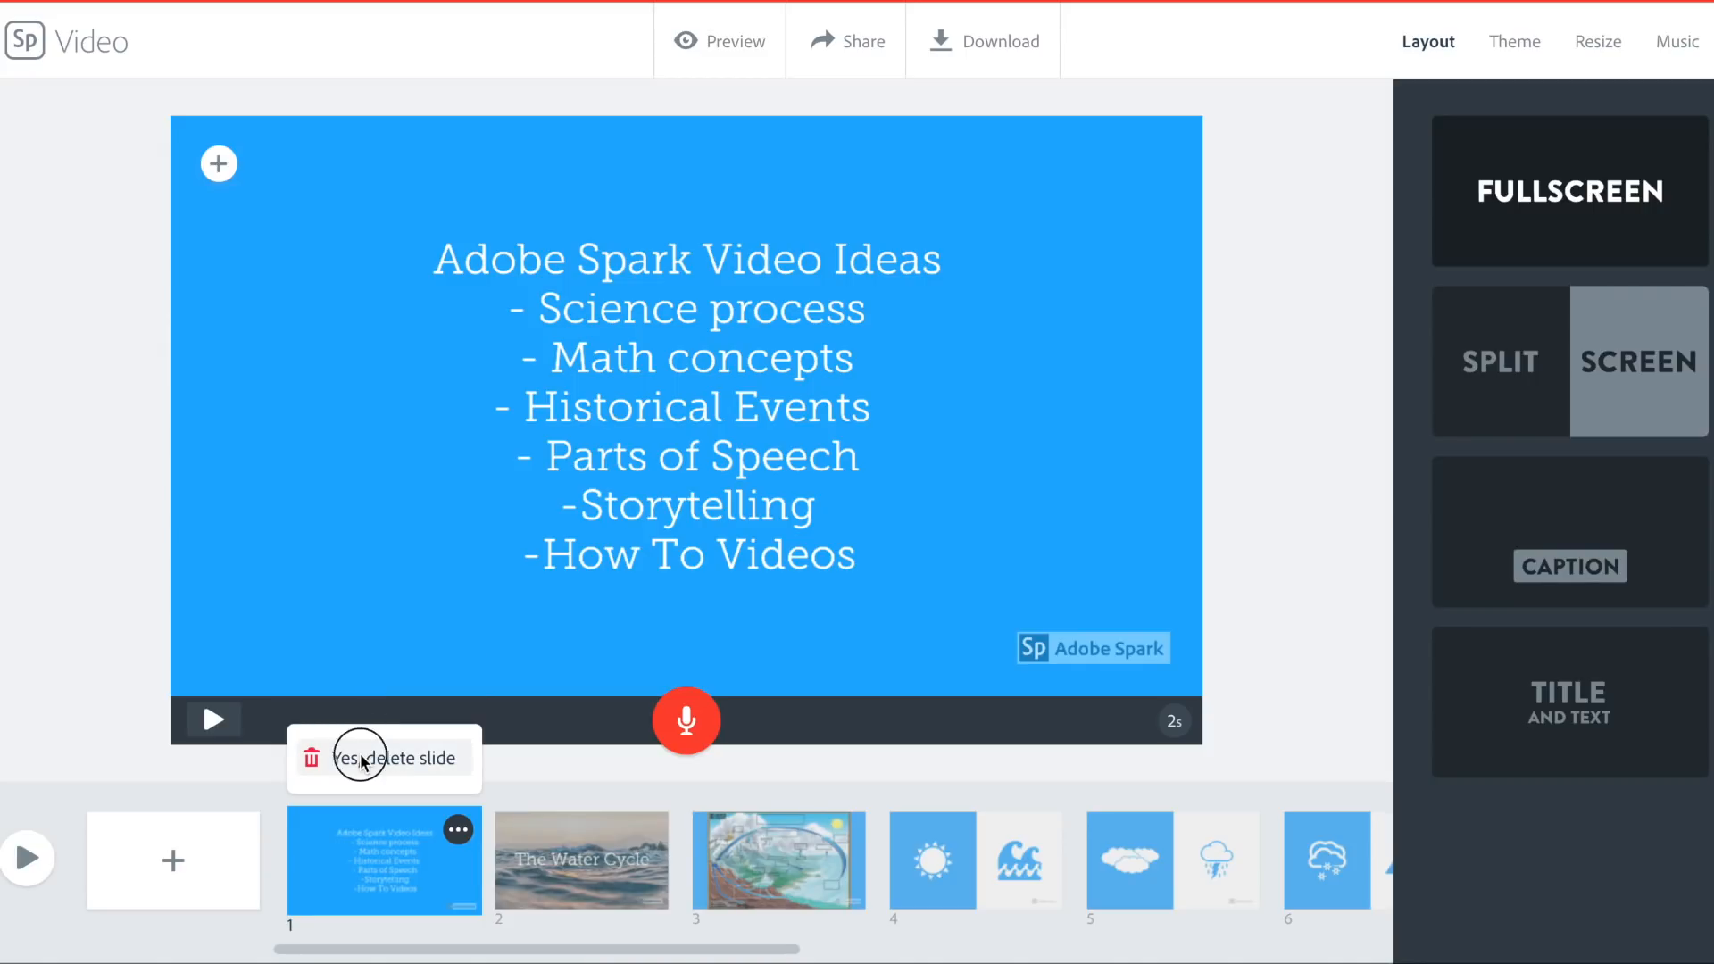
left_click(382, 757)
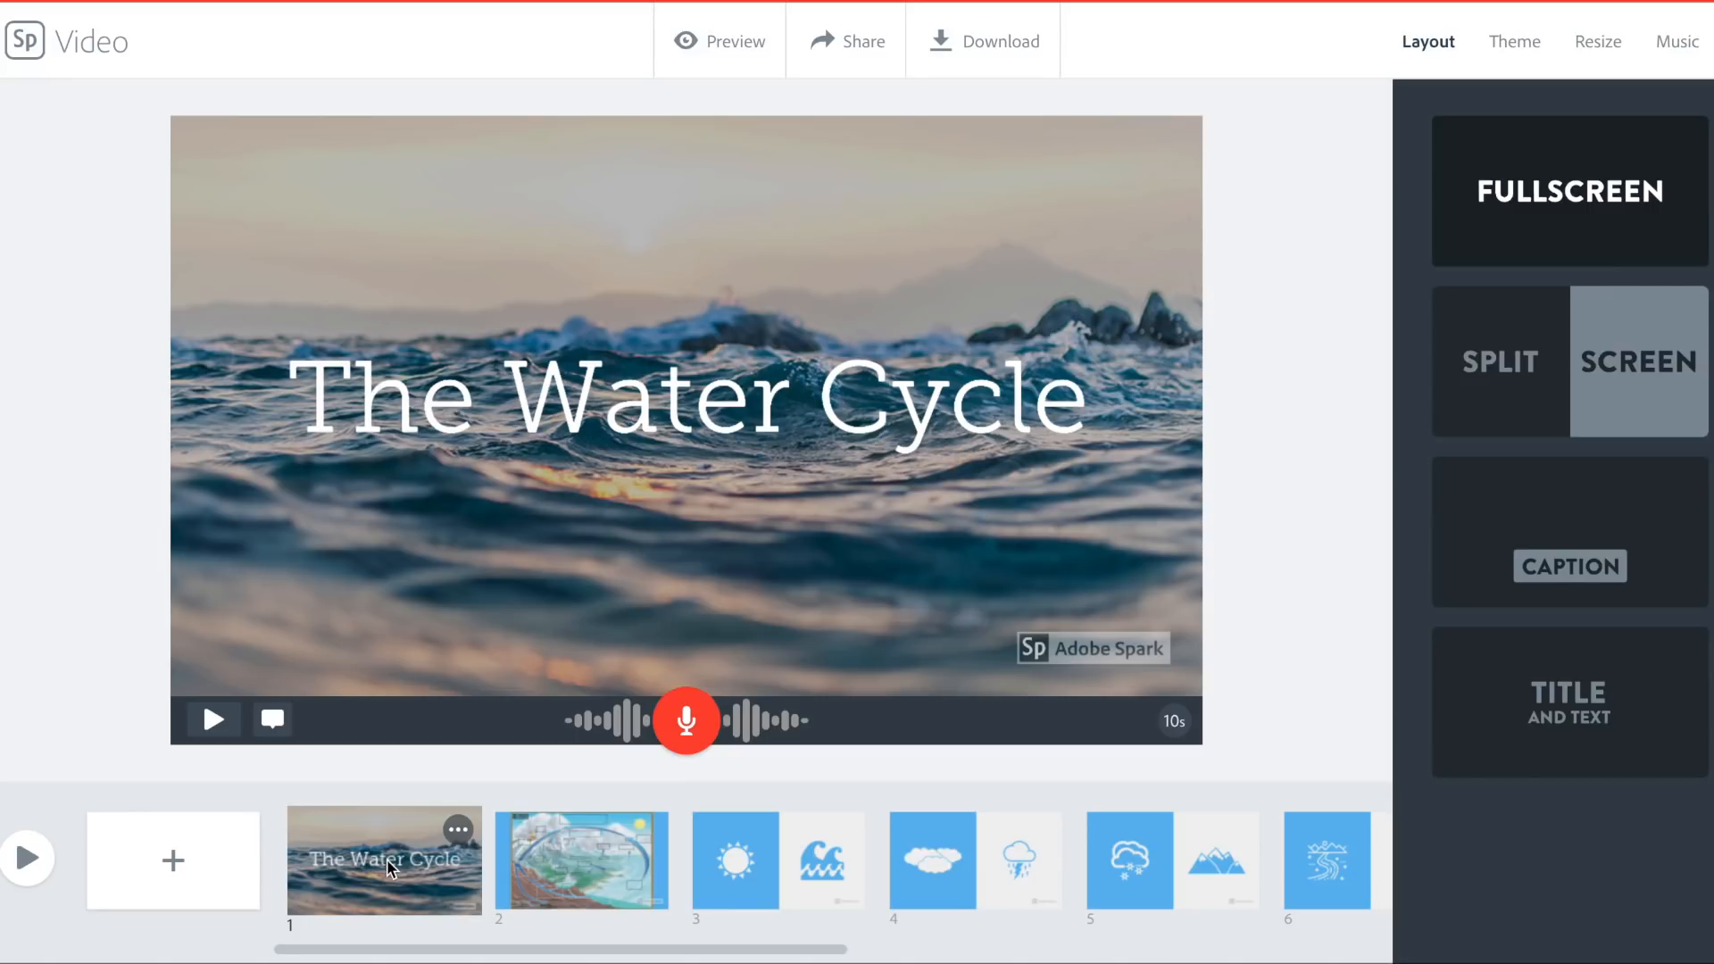
mouse_move(686, 719)
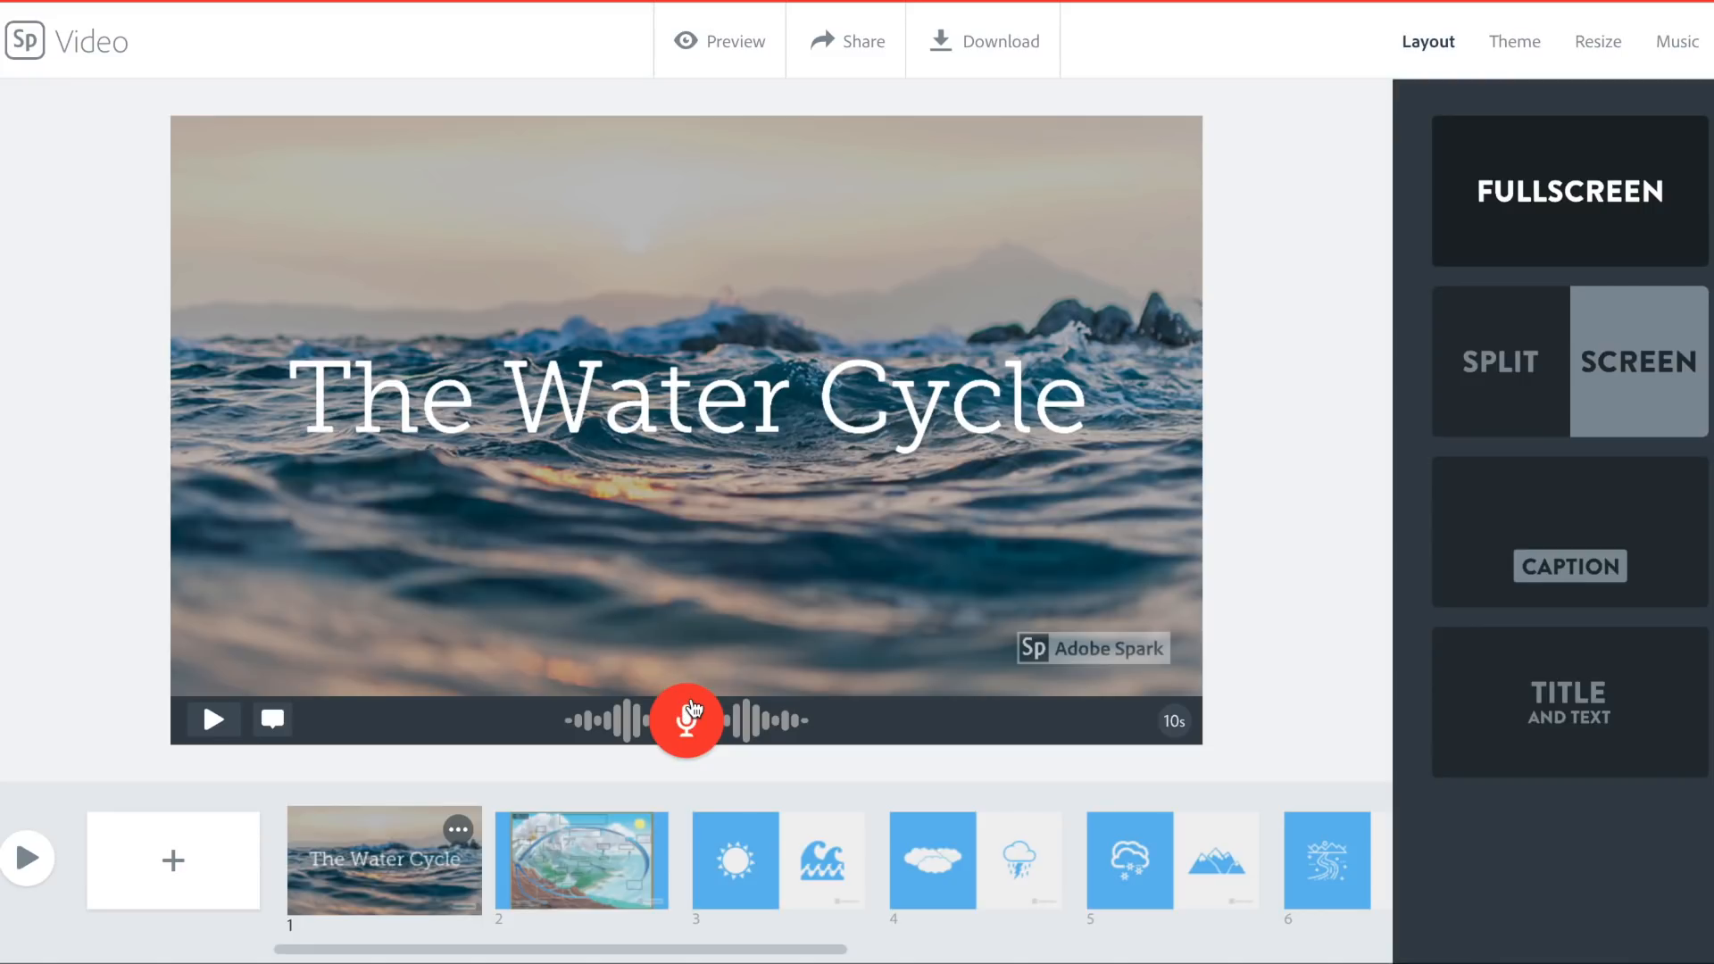
mouse_move(487, 830)
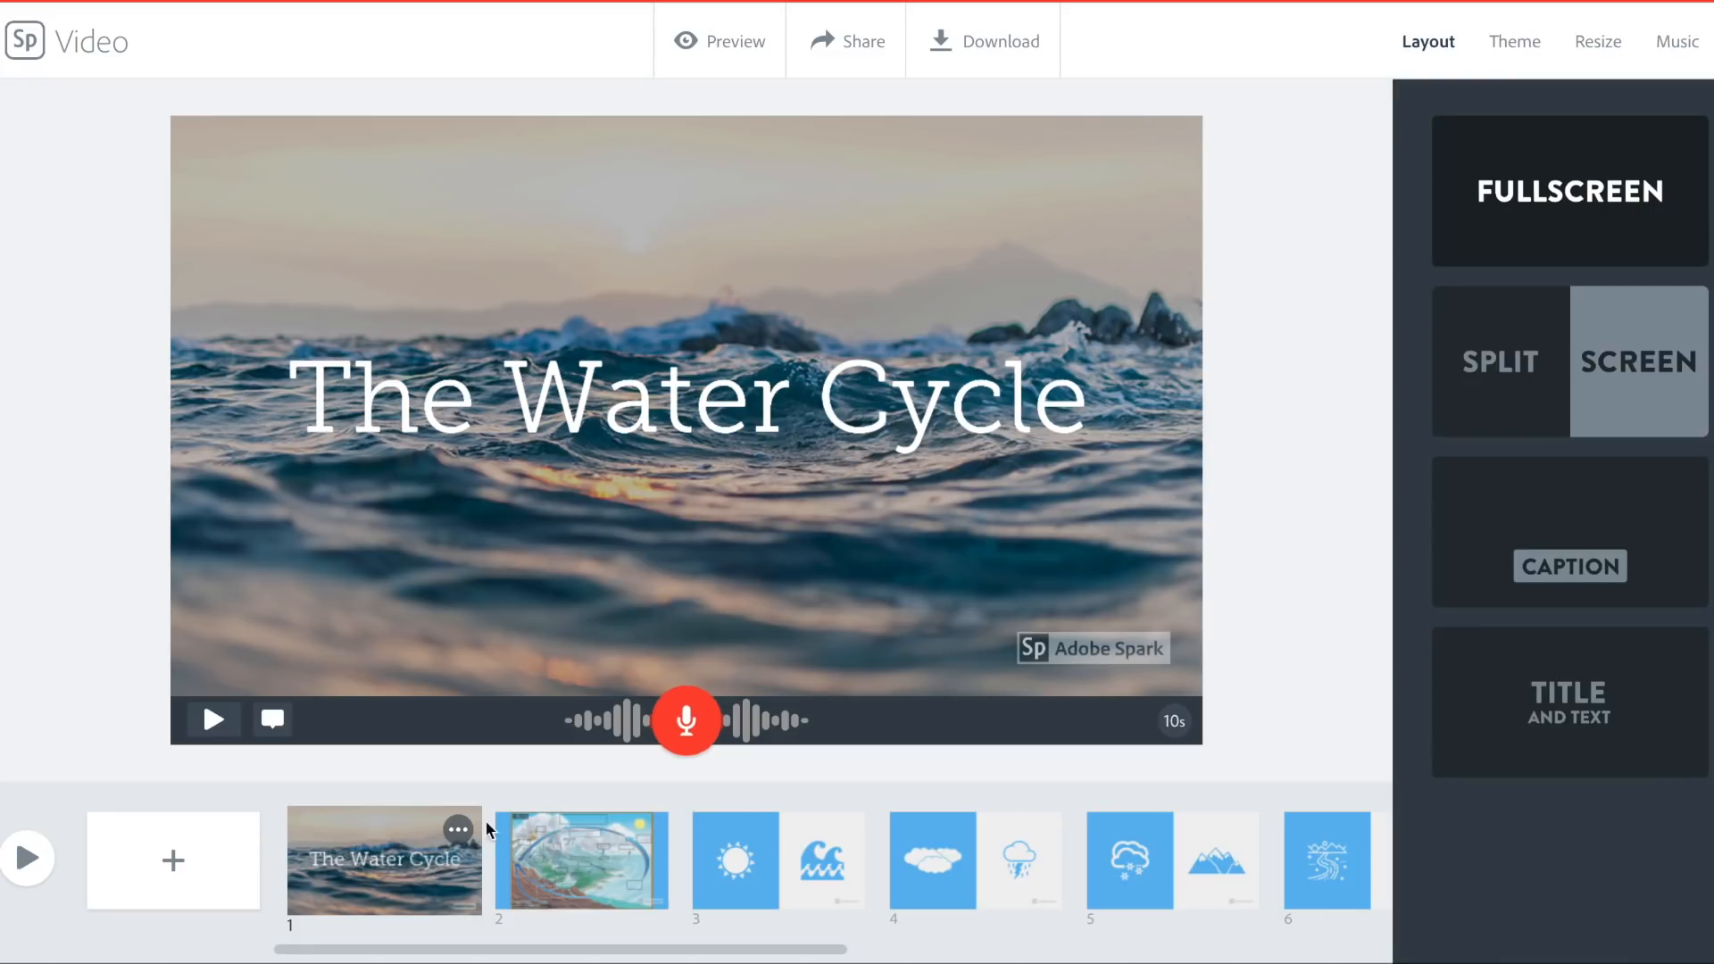
Add a new blank slide 10 before the credits and choose to fill it with a video
left_click(582, 860)
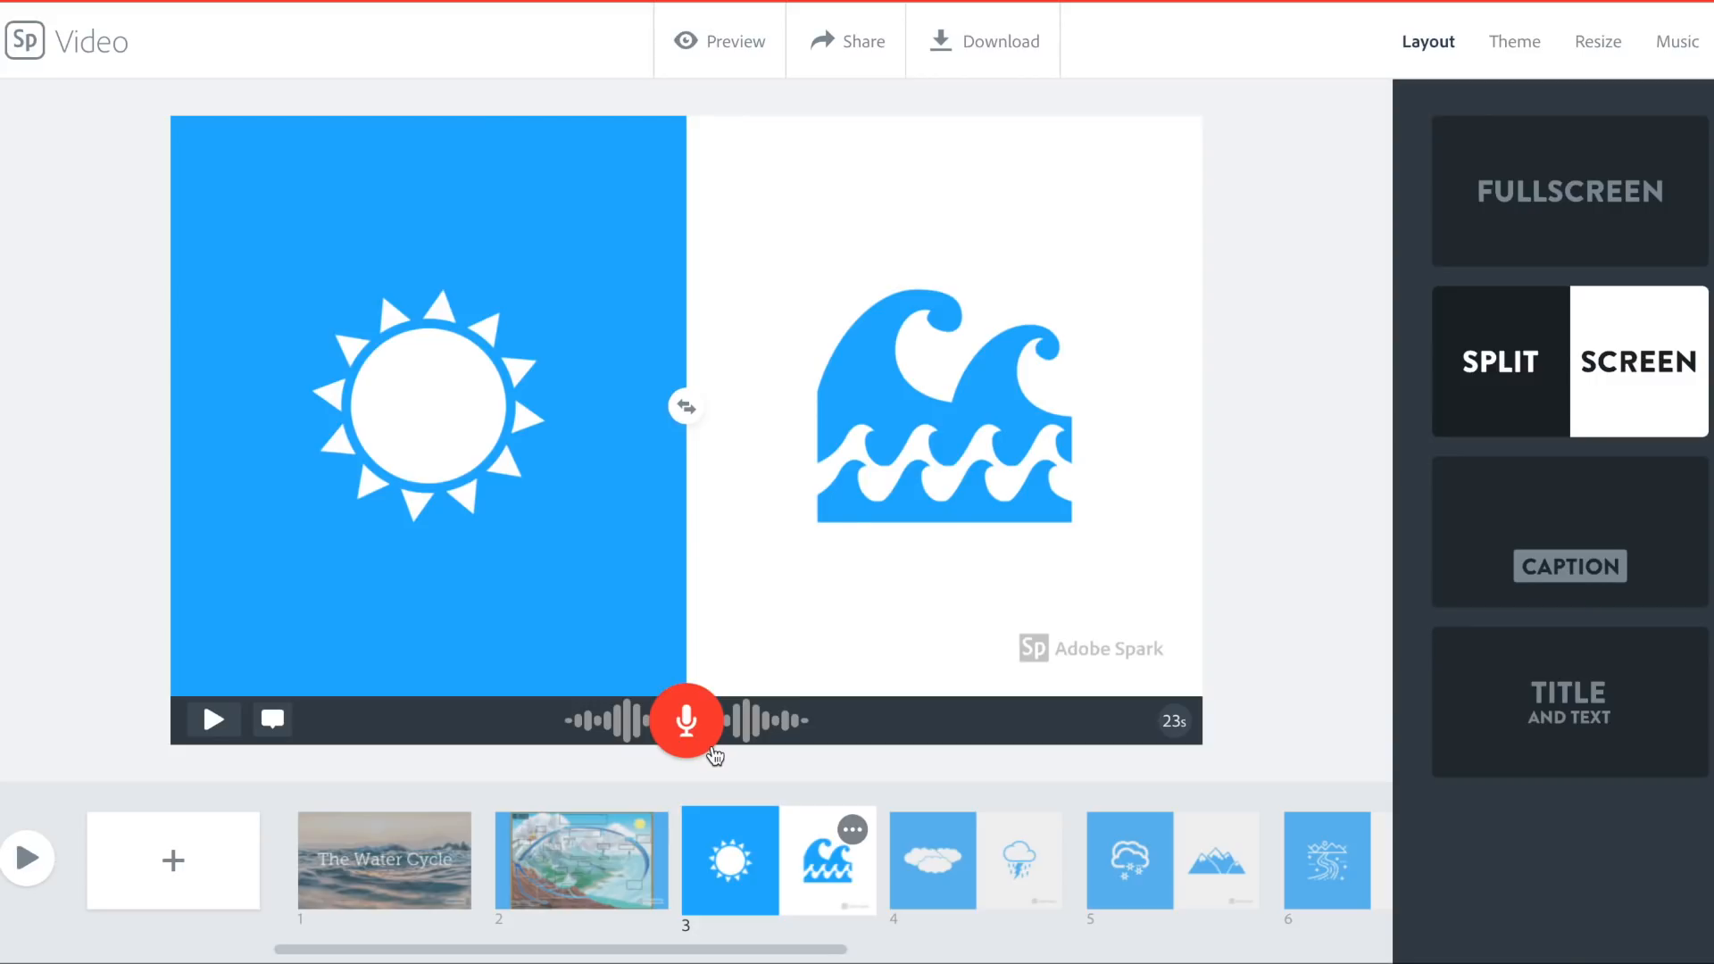
scroll("right", 3)
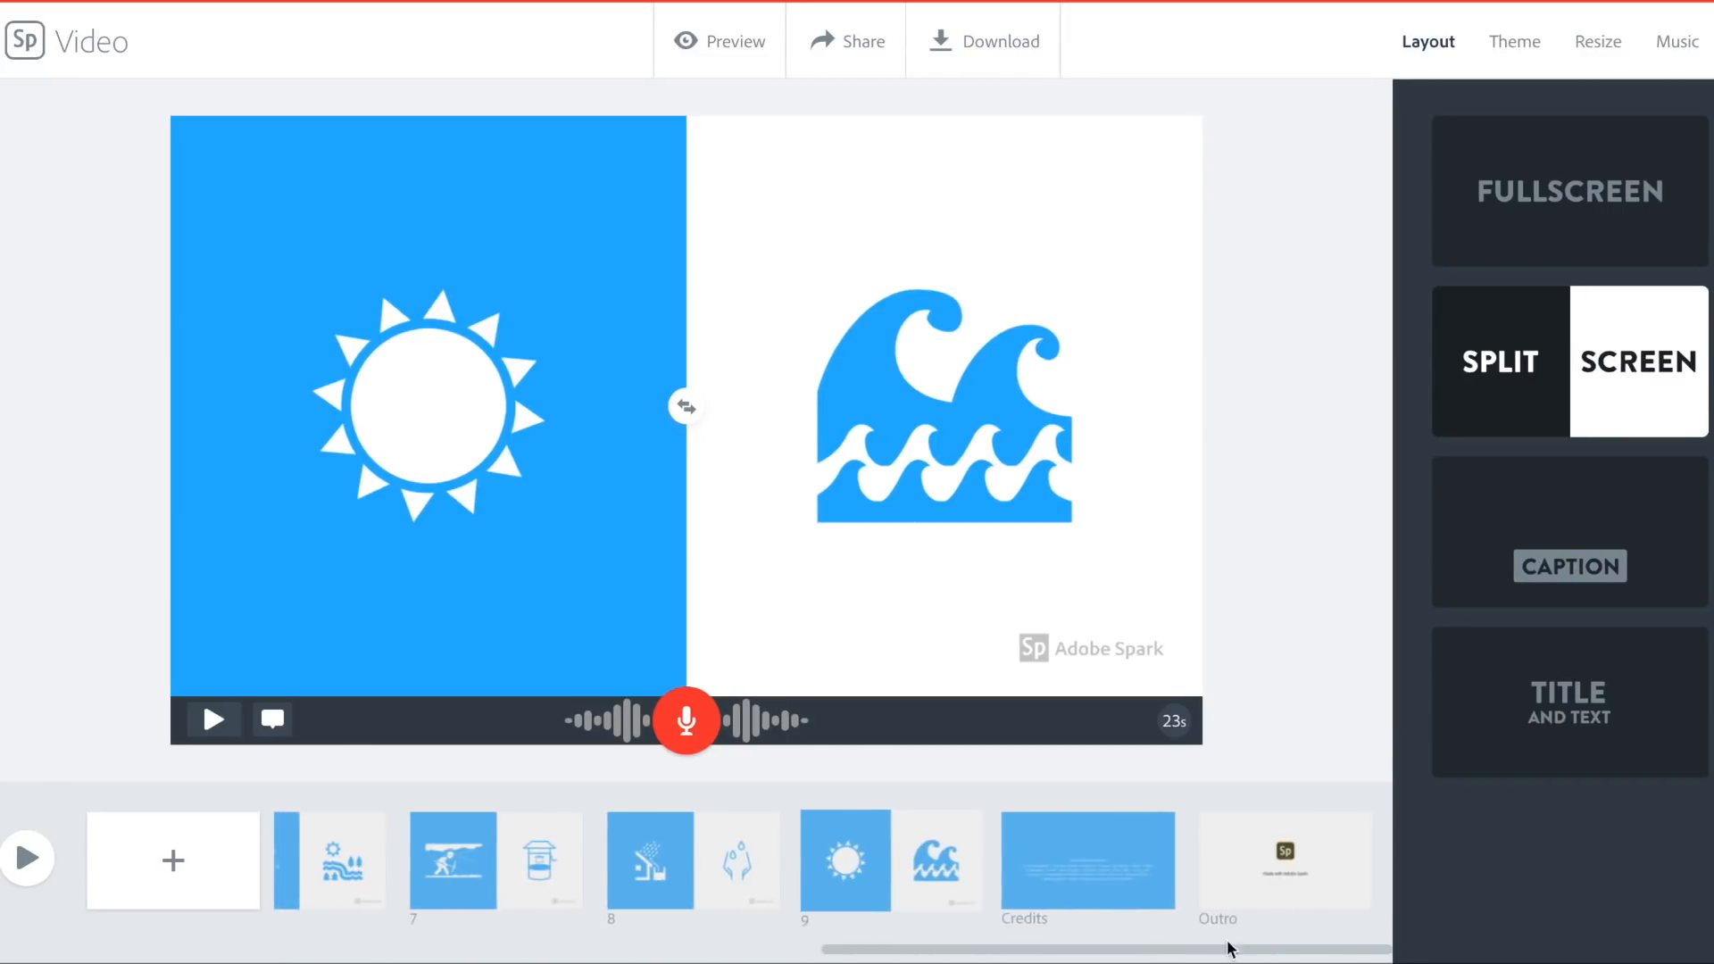
left_click(1087, 860)
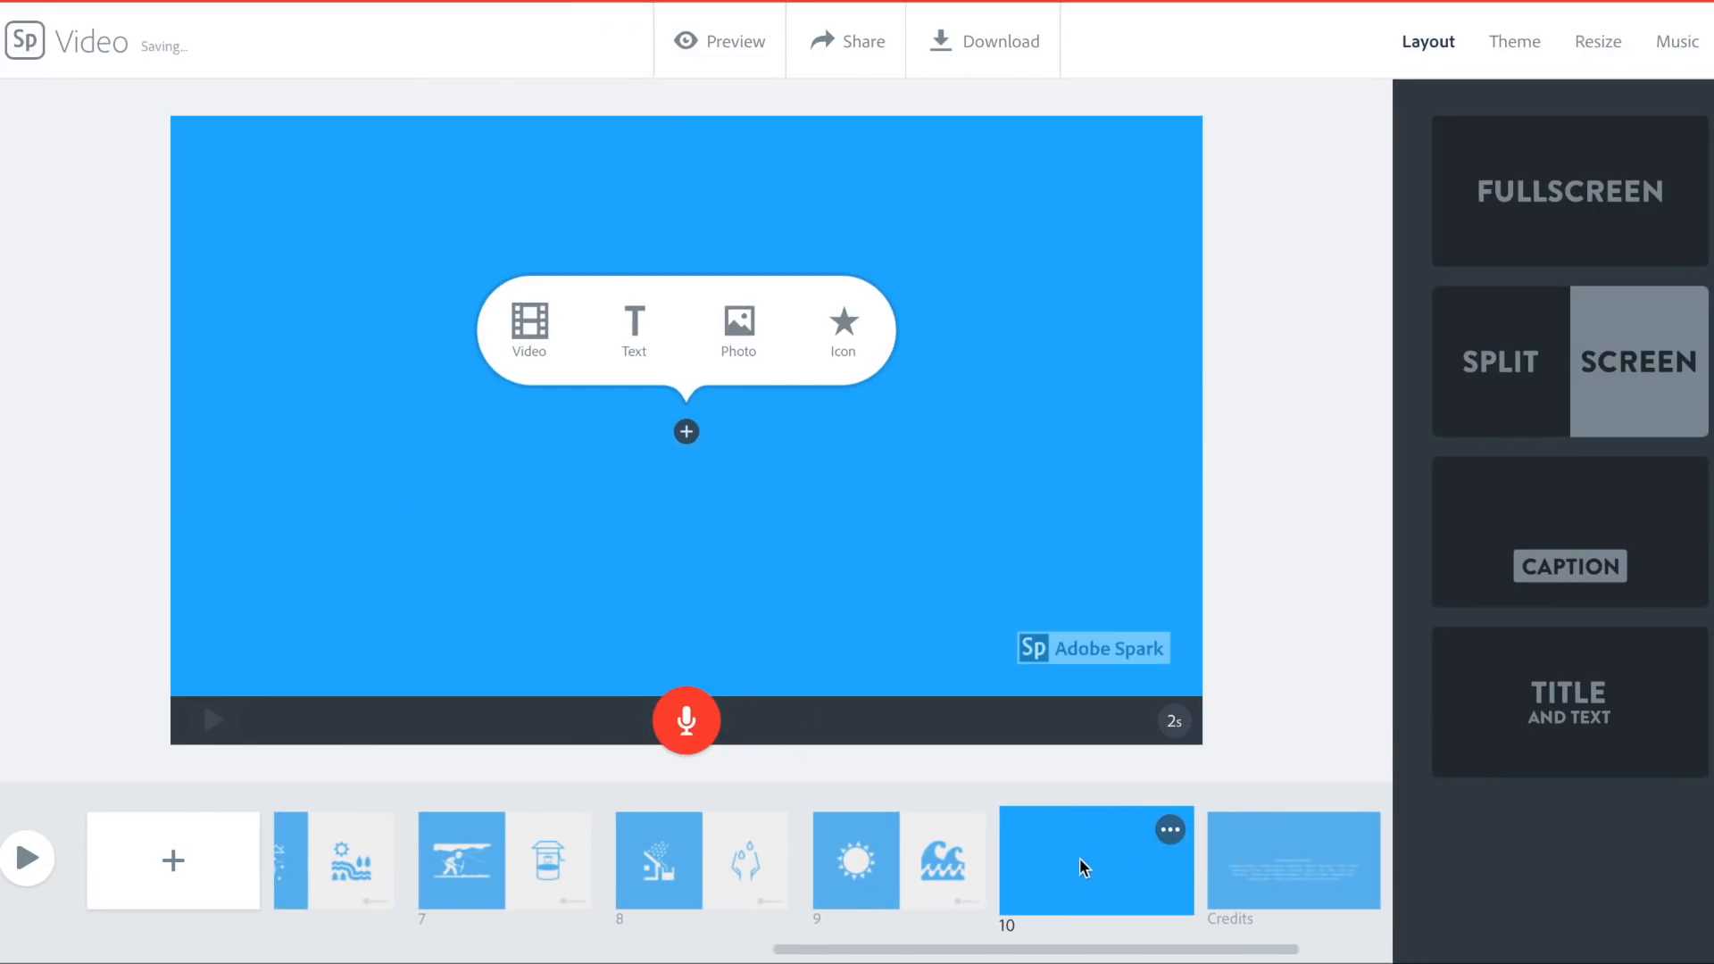
mouse_move(1098, 916)
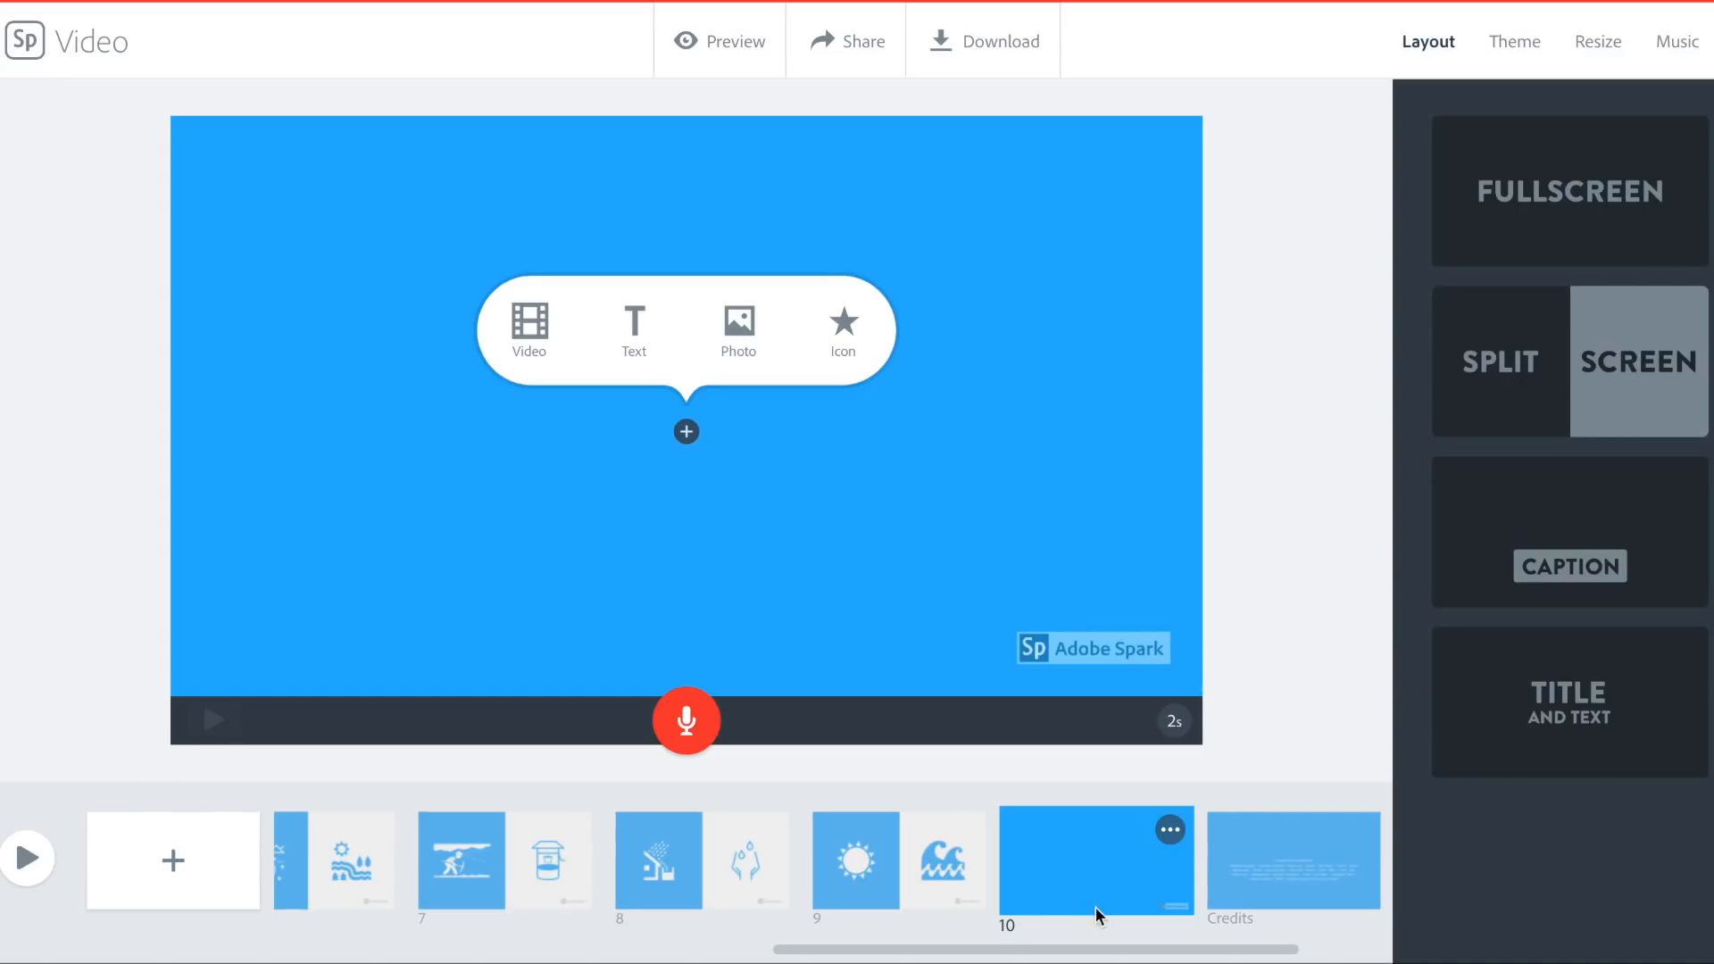
left_click(1293, 861)
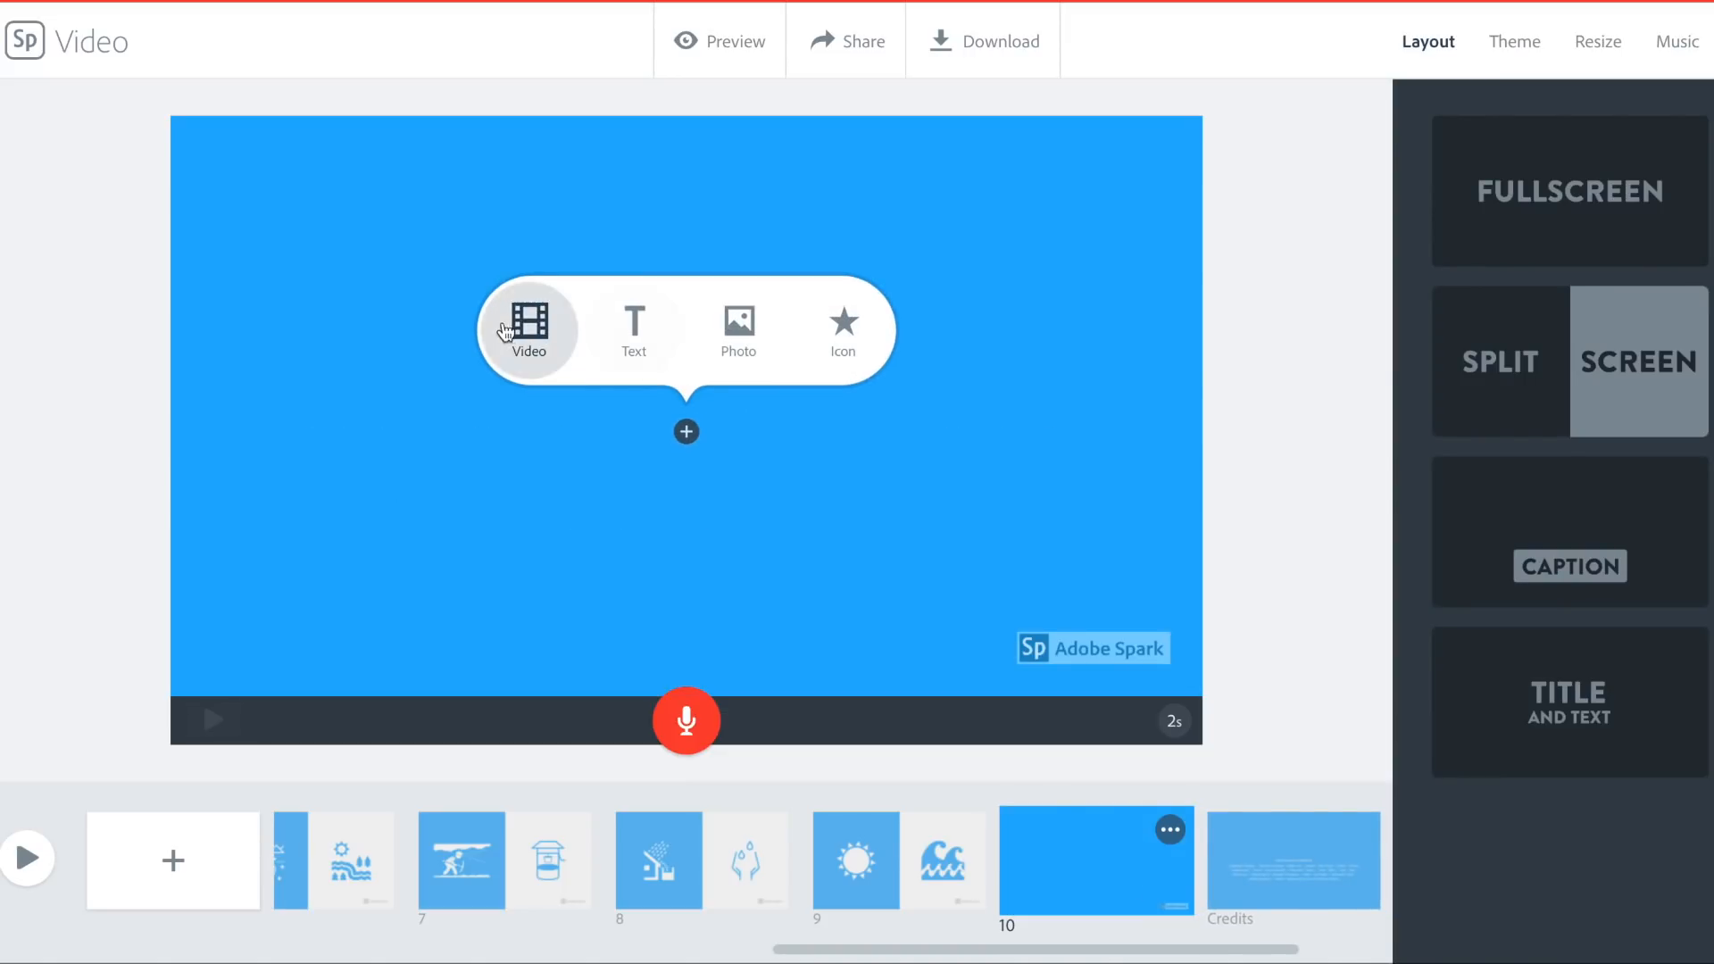
mouse_move(546, 368)
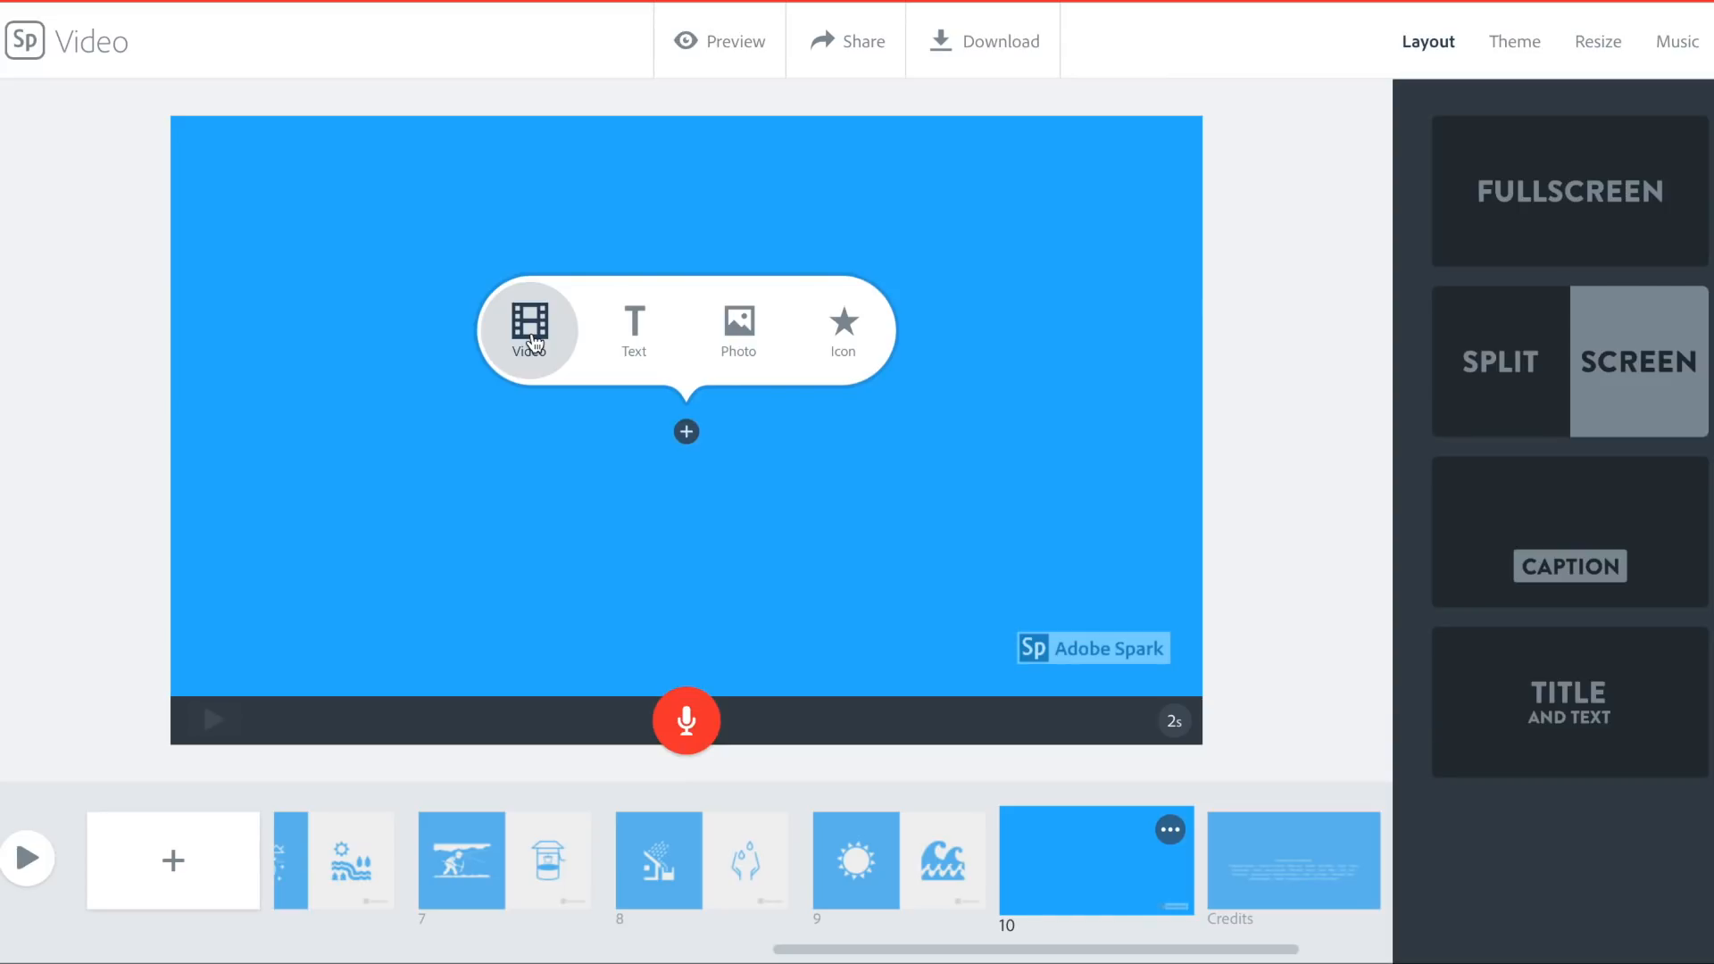
mouse_move(534, 344)
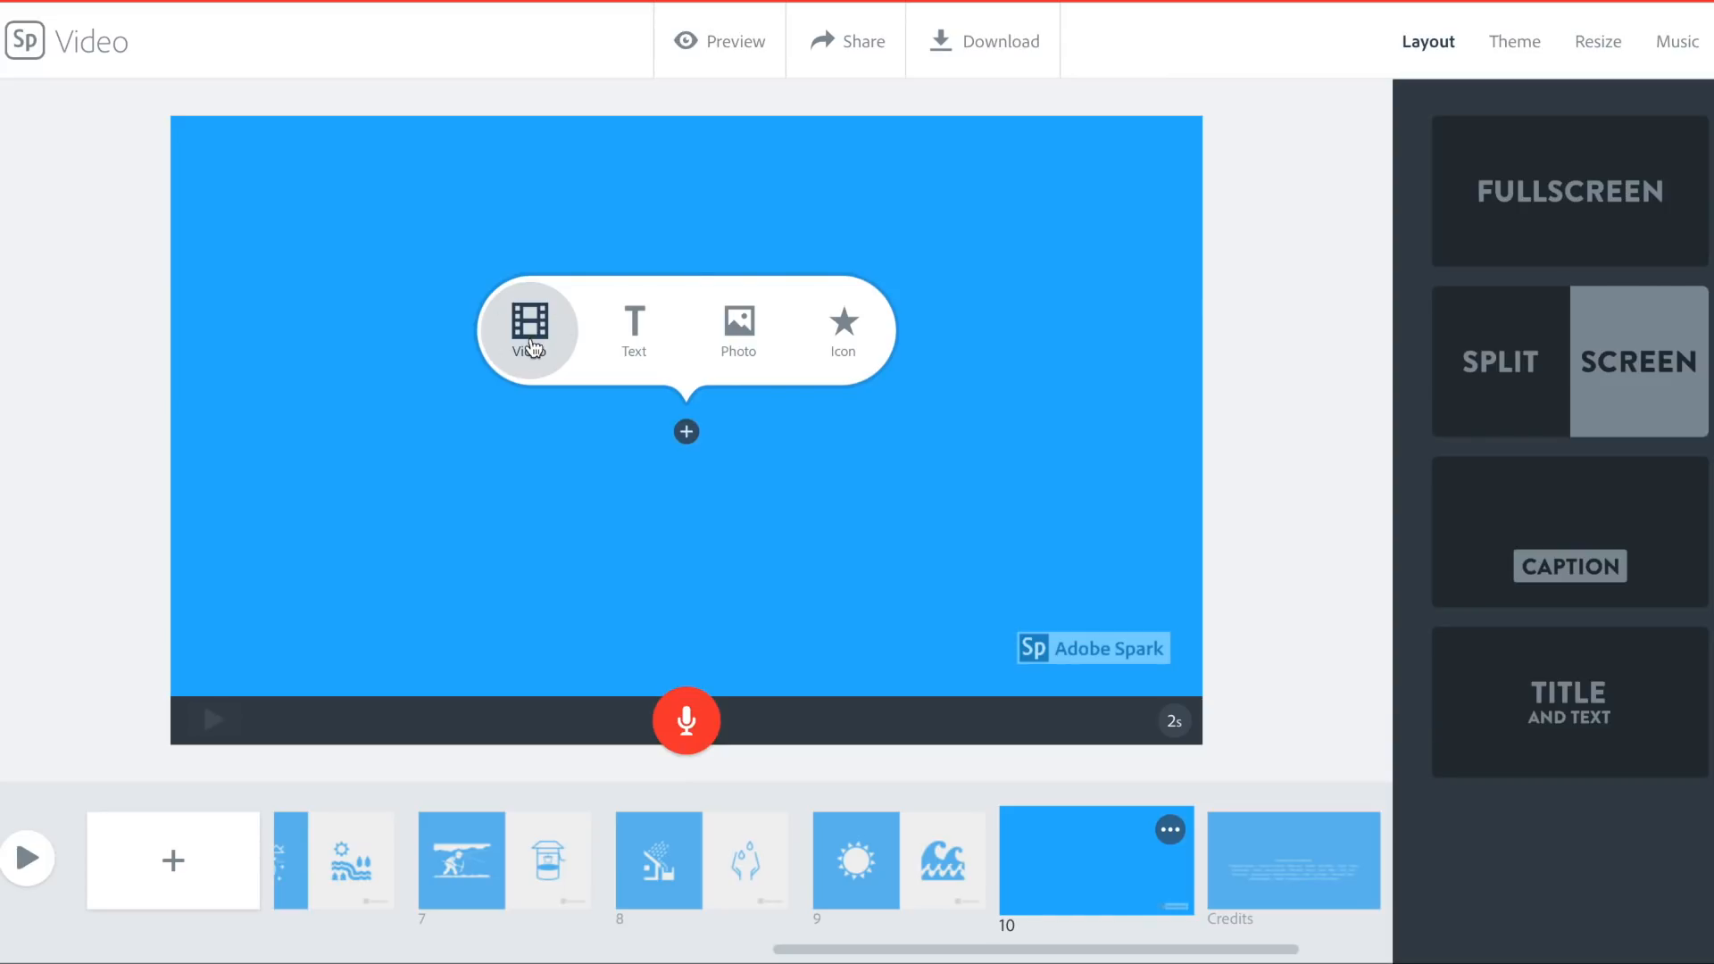
Pick IMG_0035.mp4 from Downloads, which is rejected as an unsupported video file
left_click(529, 325)
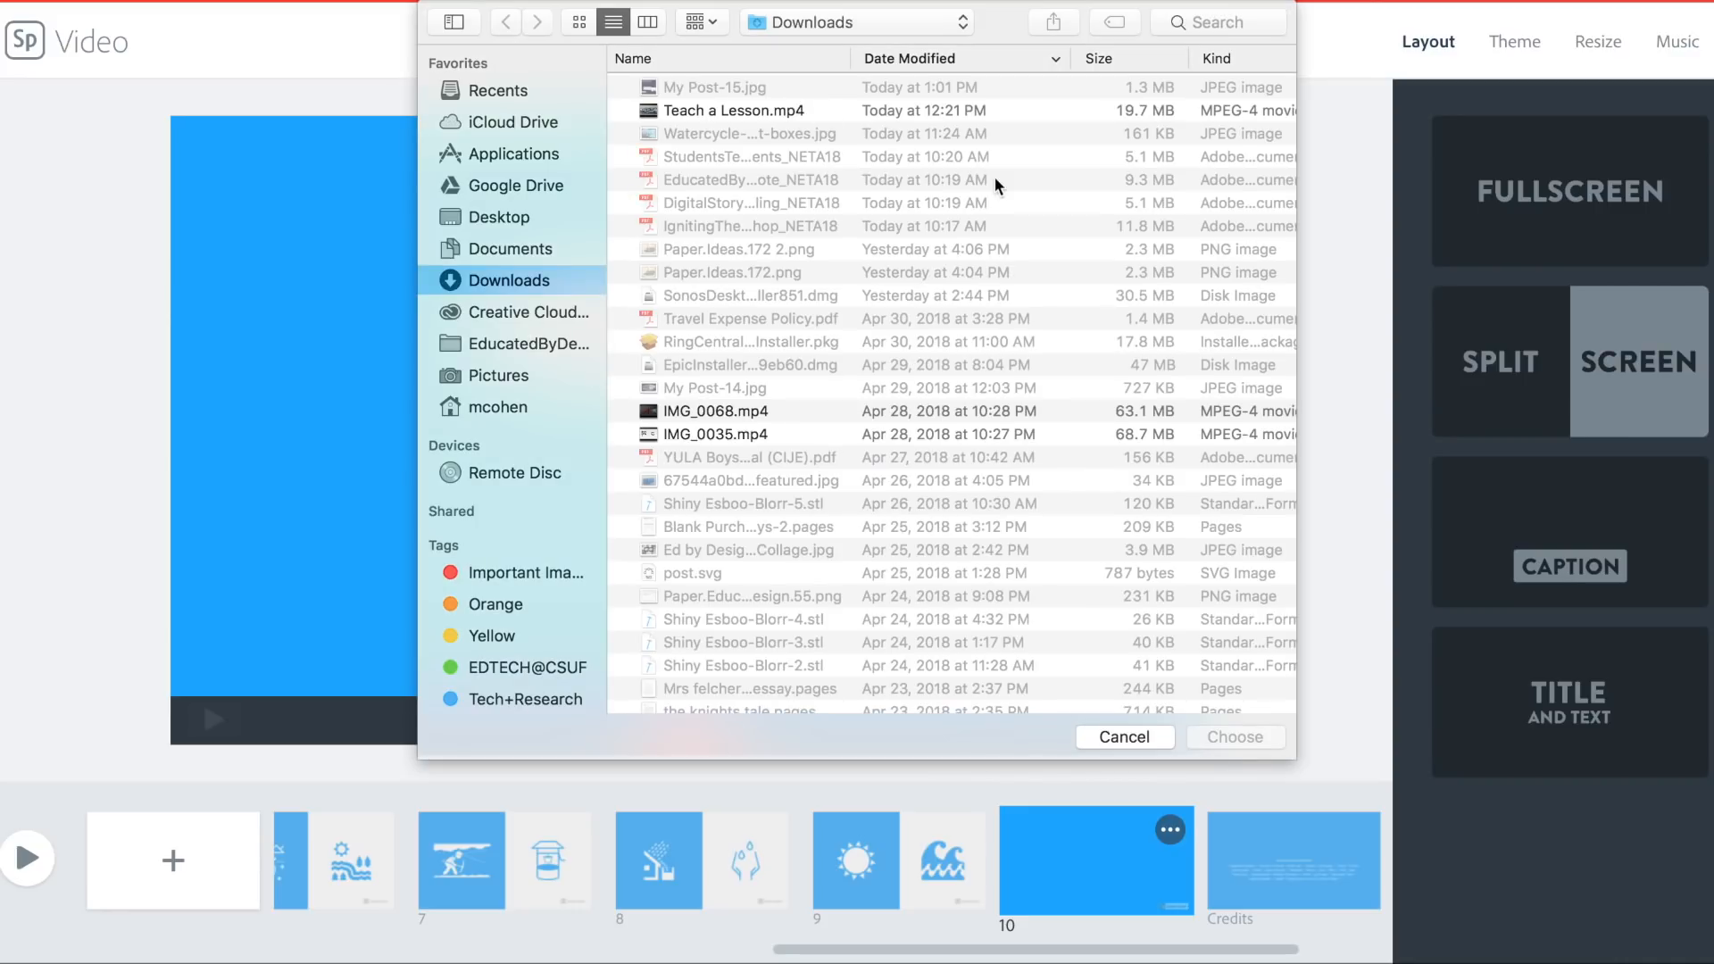
left_click(717, 434)
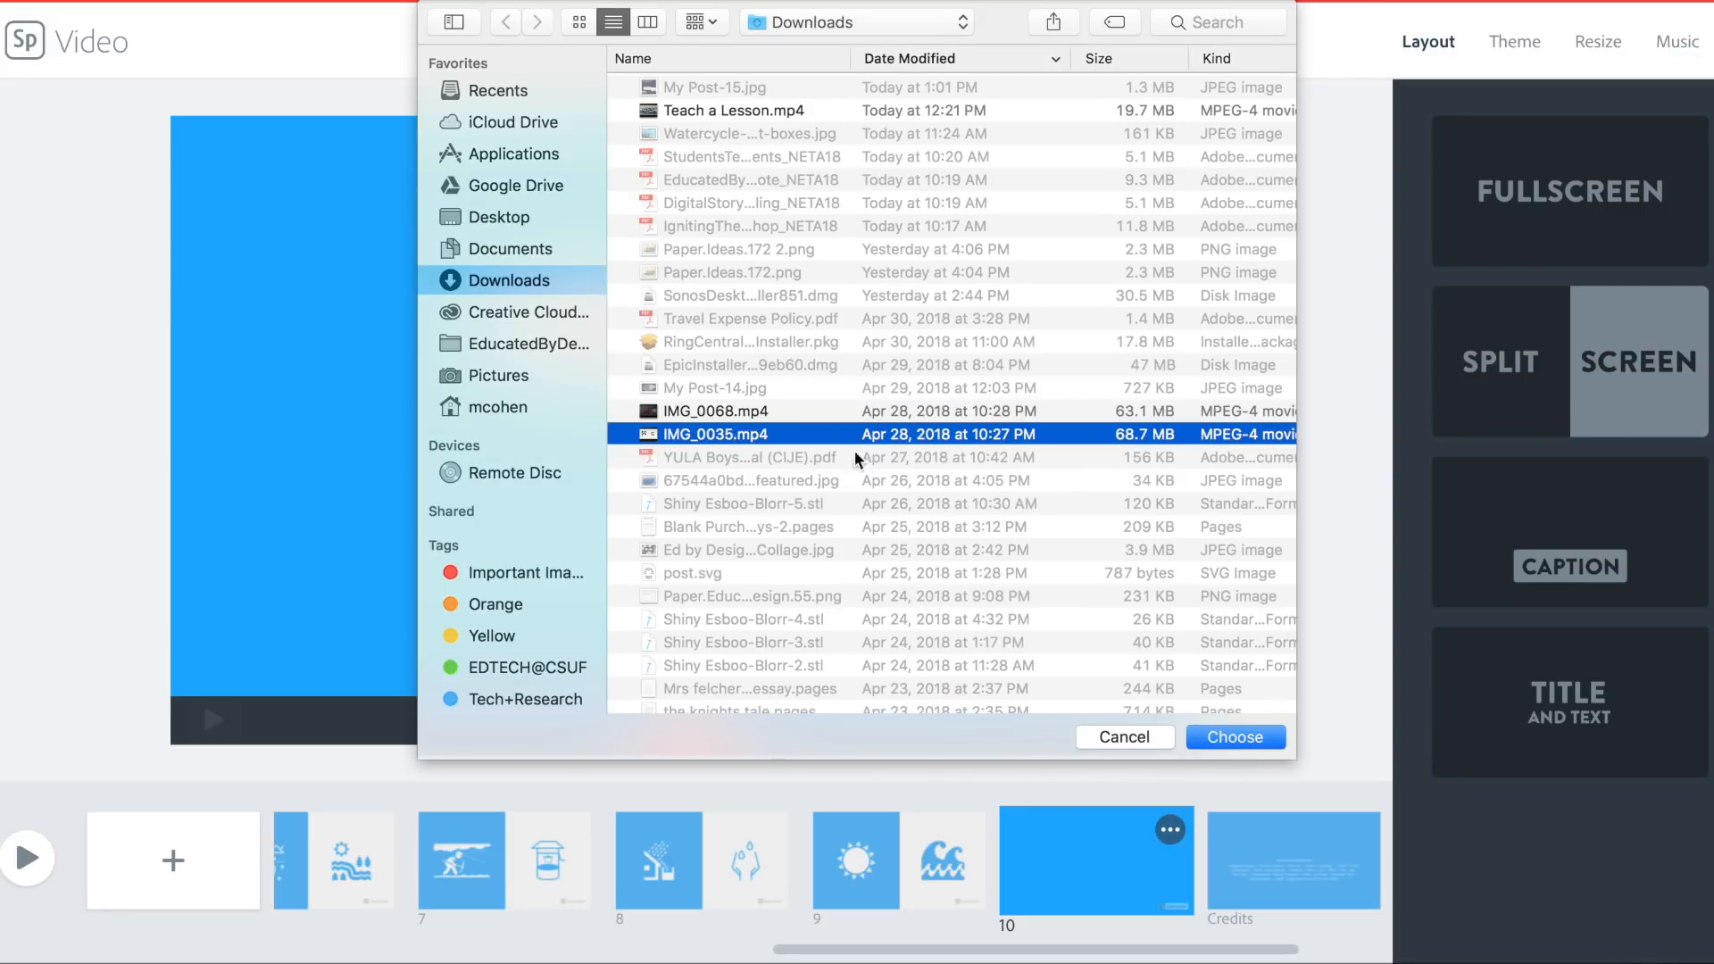
left_click(1233, 735)
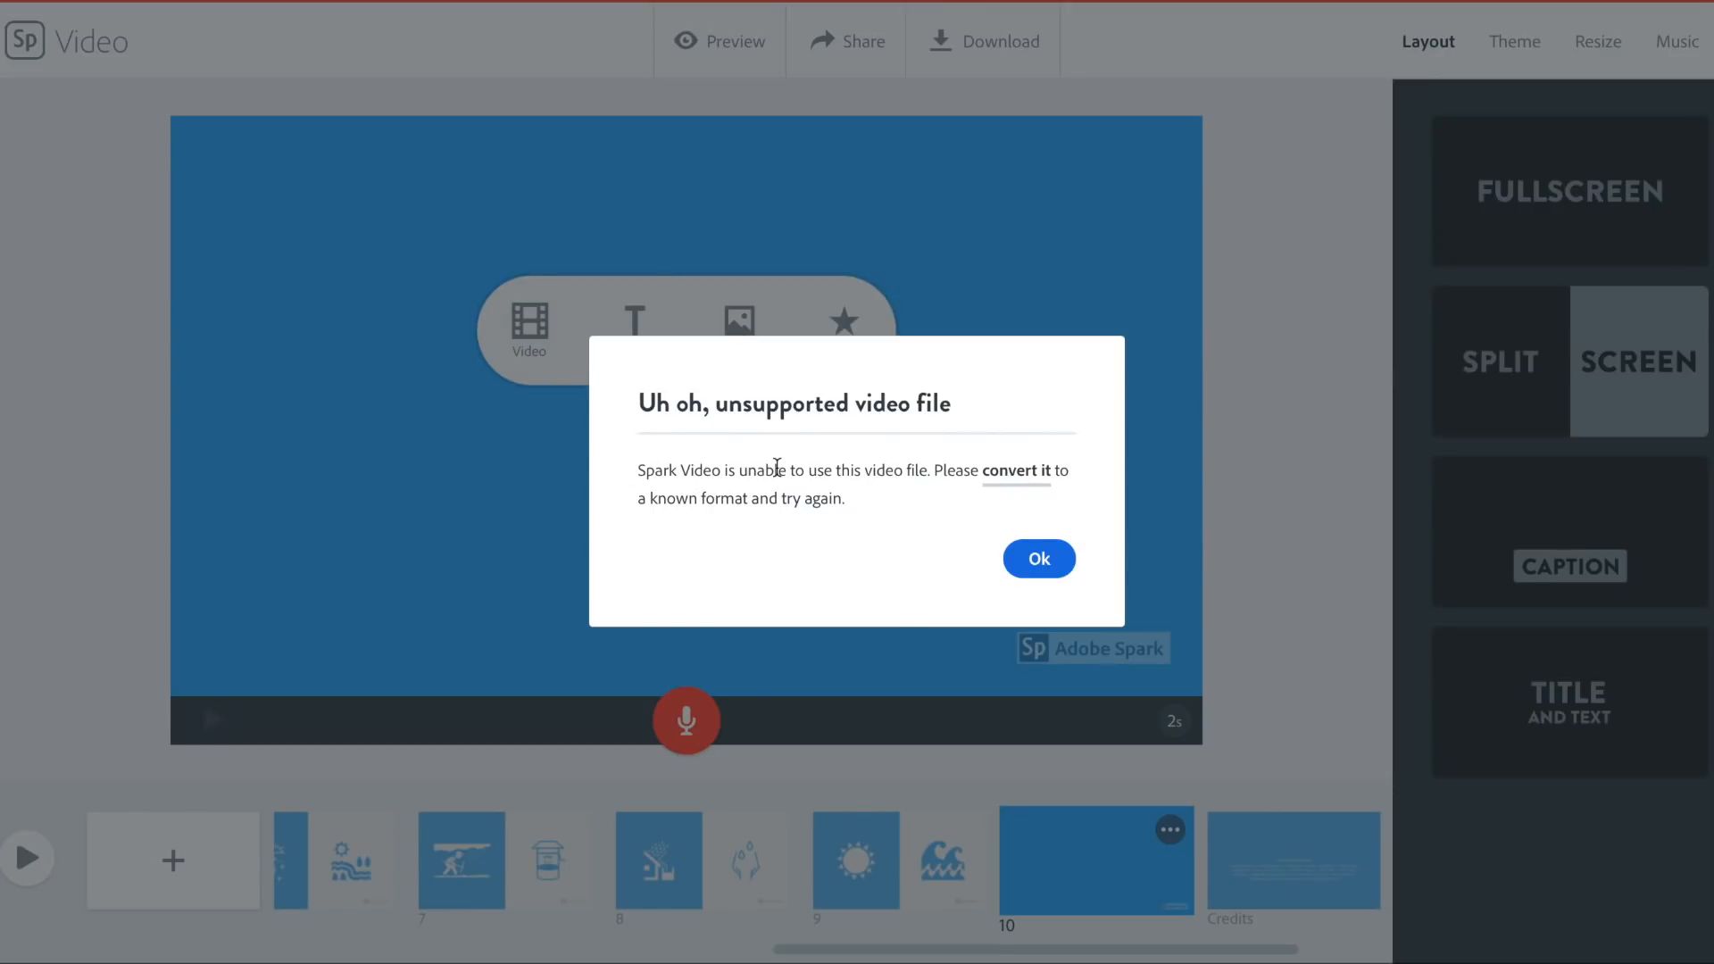
mouse_move(950, 492)
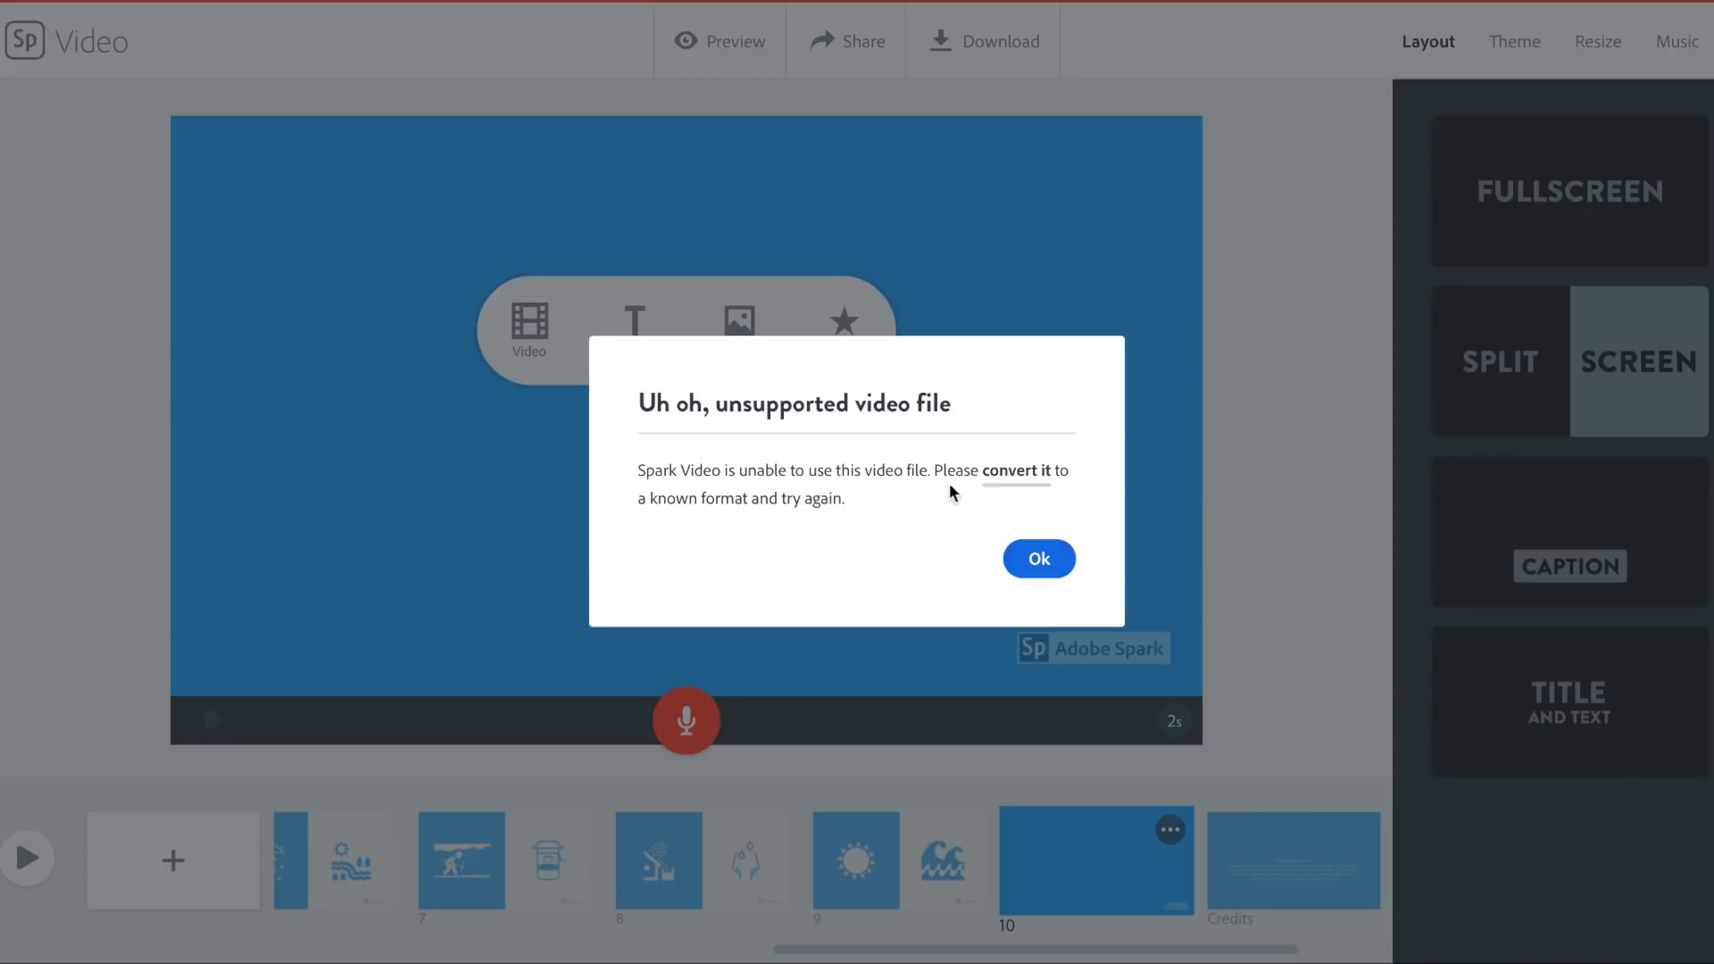
mouse_move(1028, 482)
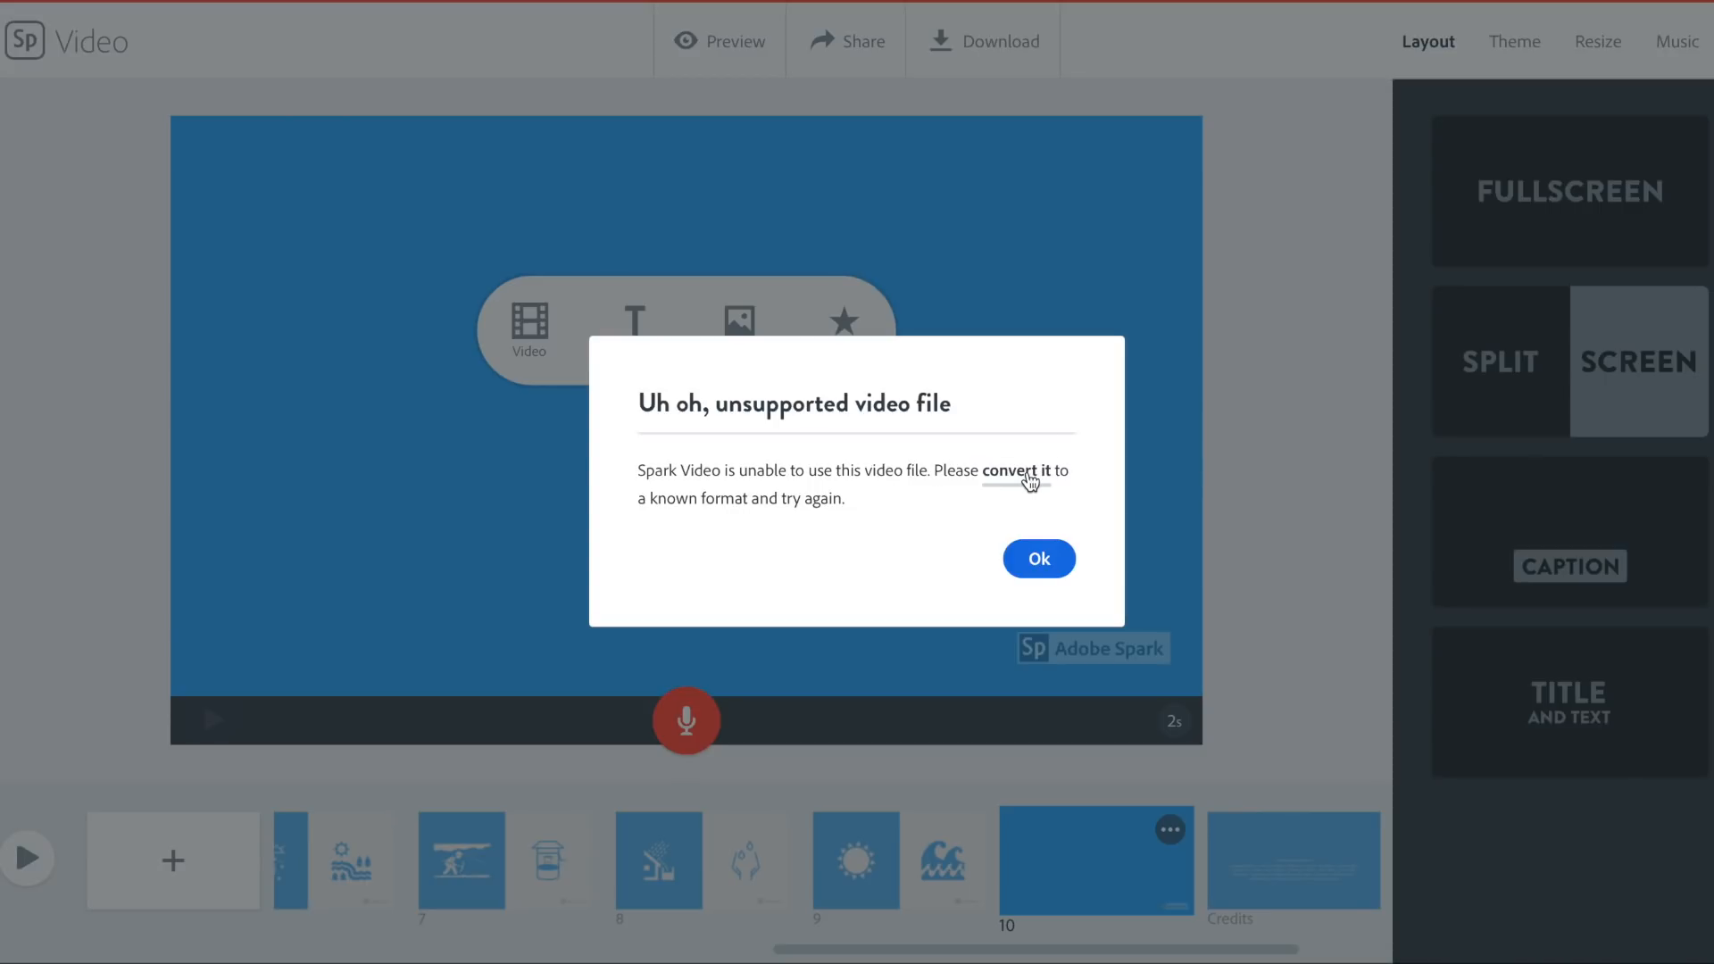
left_click(1016, 470)
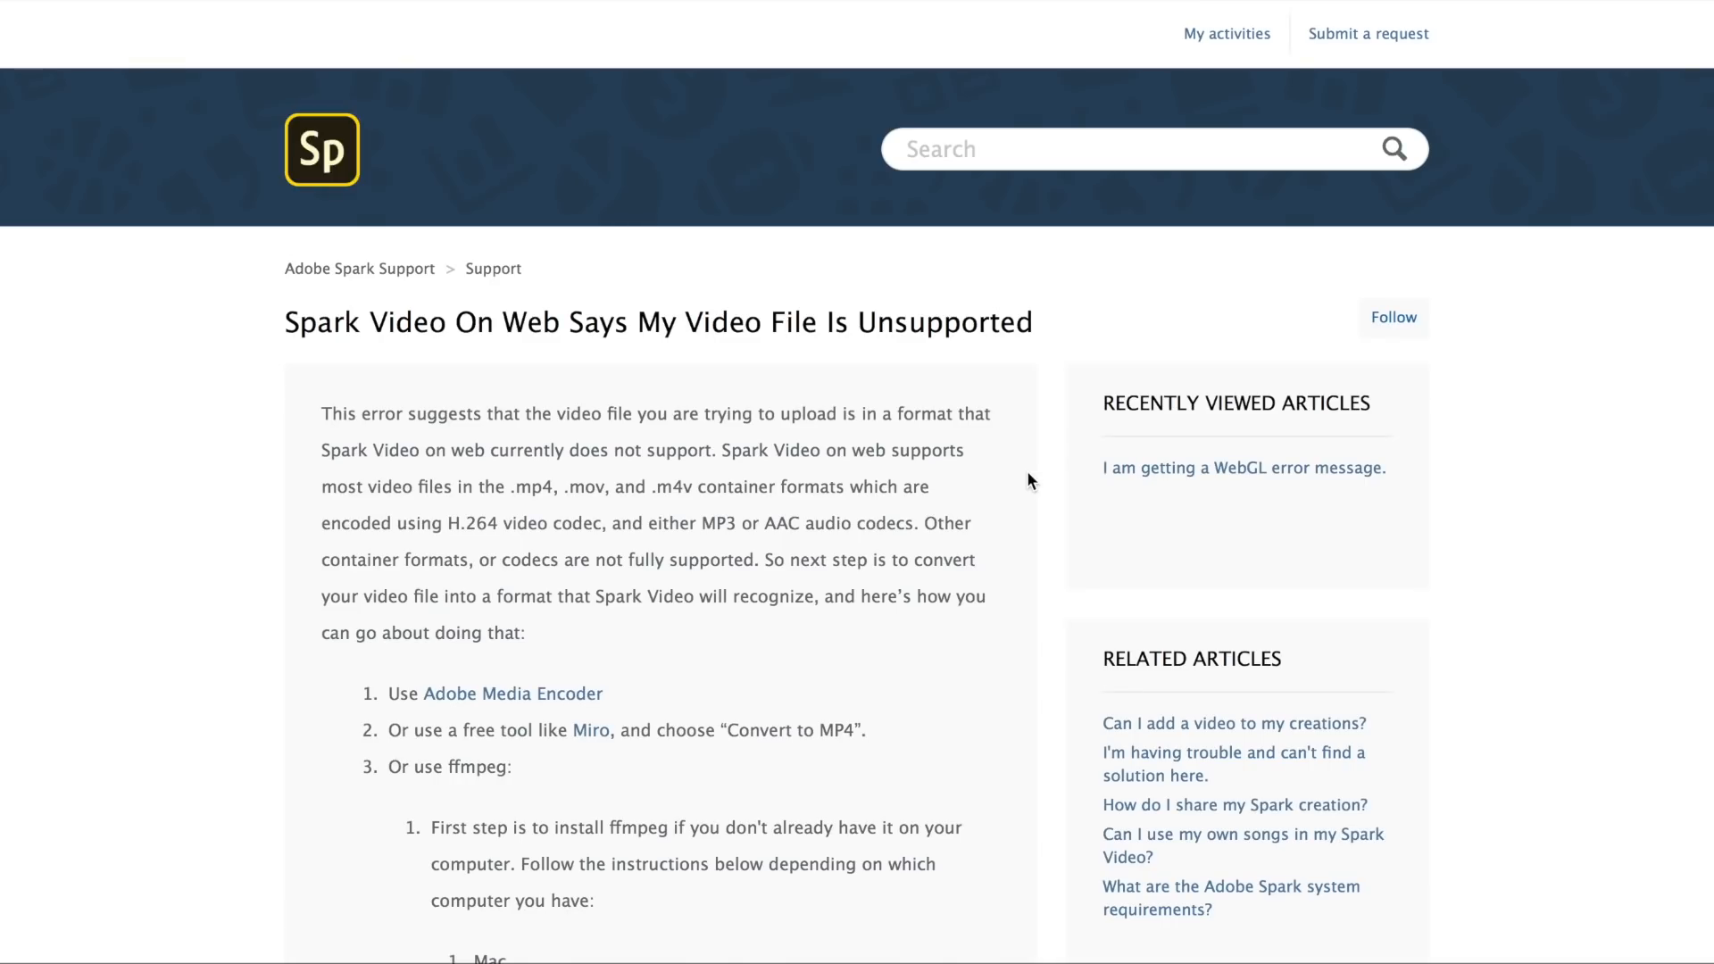
mouse_move(457, 489)
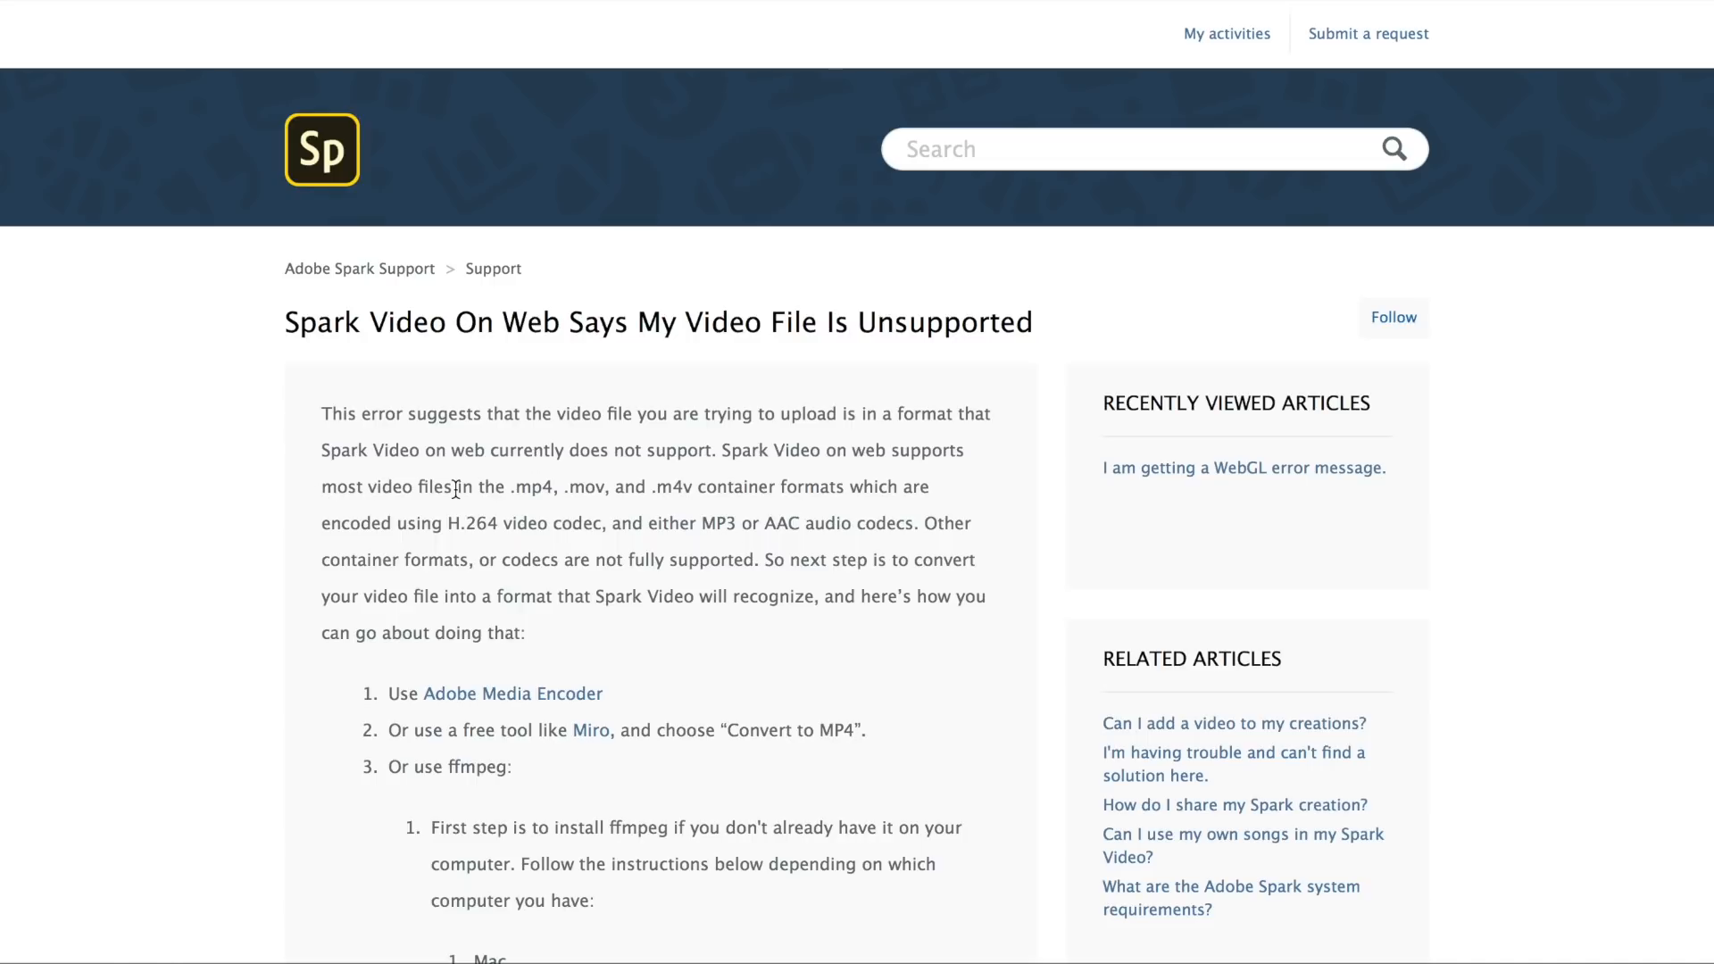
mouse_move(580, 486)
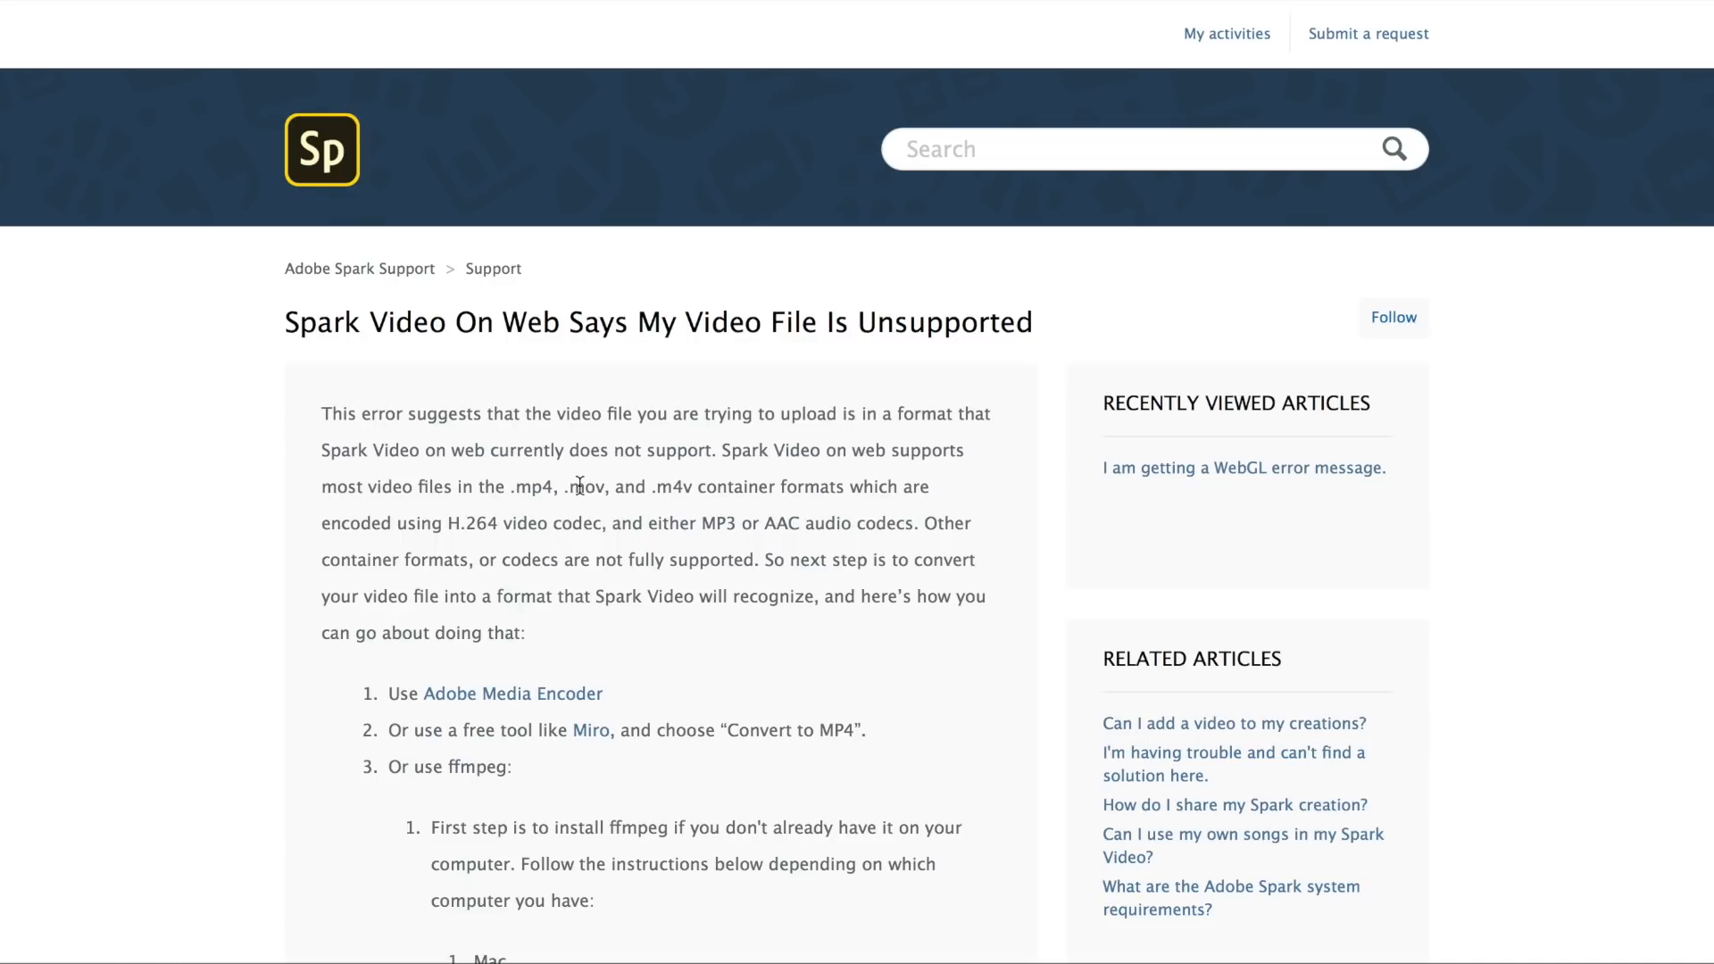
mouse_move(850, 485)
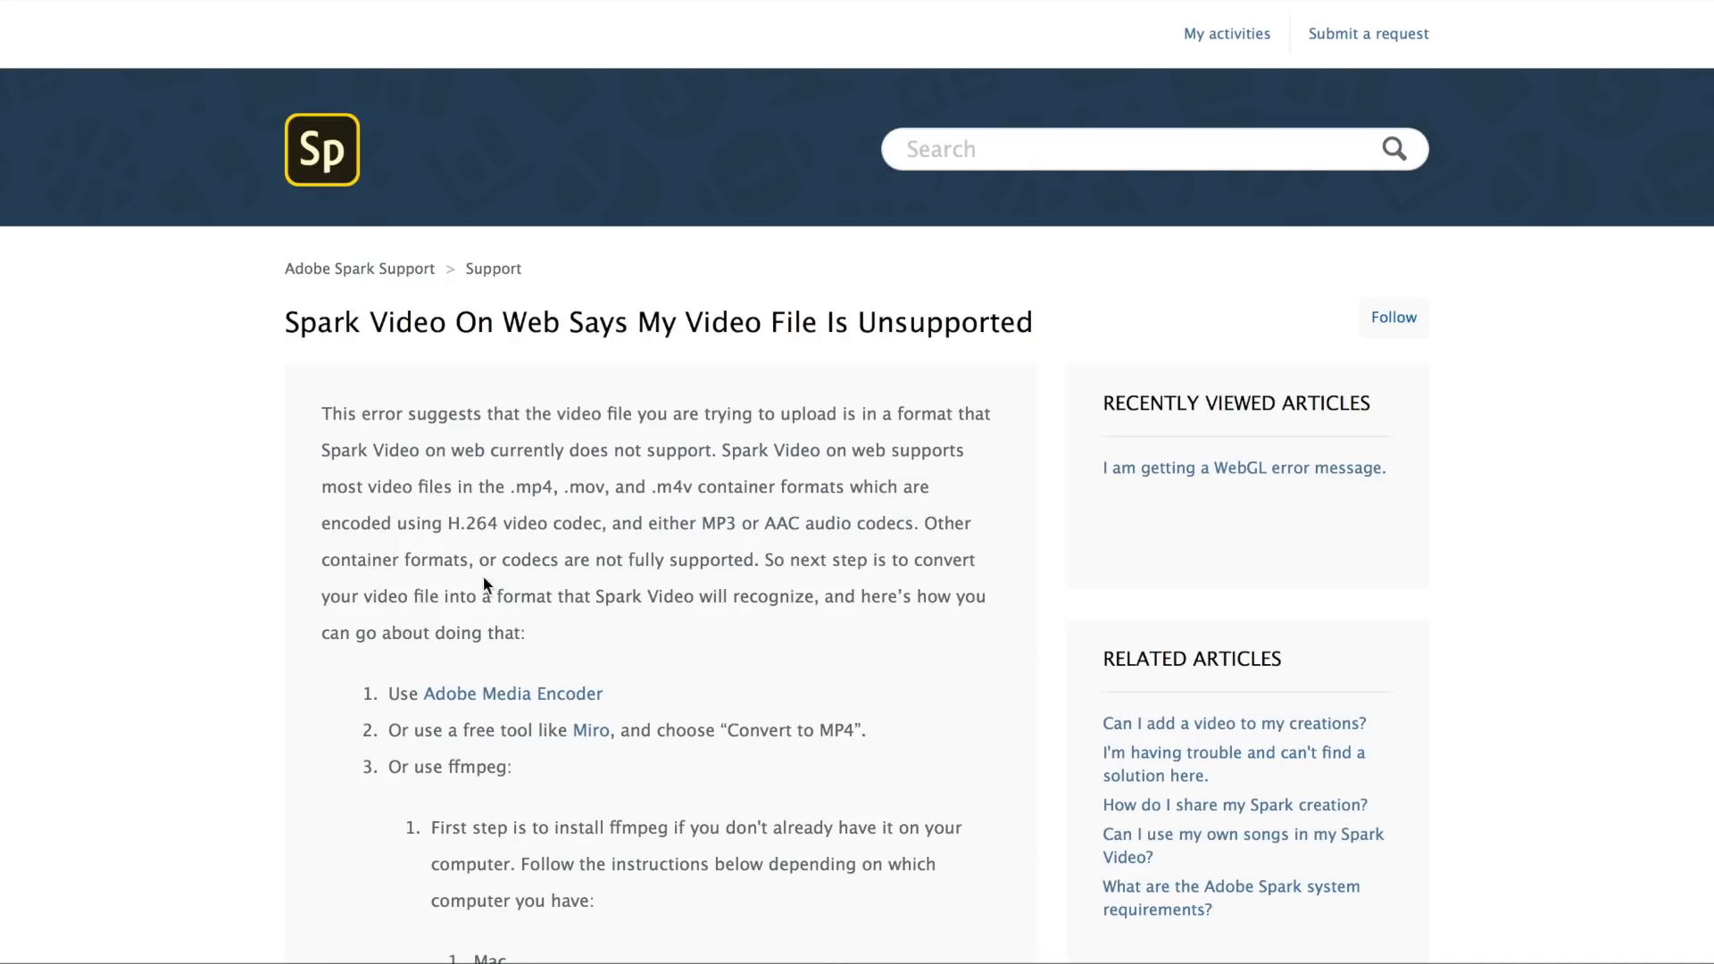
mouse_move(648, 700)
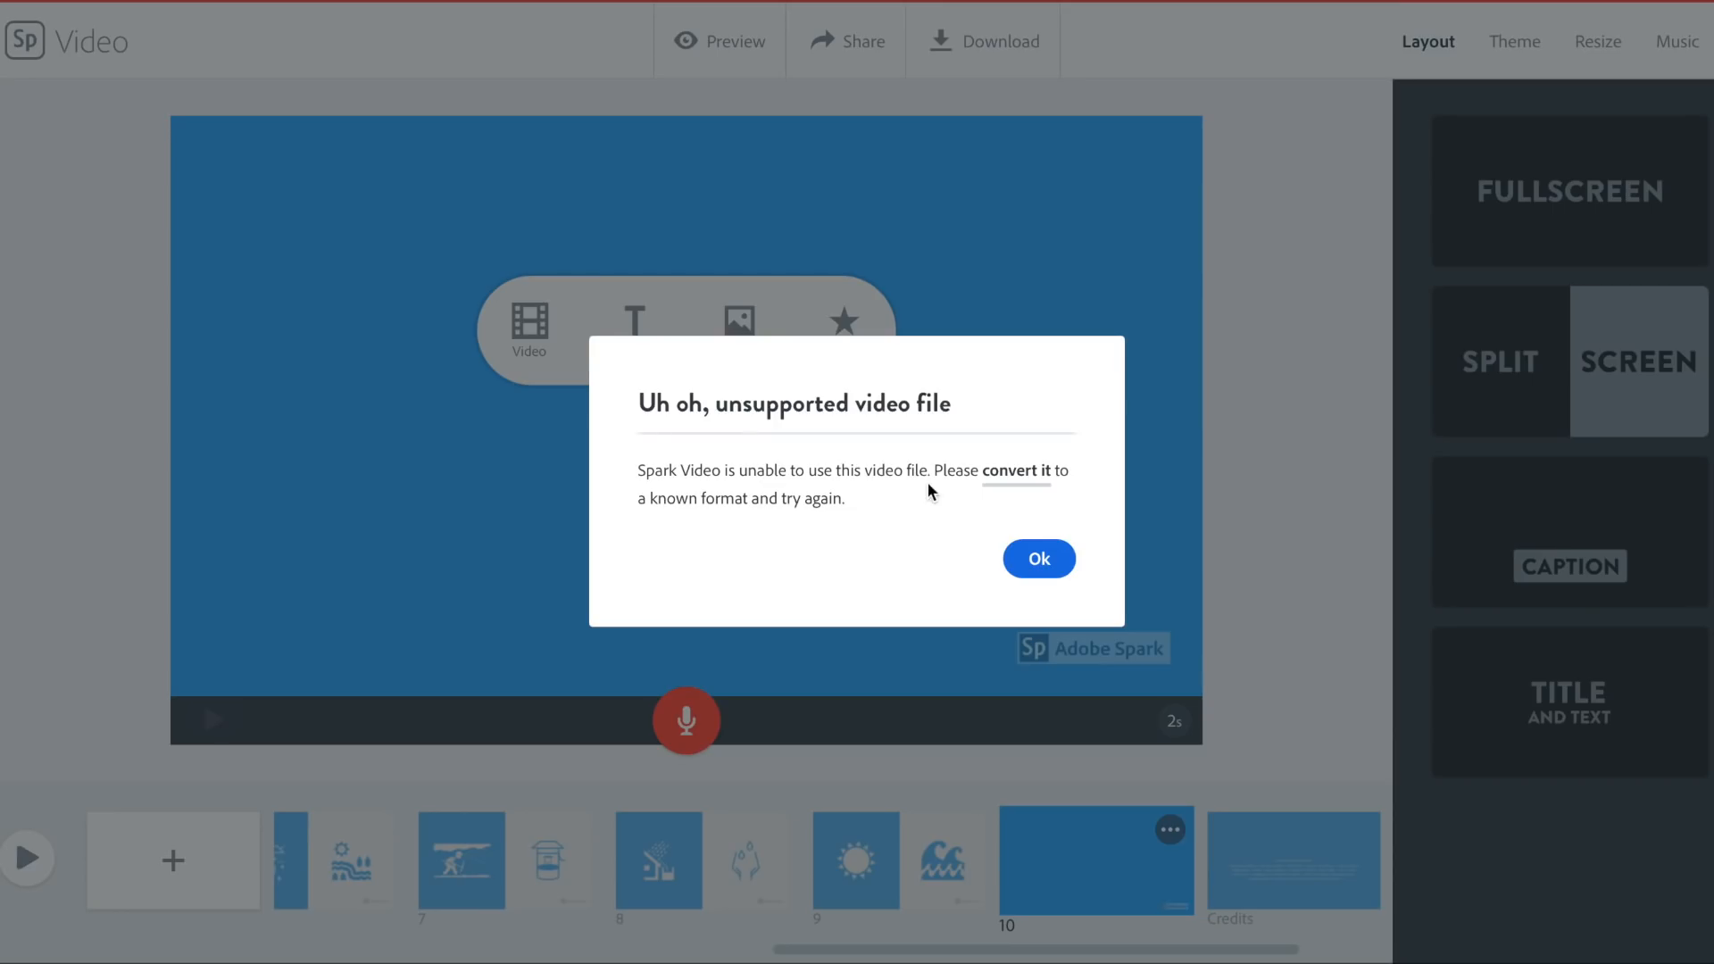
Dismiss the unsupported-file alert and return to the 'The Water Cycle' title slide
left_click(1037, 559)
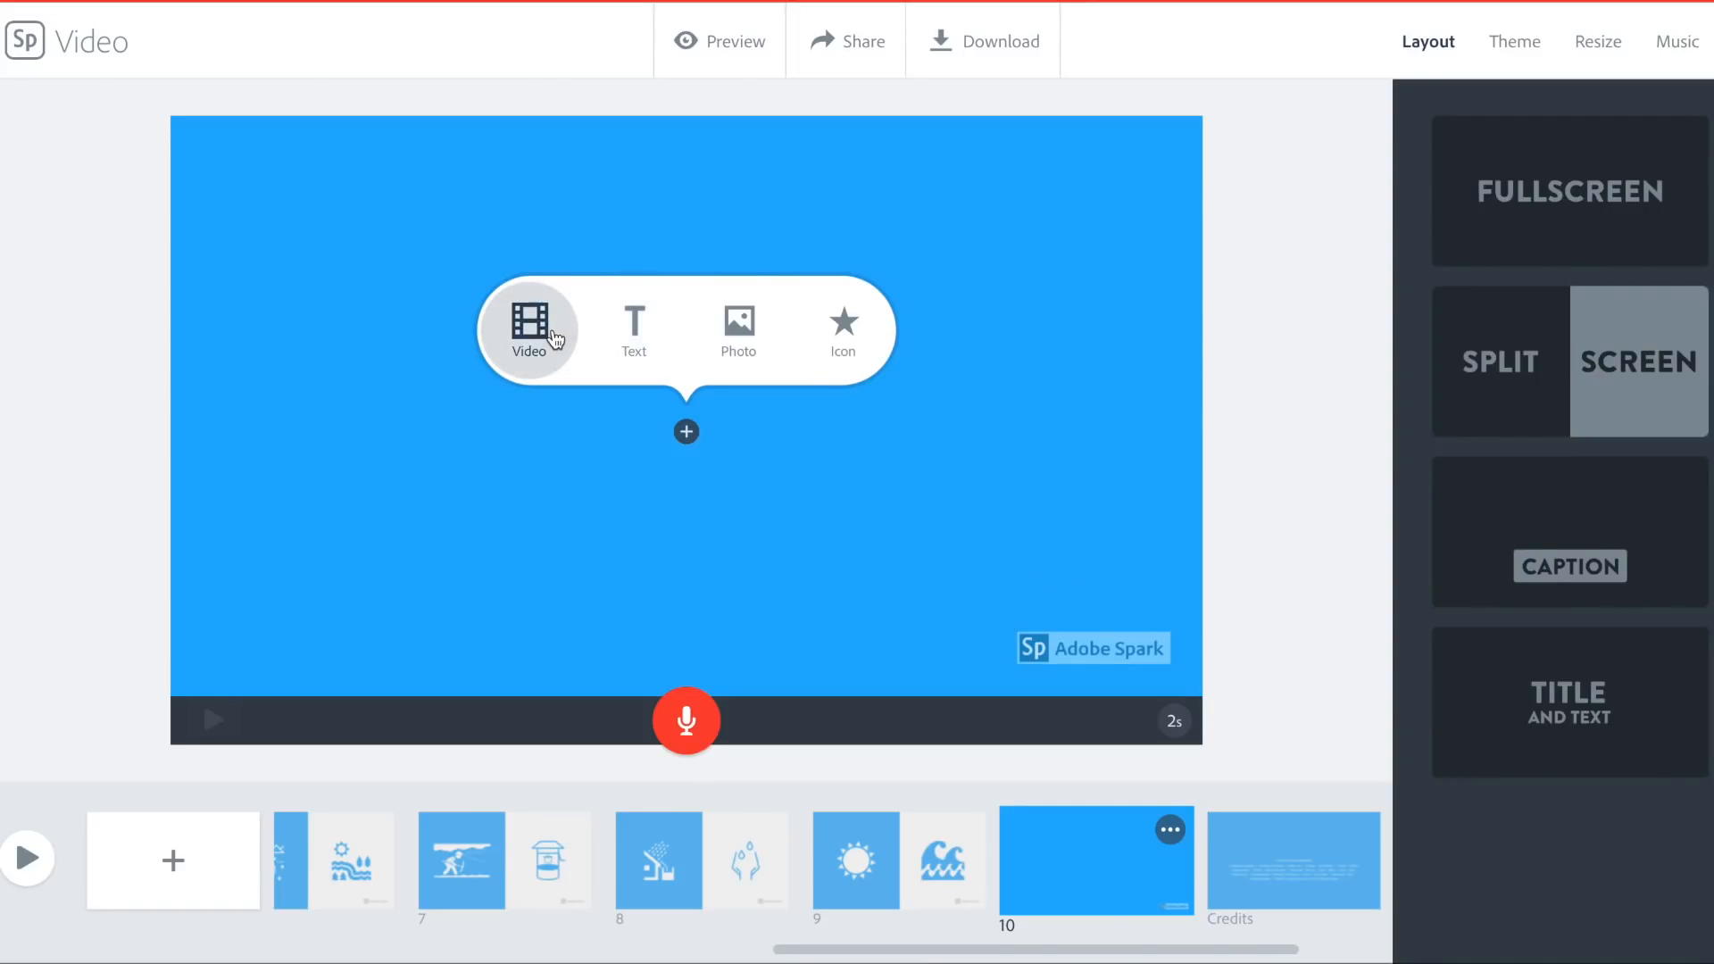
mouse_move(737, 350)
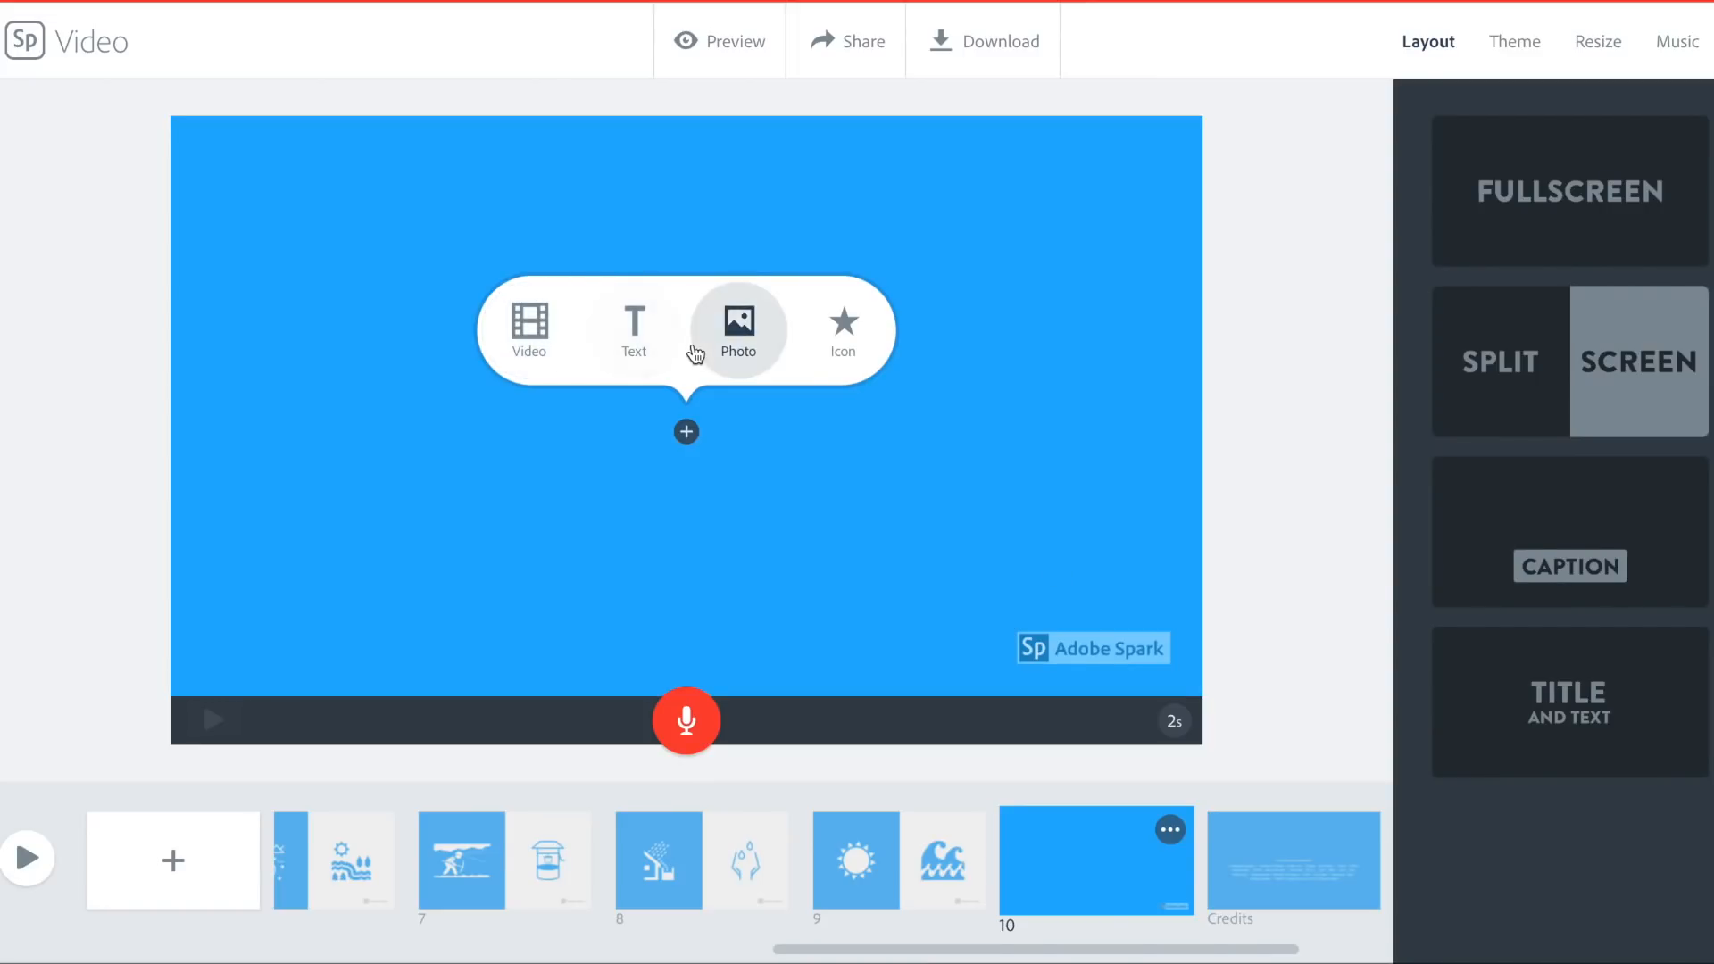
mouse_move(736, 341)
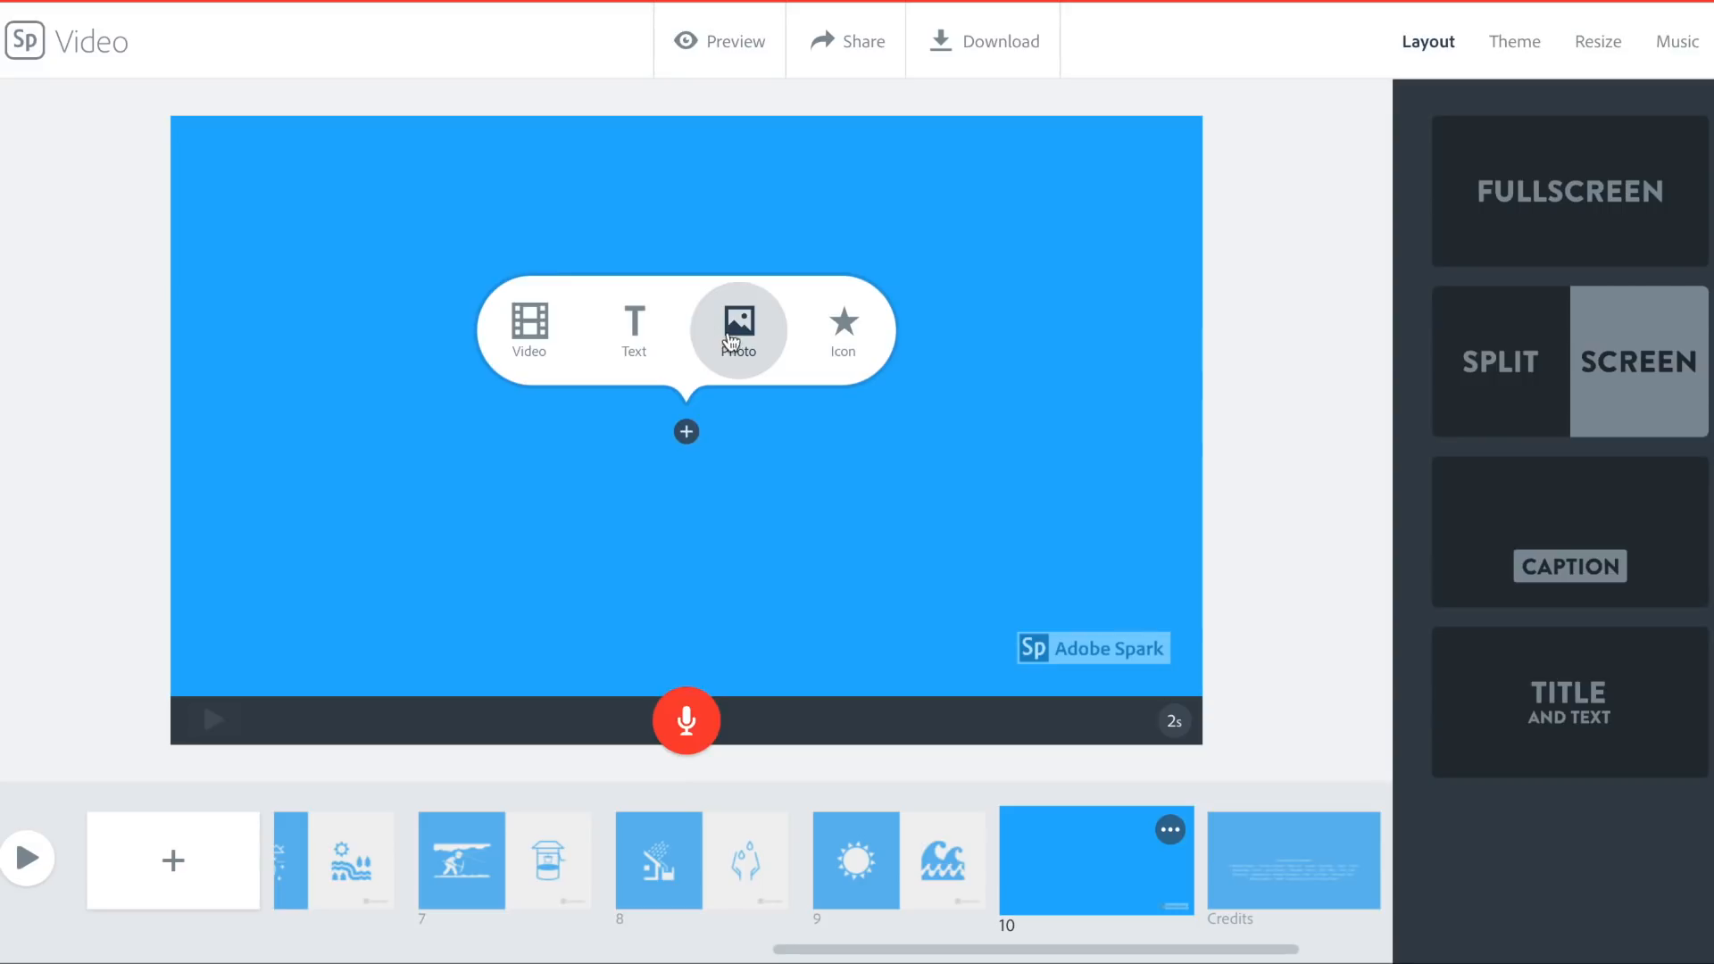
mouse_move(841, 325)
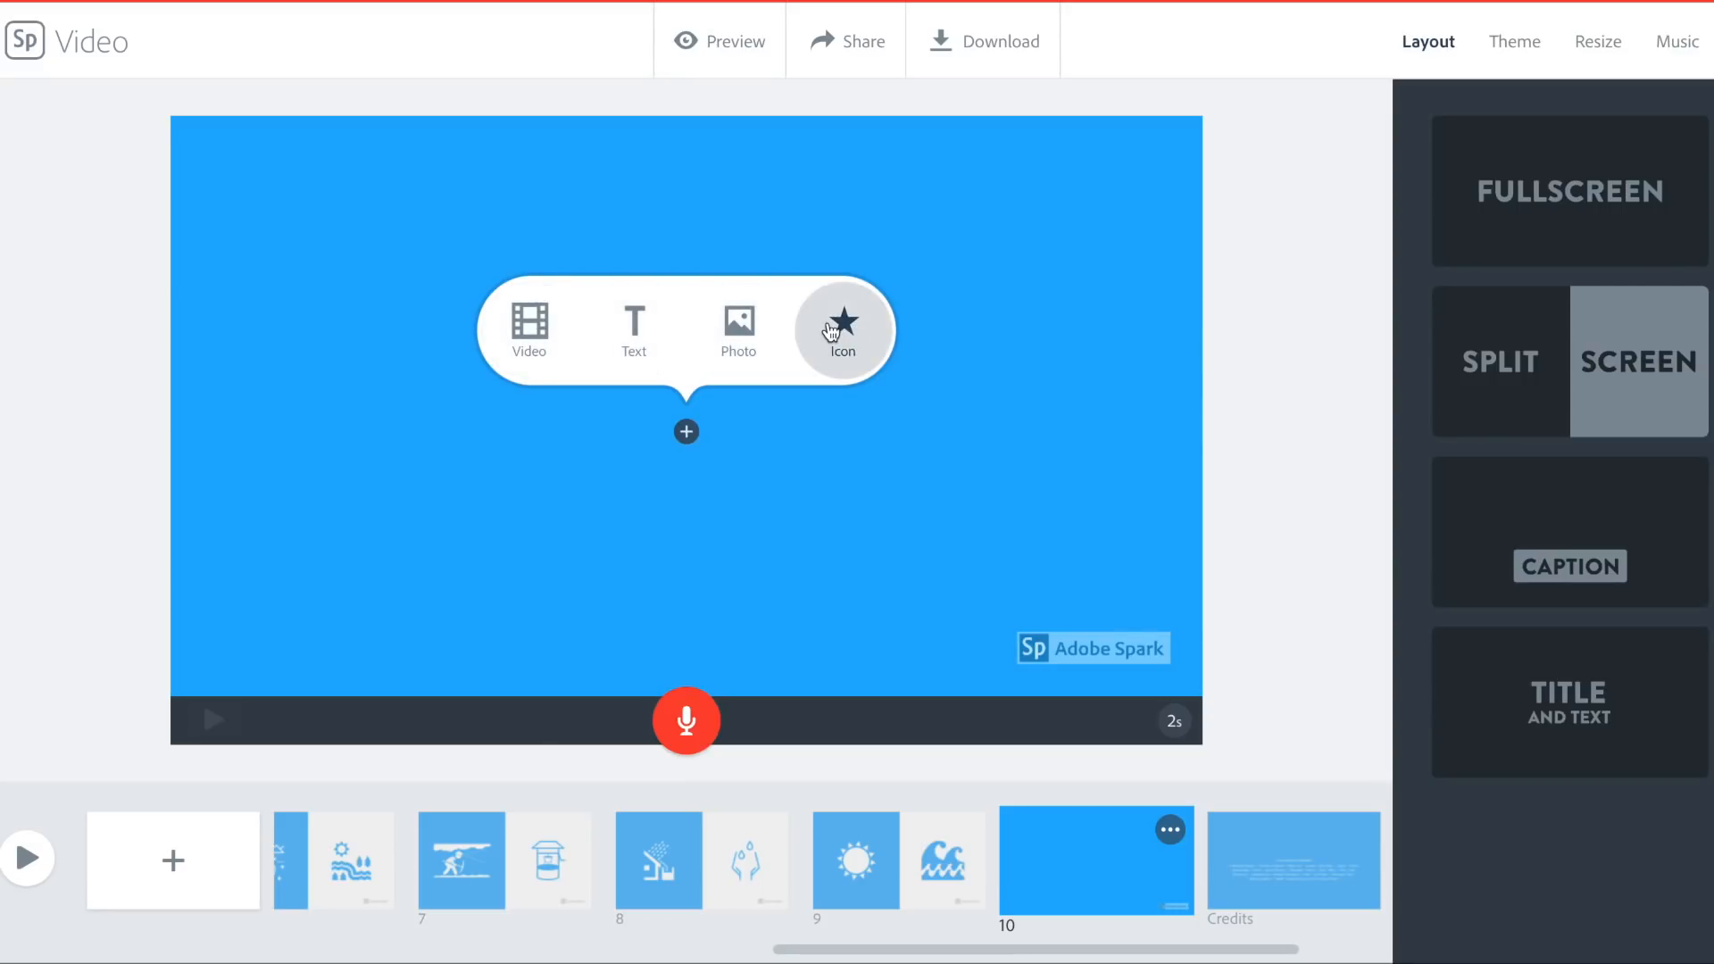
left_click(840, 323)
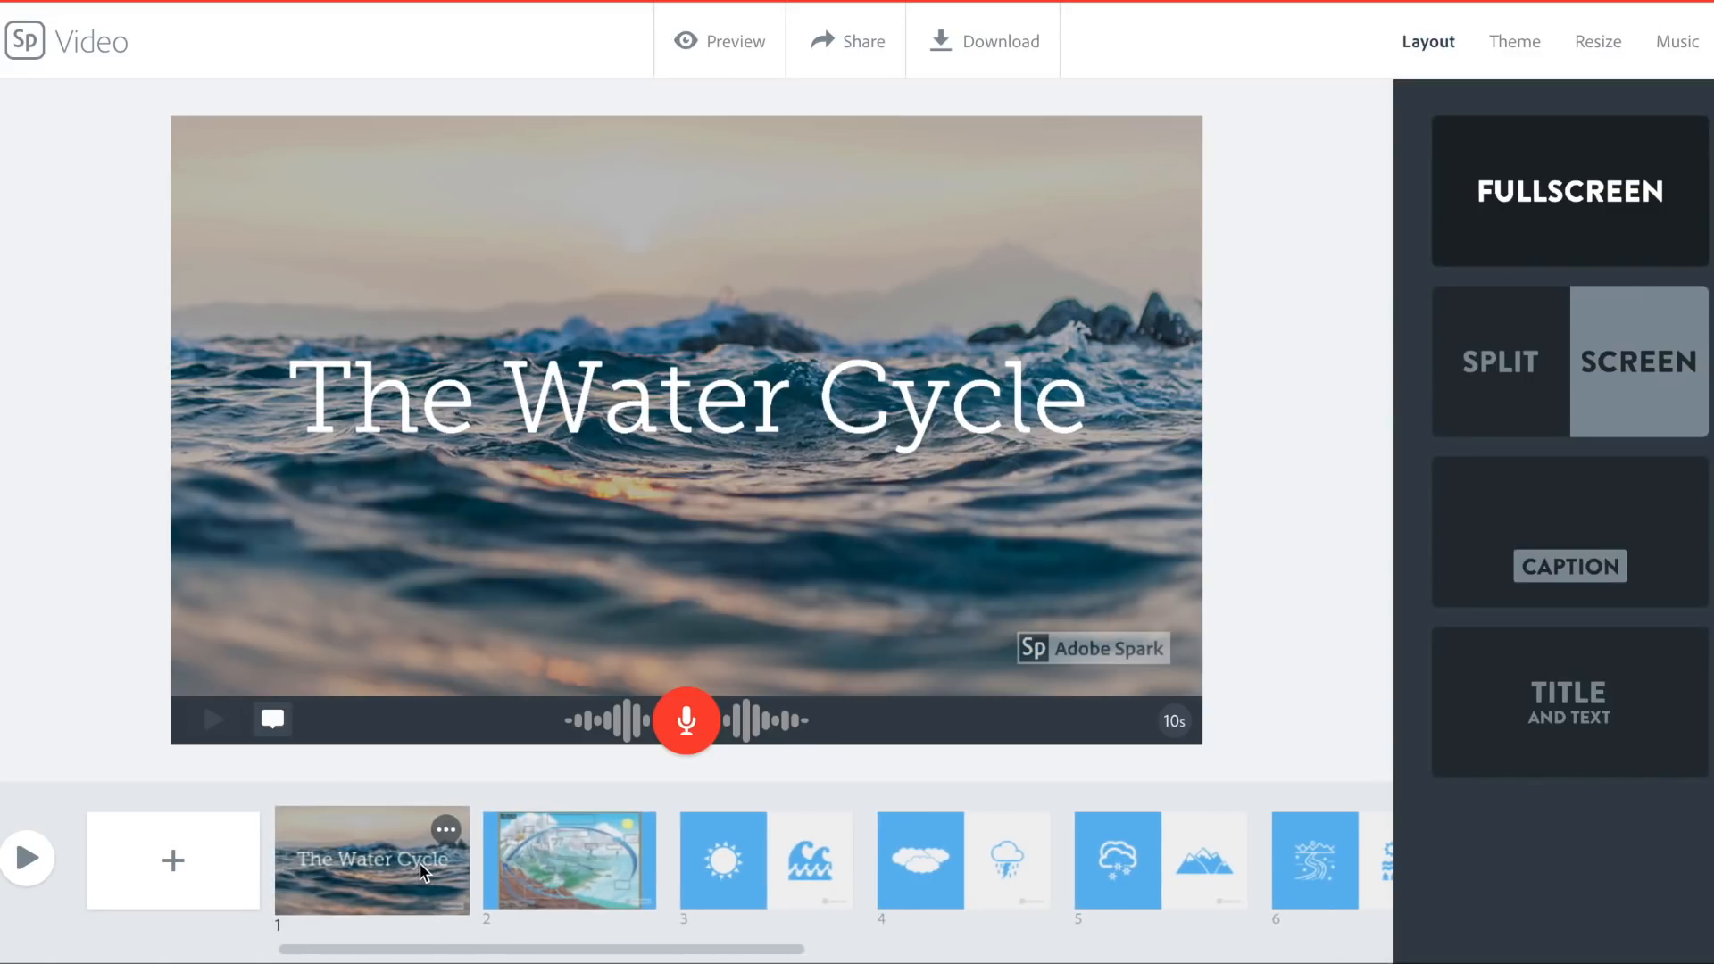
mouse_move(212, 720)
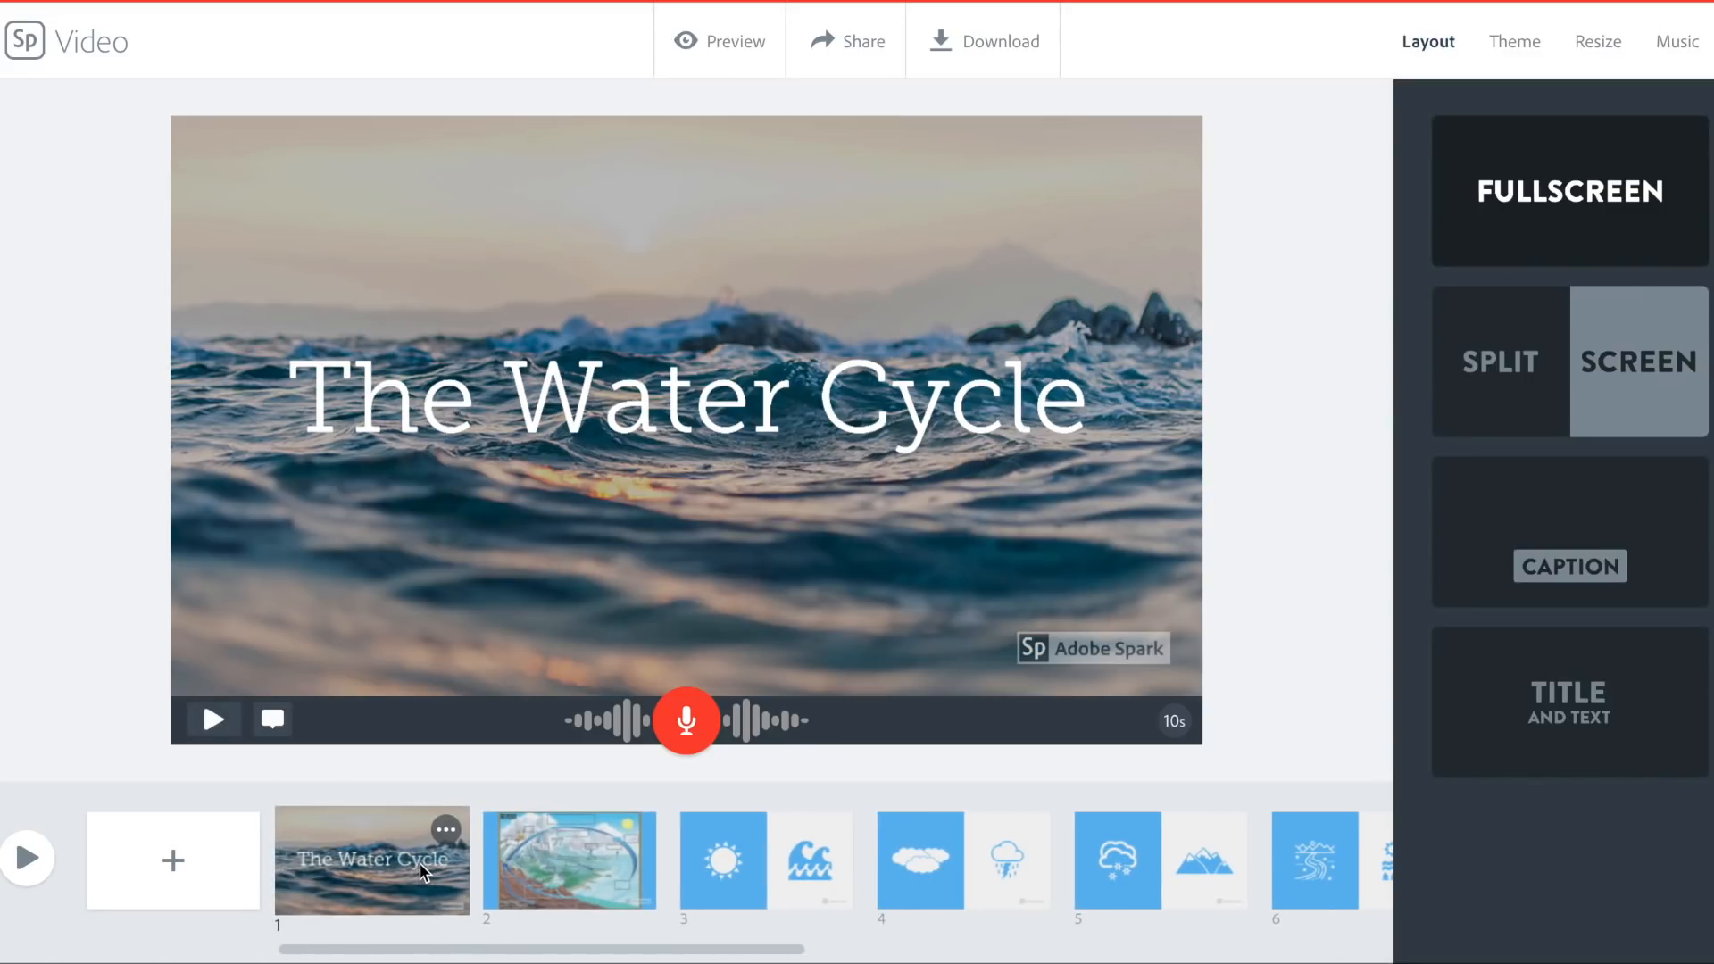
Step through the diagram, sun-and-waves and clouds-and-rain slides to blank slide 10
left_click(568, 860)
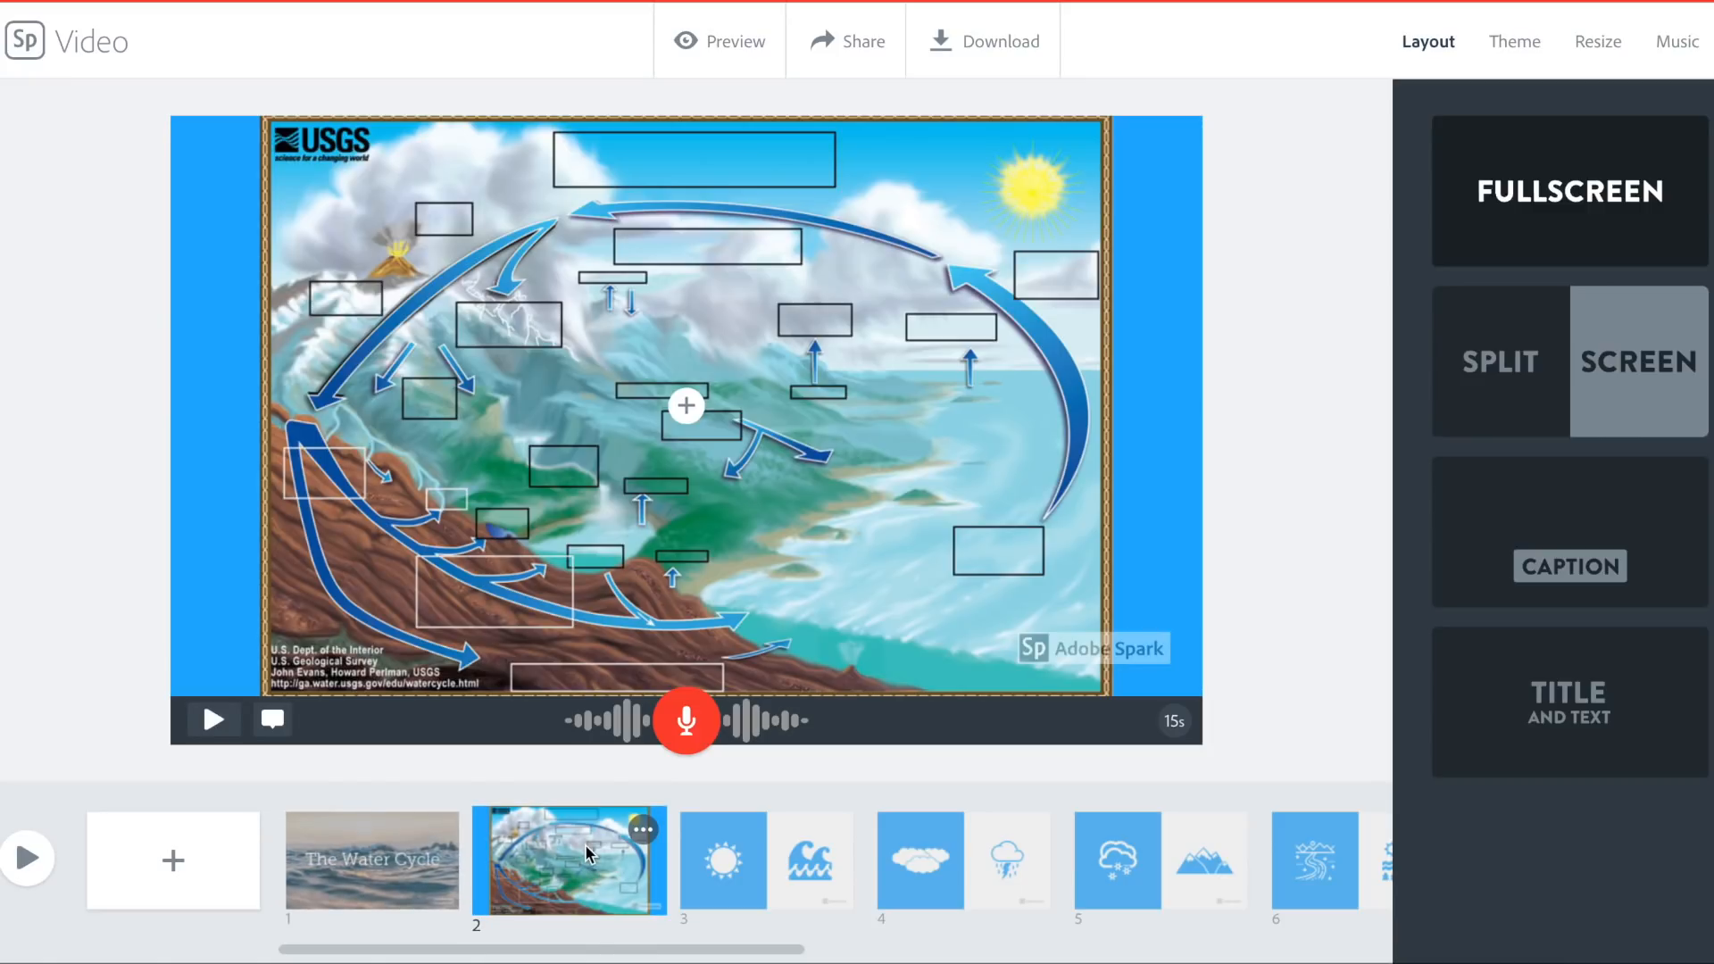
left_click(716, 860)
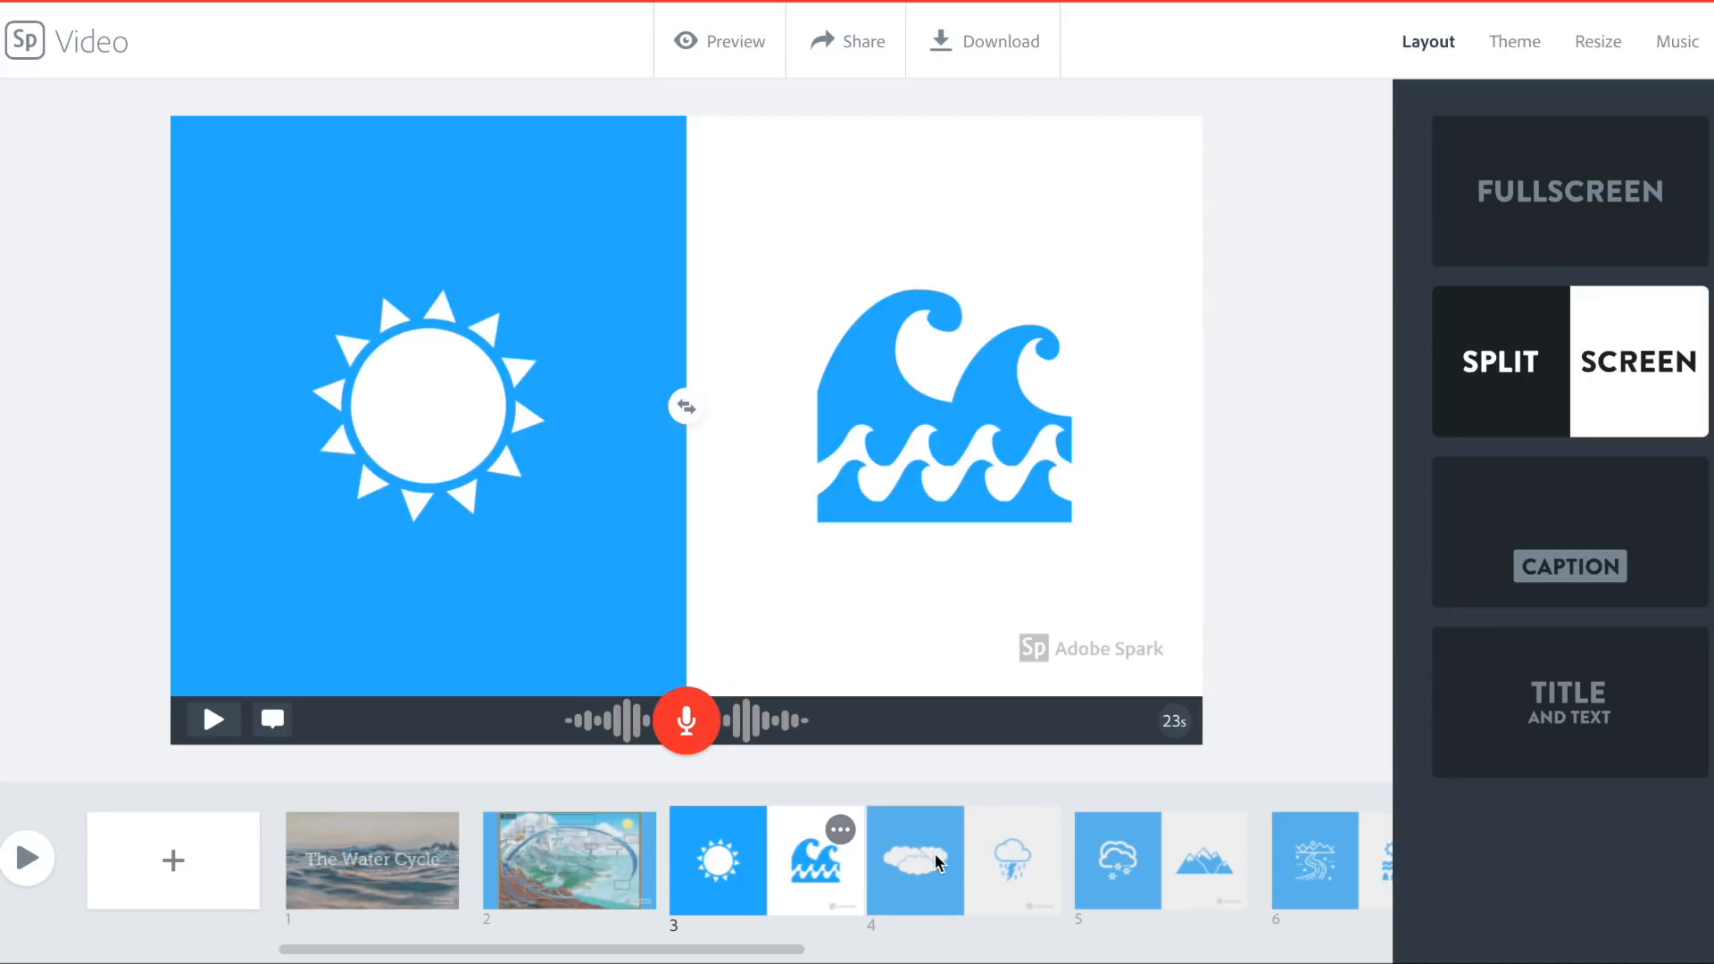
left_click(914, 858)
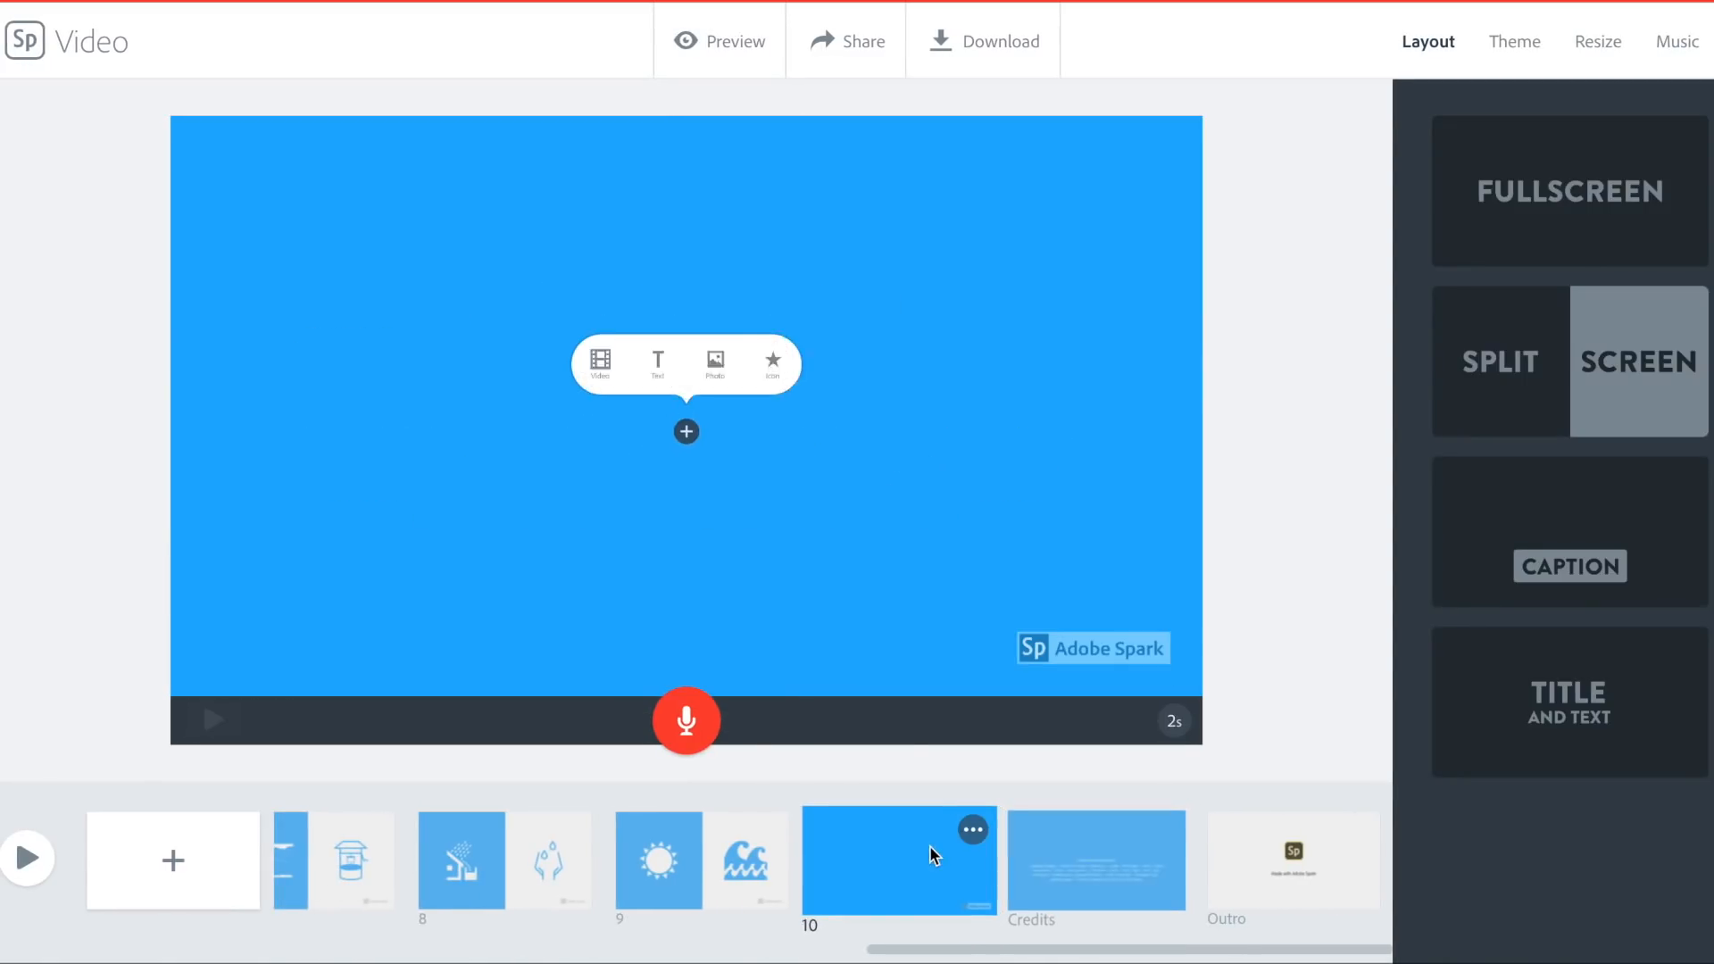
View the Credits slide, then the 'Made with Adobe Spark' outro slide
left_click(1095, 861)
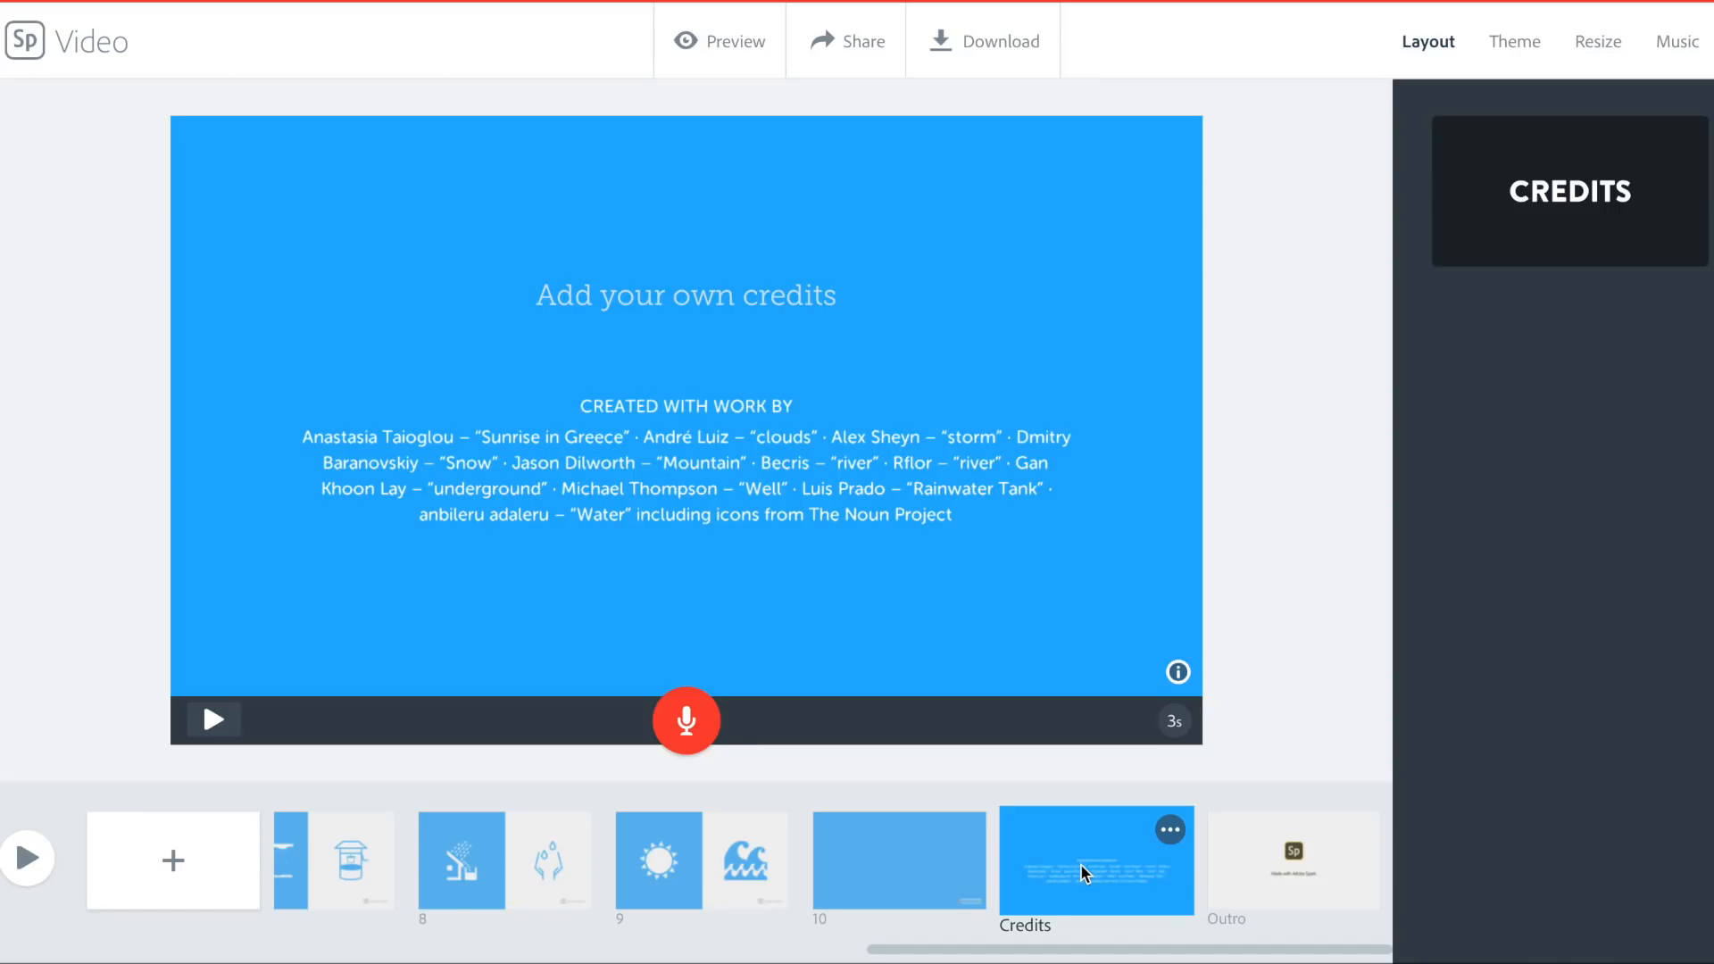
mouse_move(844, 869)
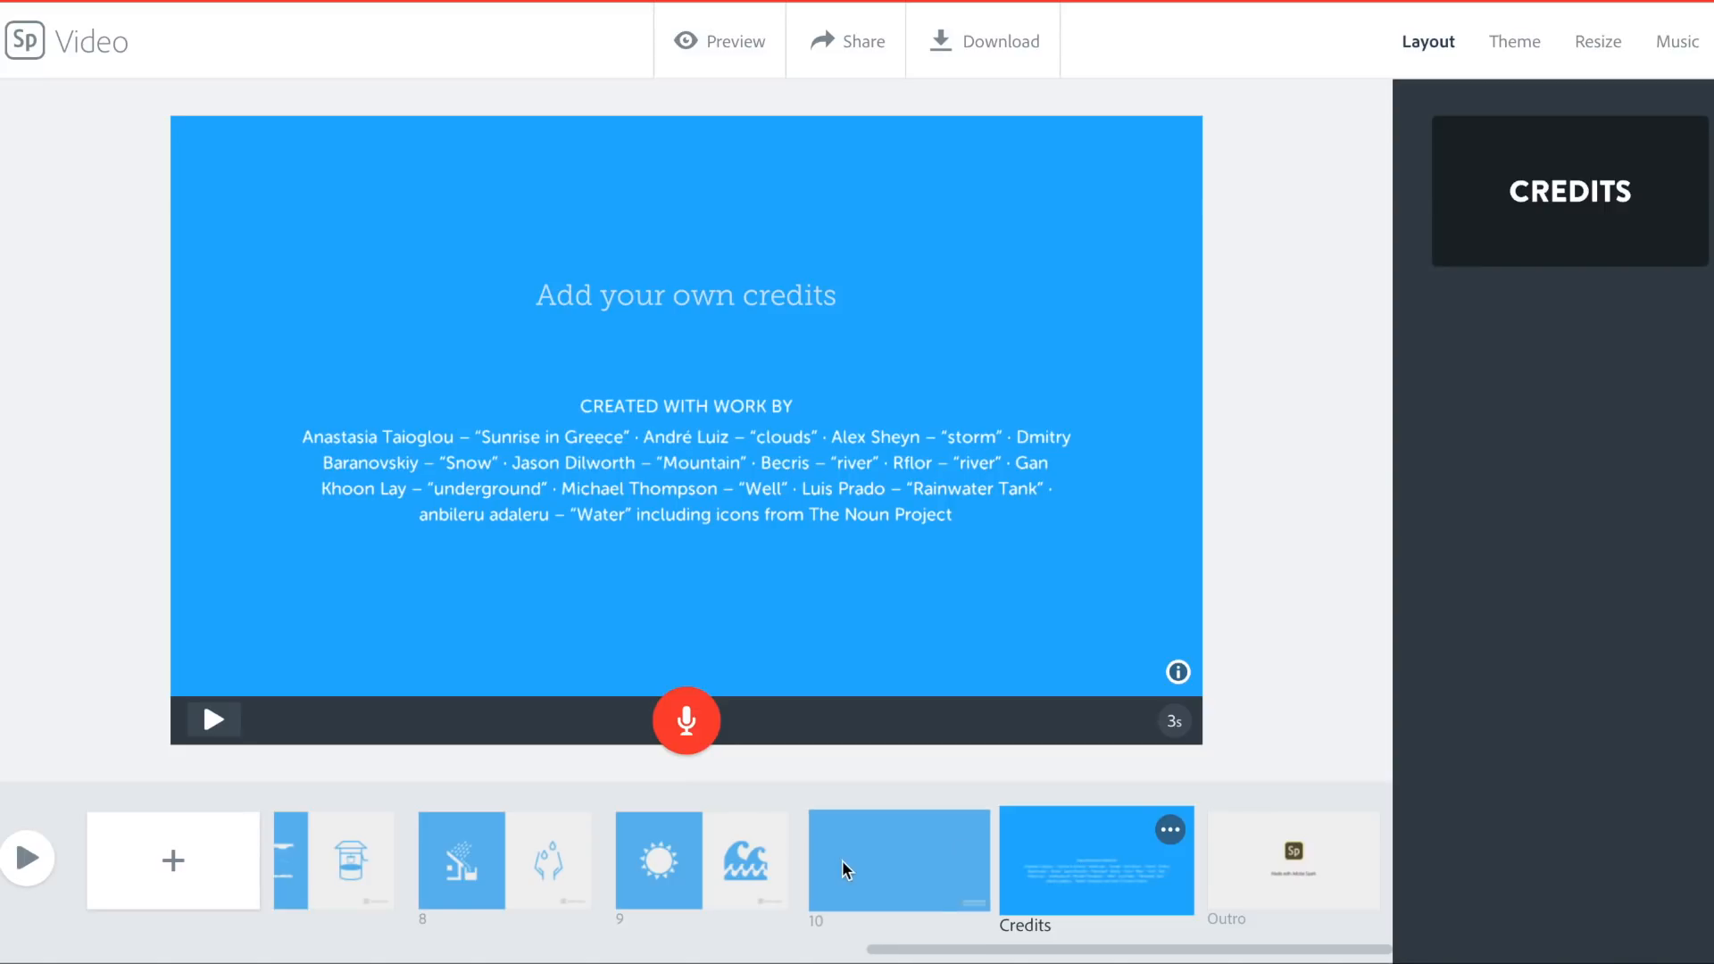
left_click(1292, 860)
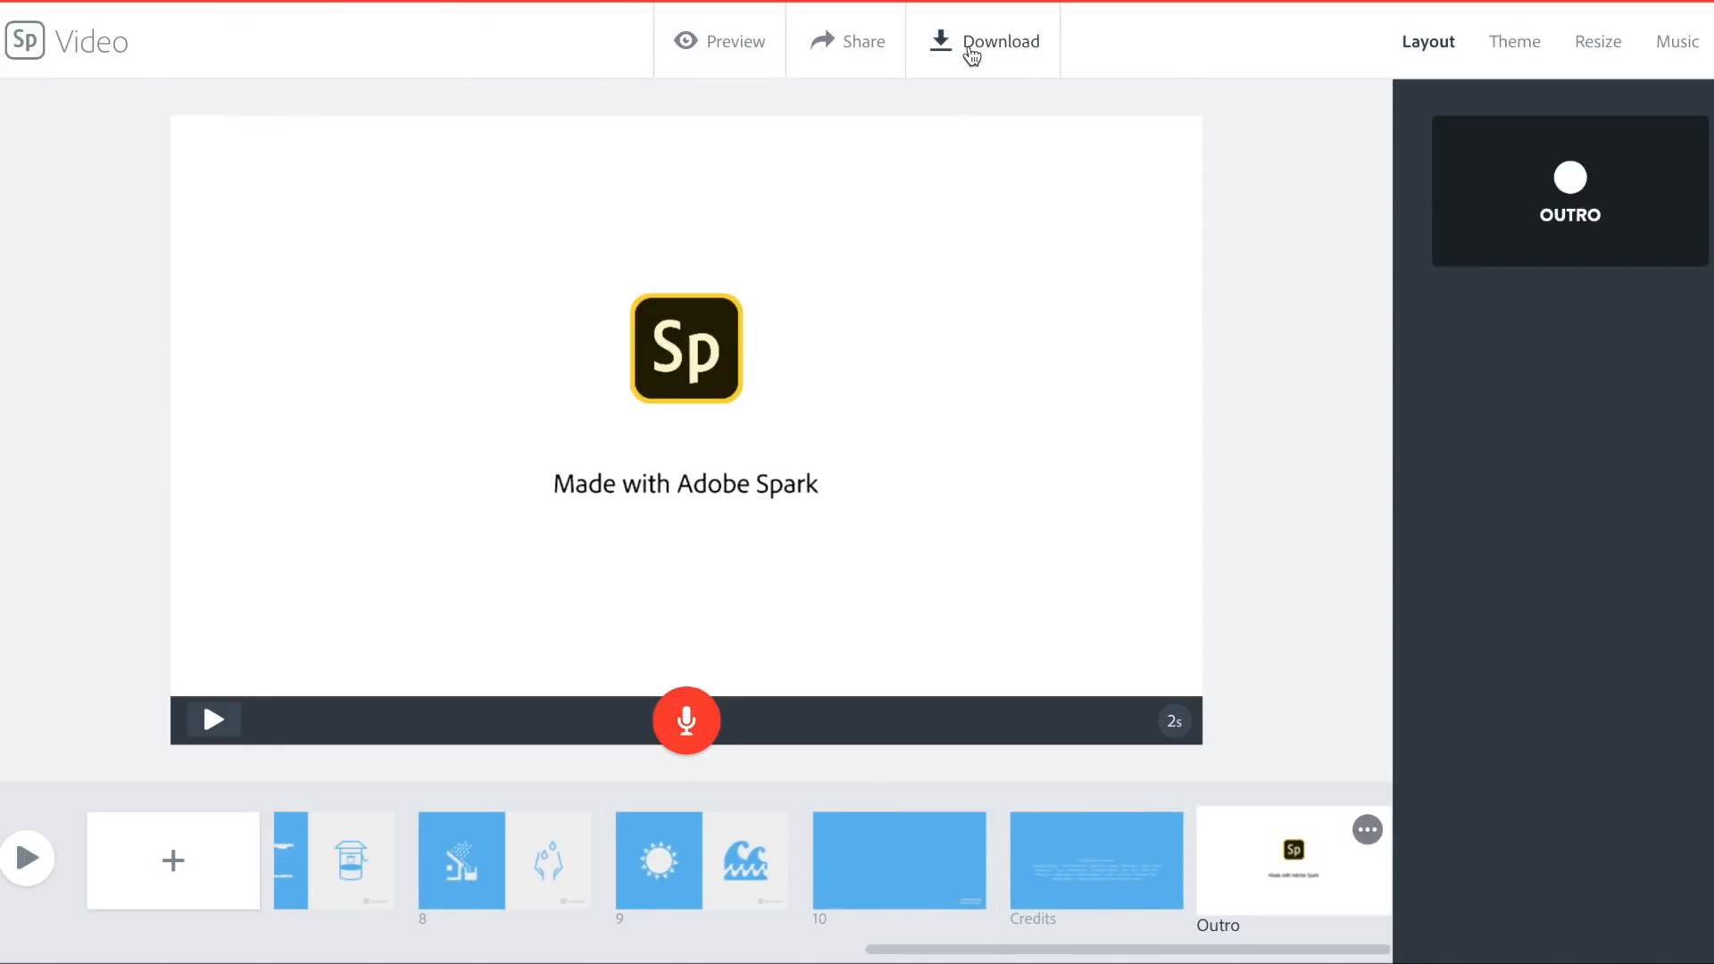
mouse_move(833, 49)
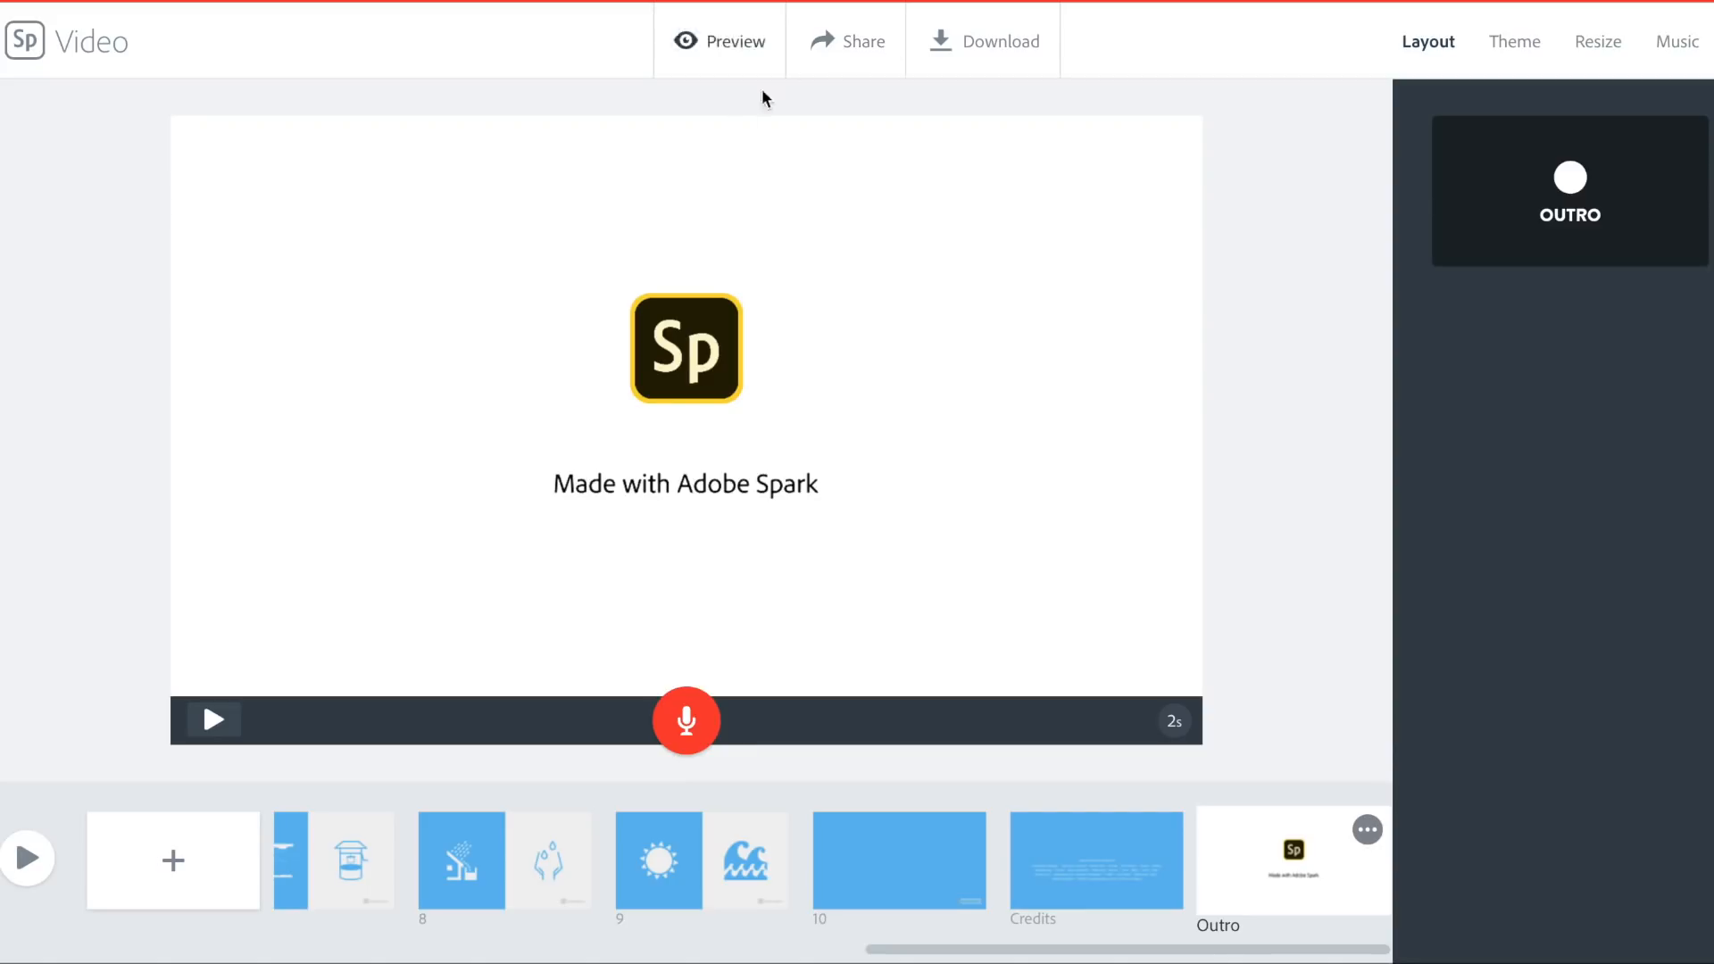
mouse_move(757, 352)
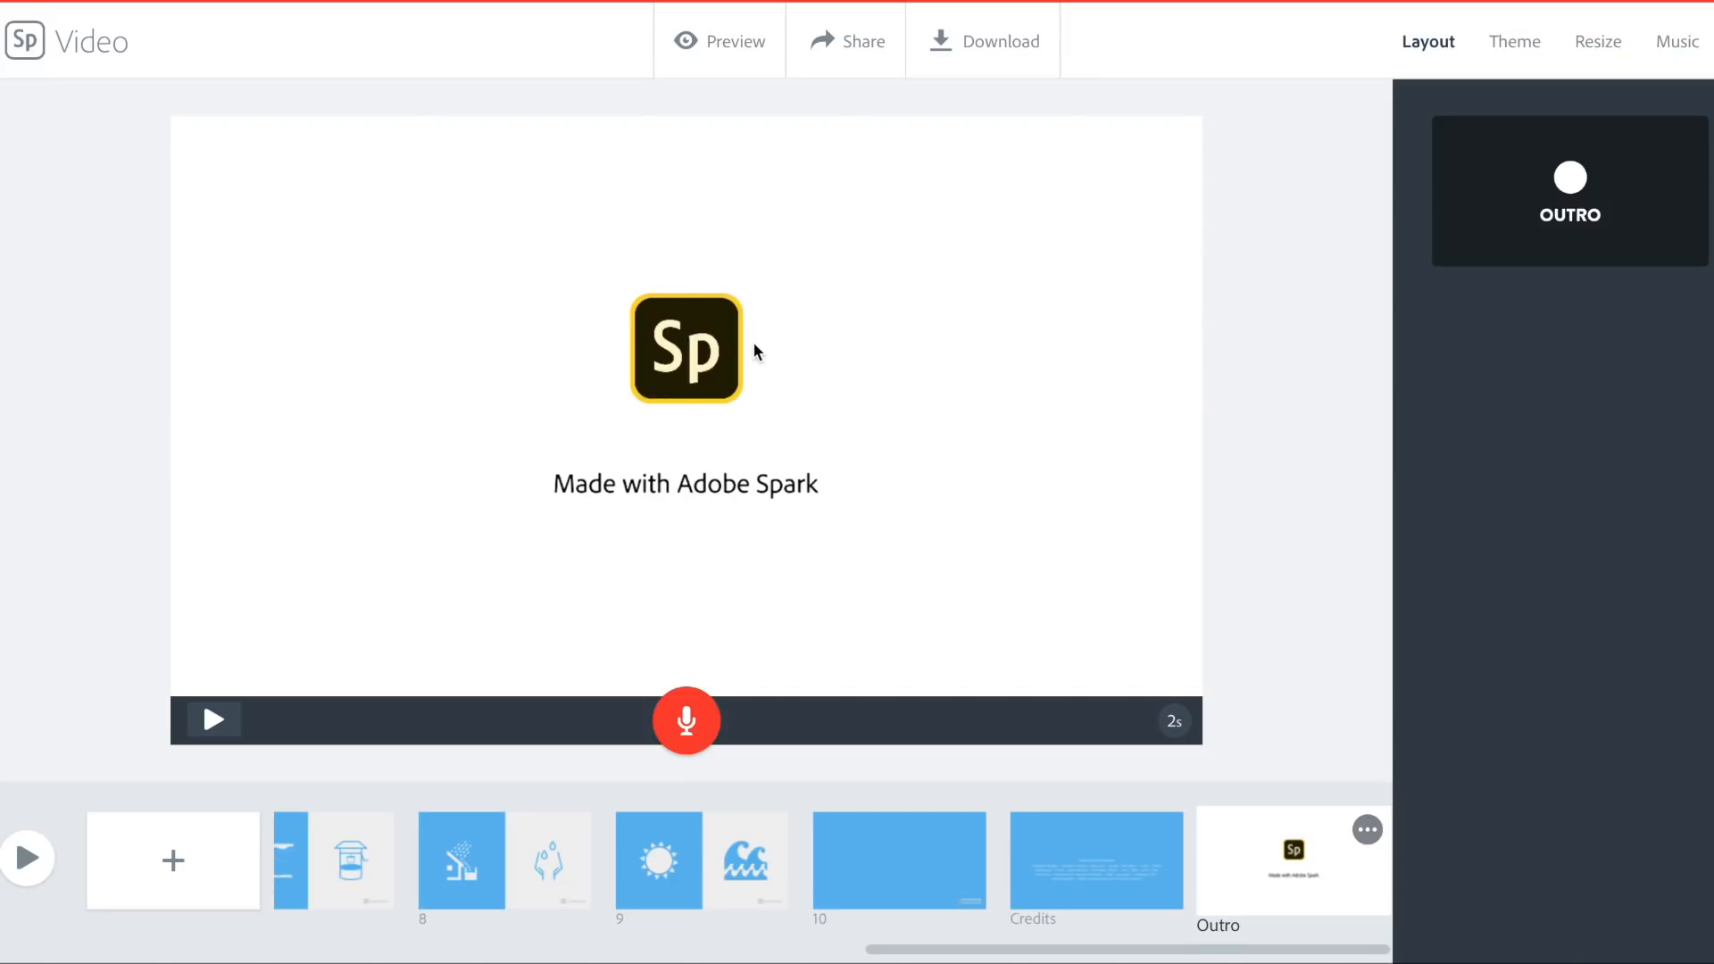
Allow the microphone and record 30 seconds of narration on blank slide 10, hitting the limit
left_click(897, 861)
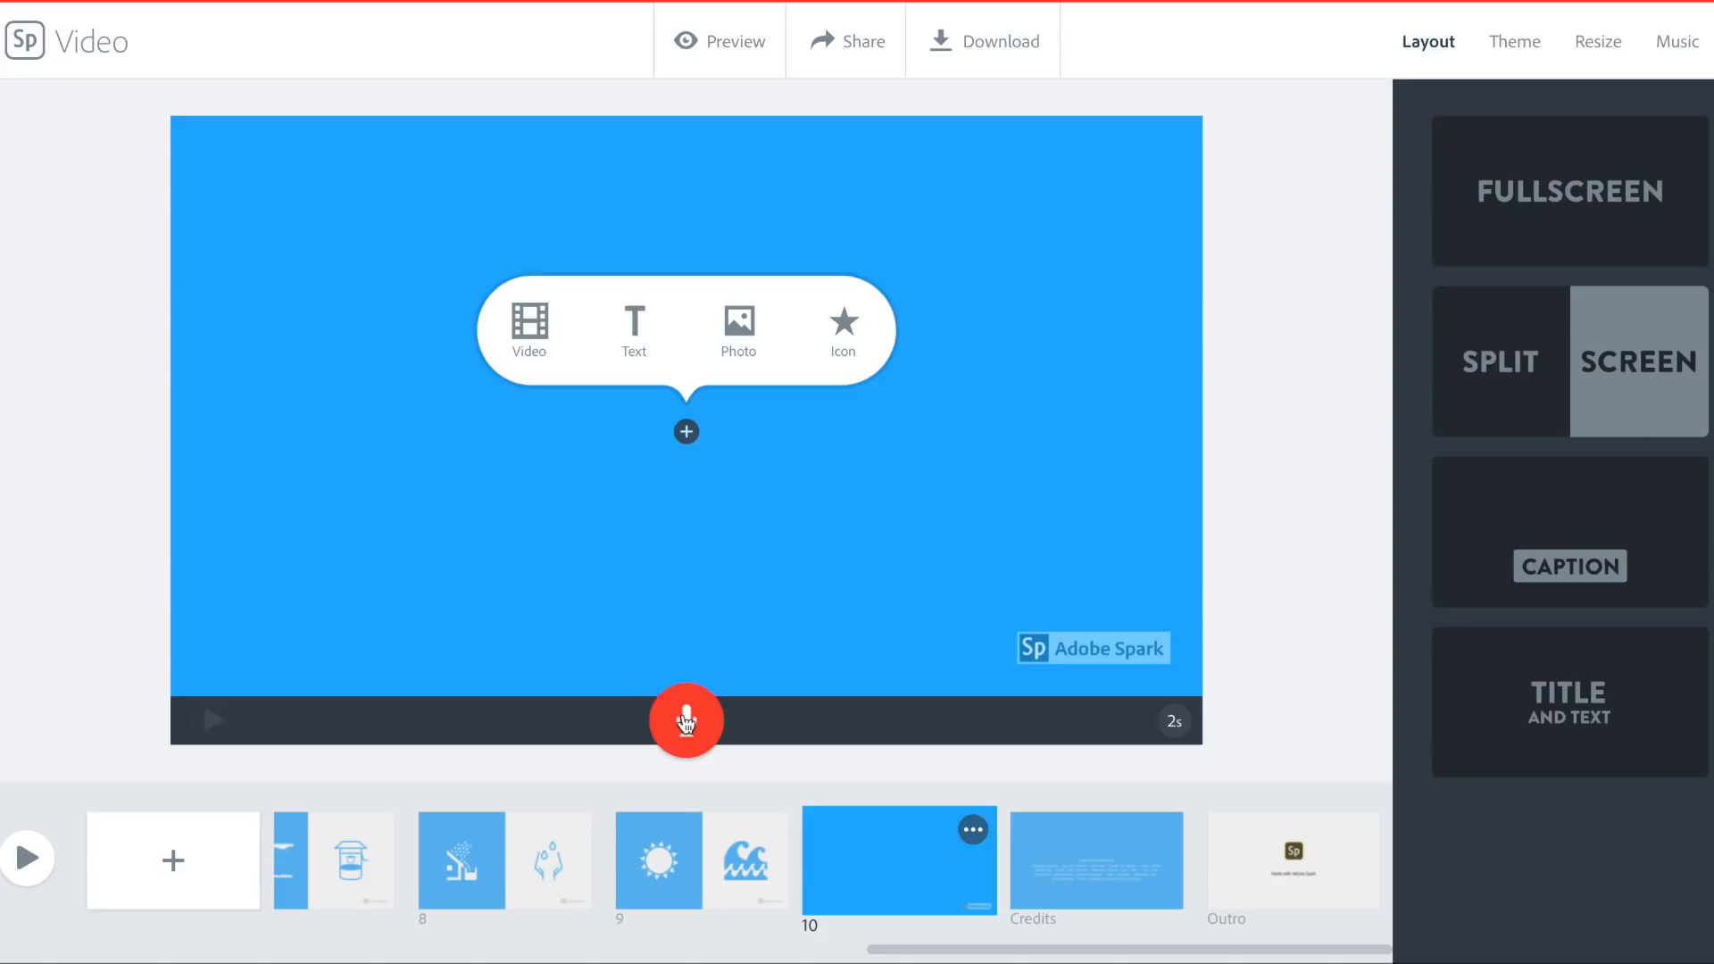
left_click(686, 720)
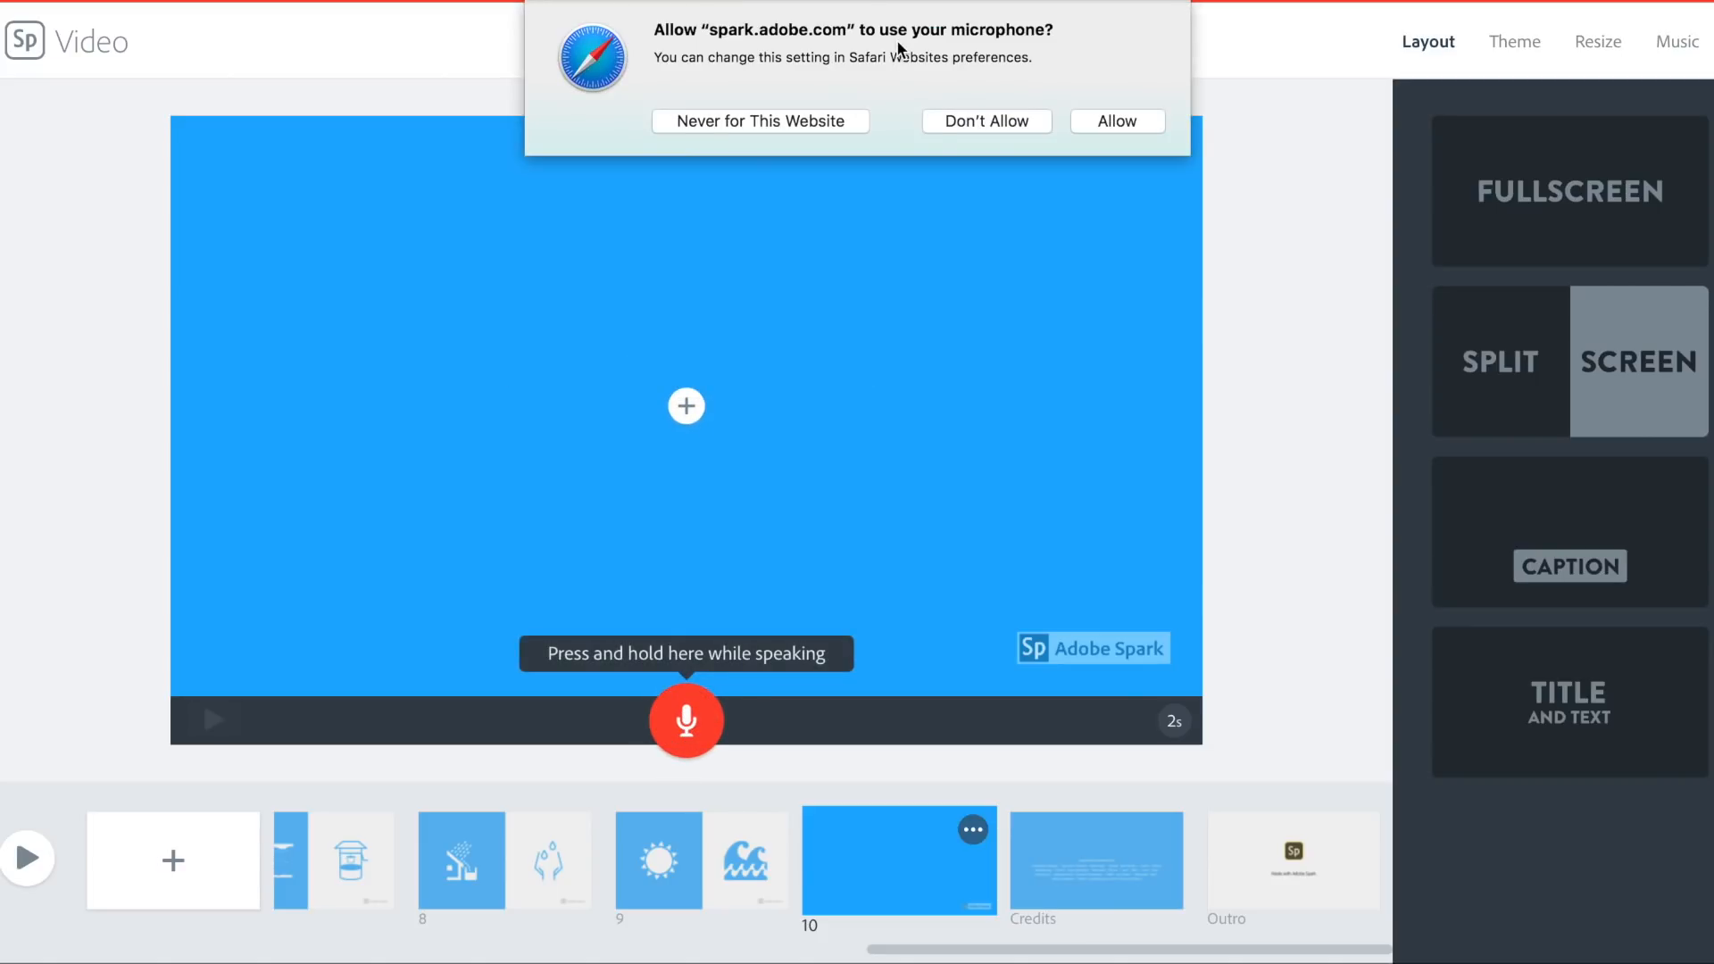
left_click(1116, 120)
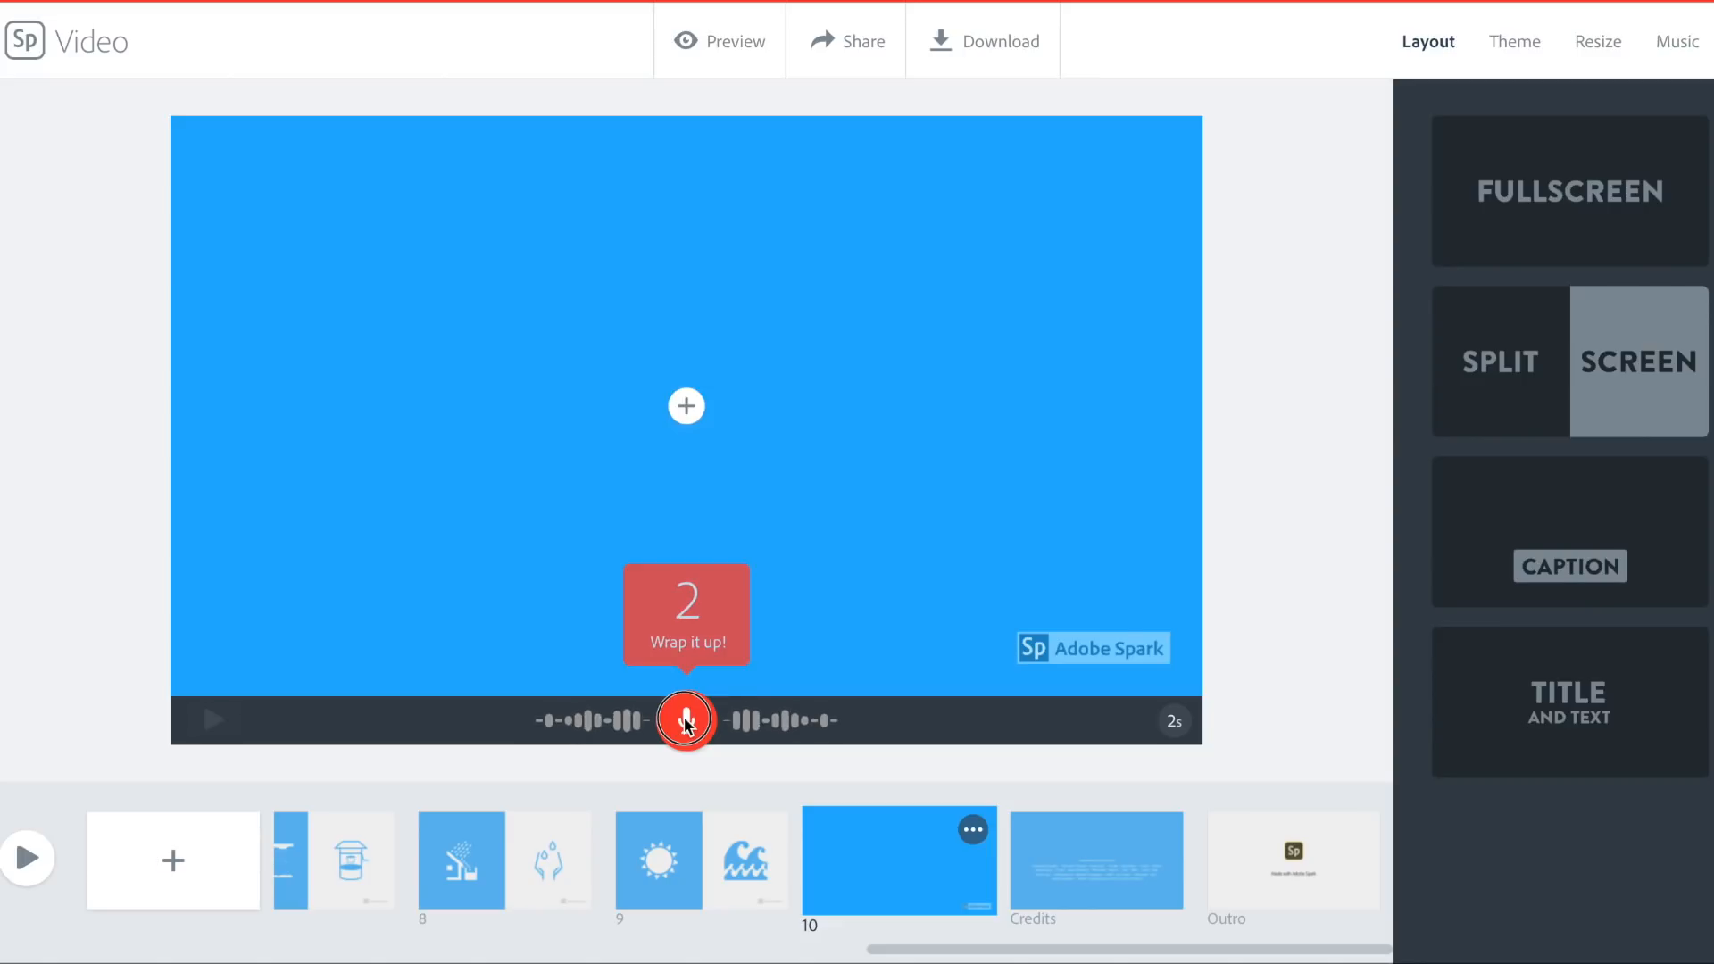
left_click(686, 719)
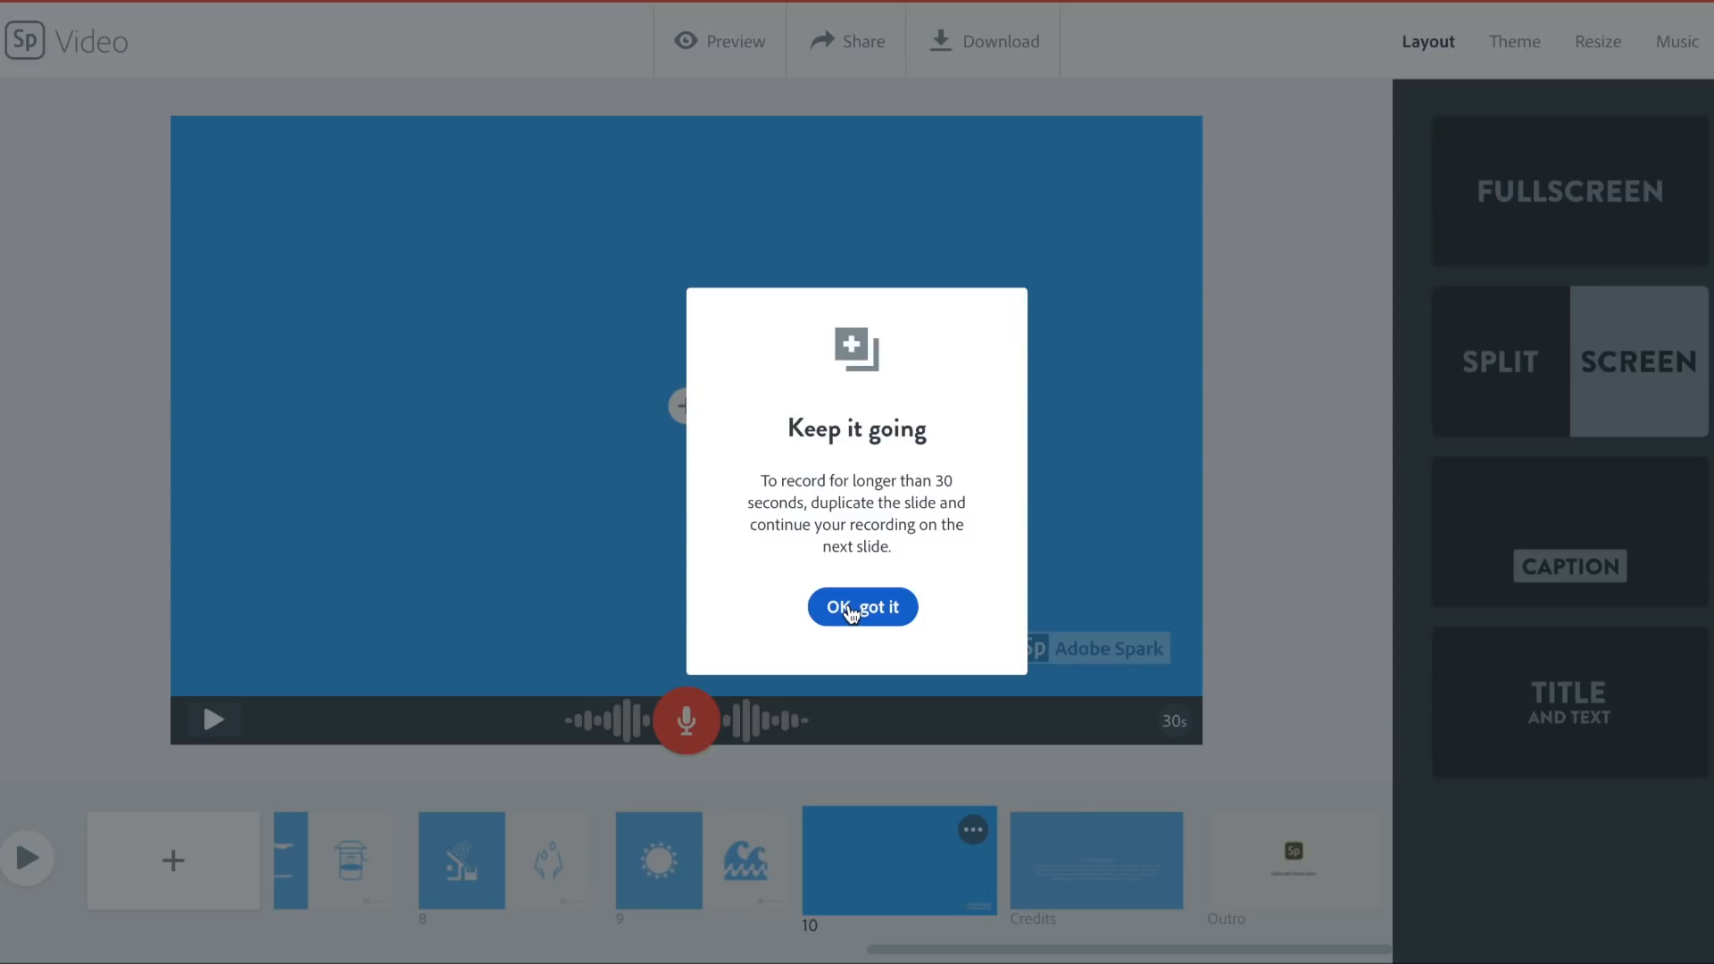
mouse_move(860, 607)
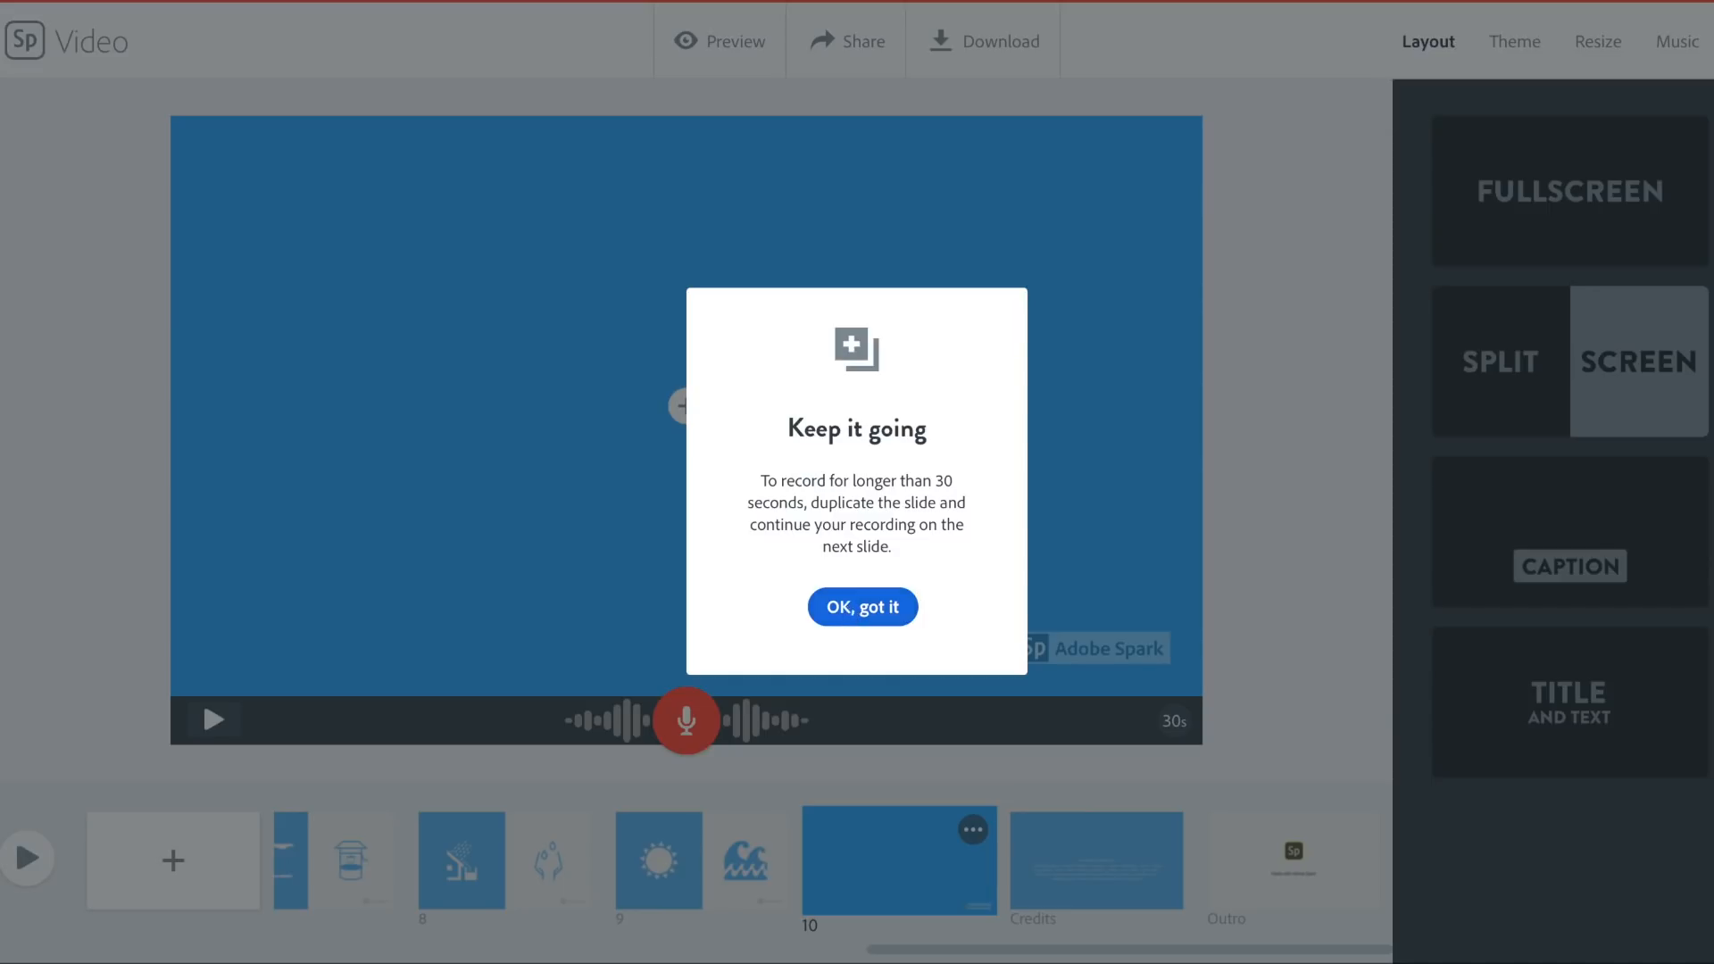